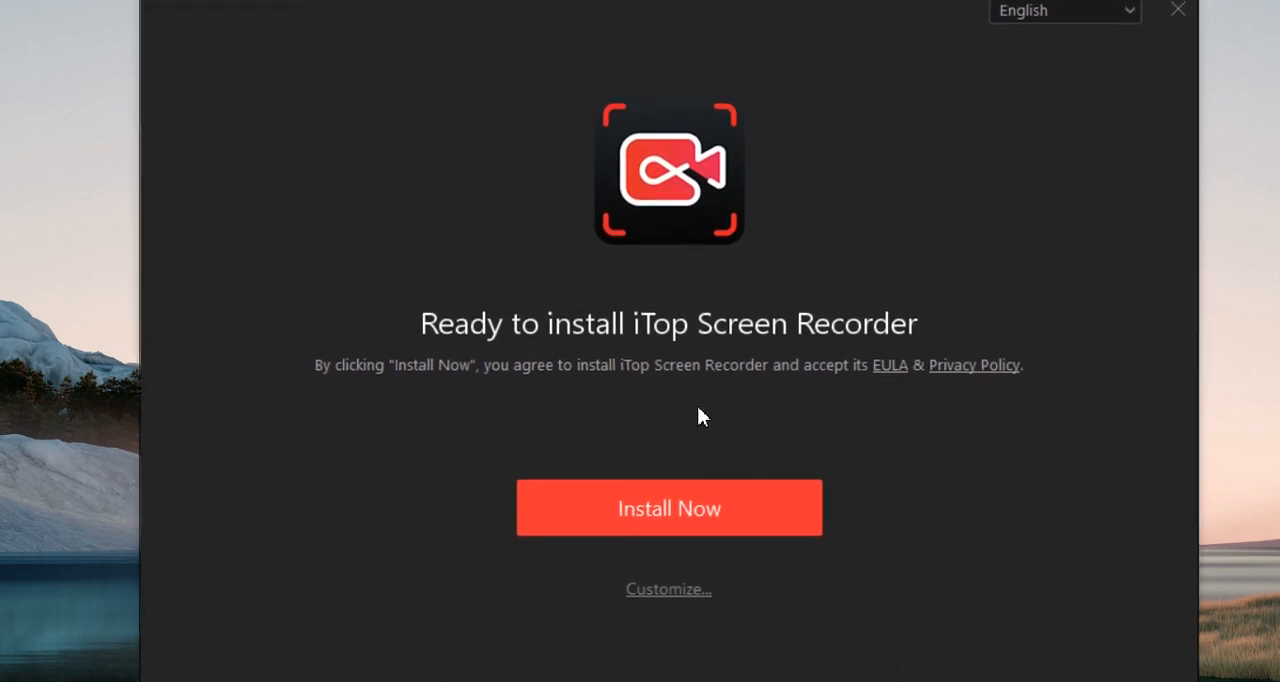
Step: Keep English, begin installation and choose 'No, thanks' for the bundled iTop VPN offer
click(1064, 12)
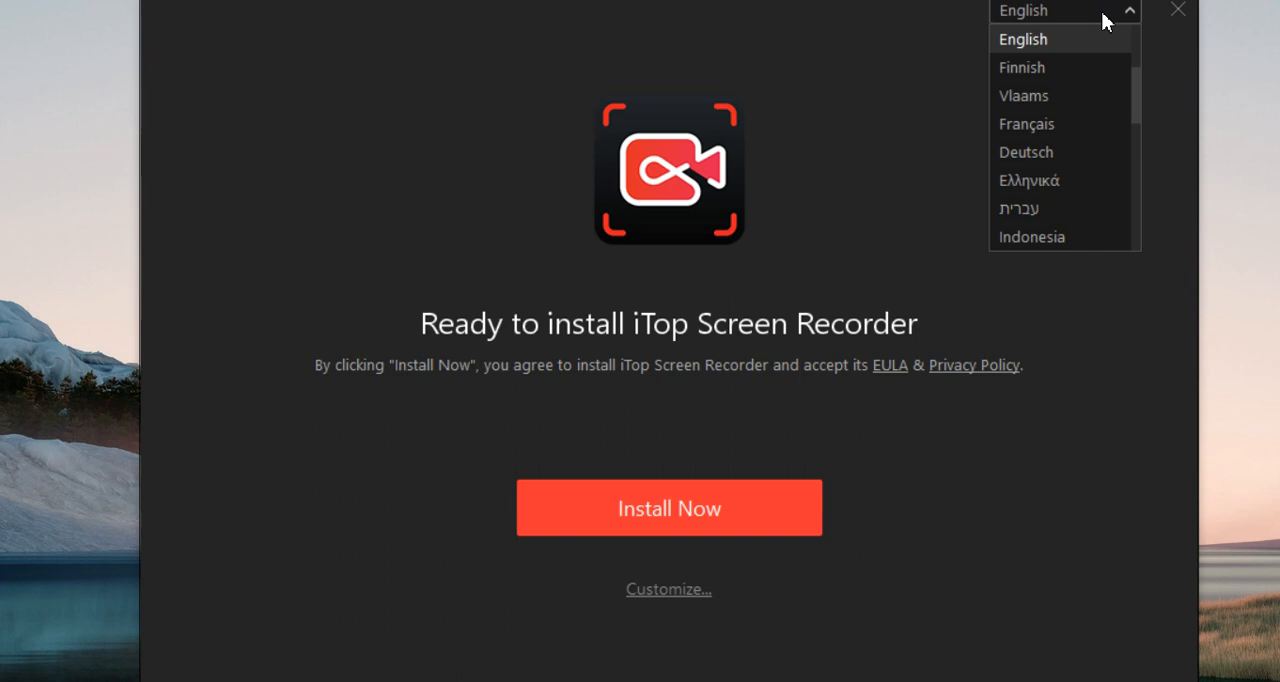
click(668, 508)
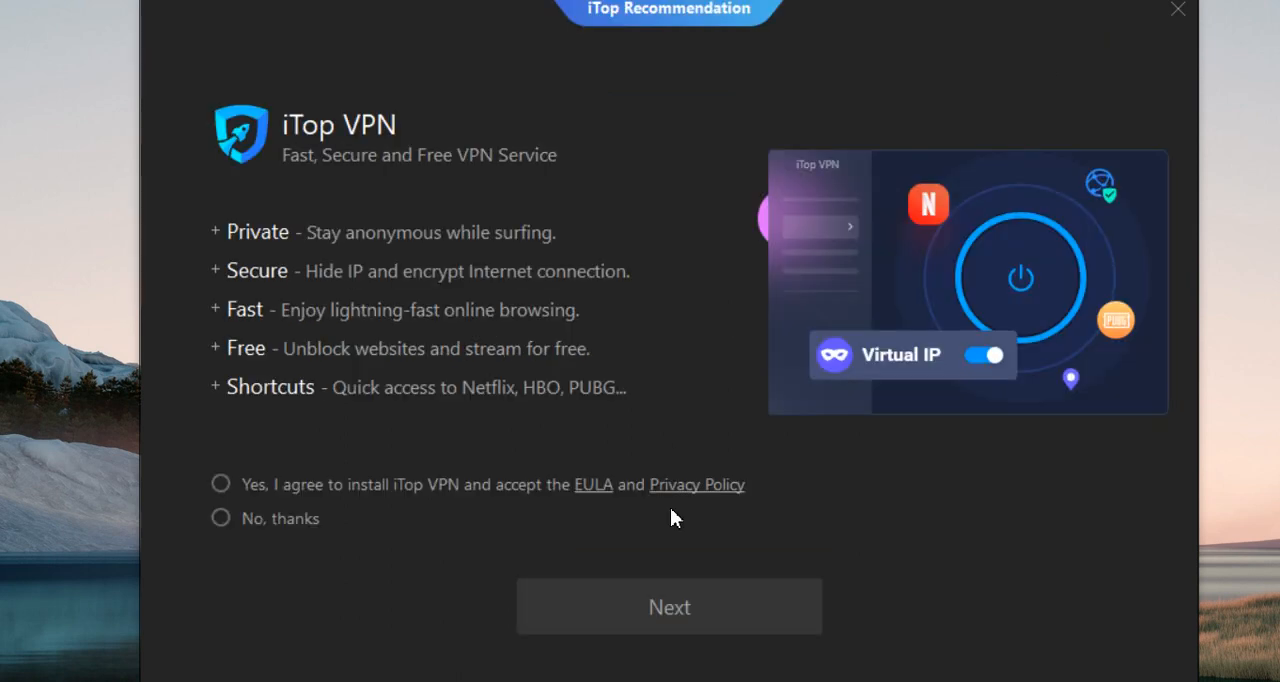
mouse_move(688, 624)
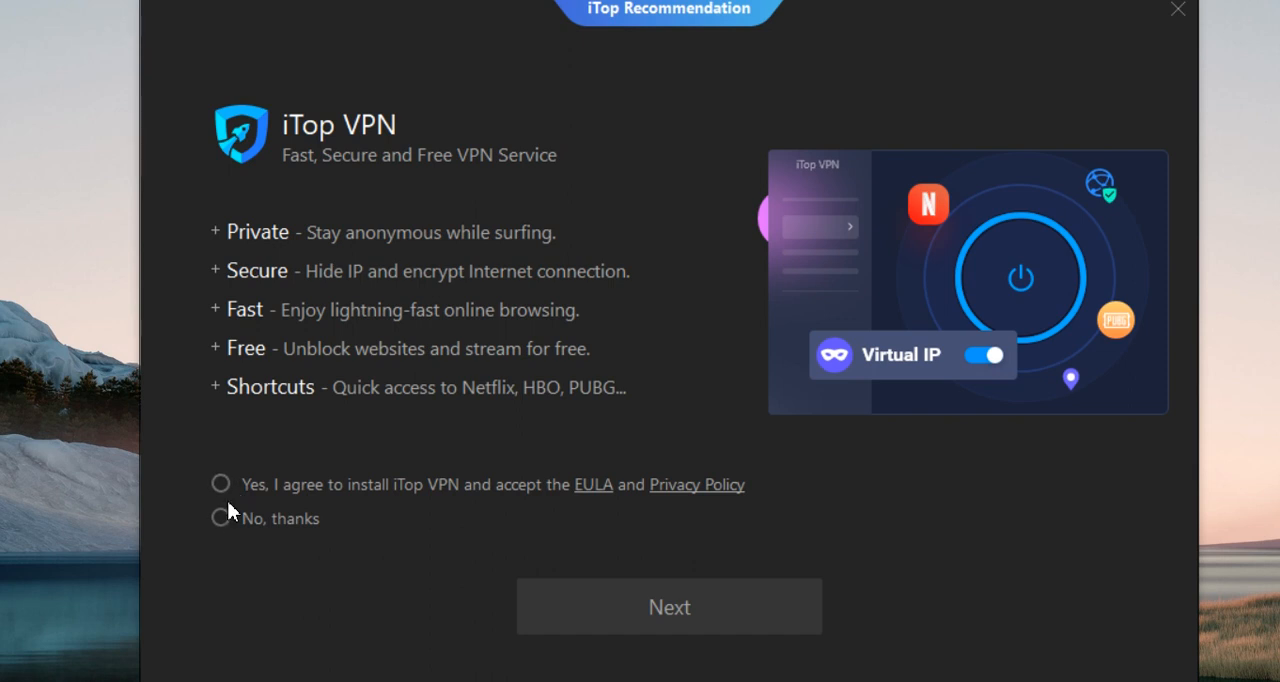
click(220, 518)
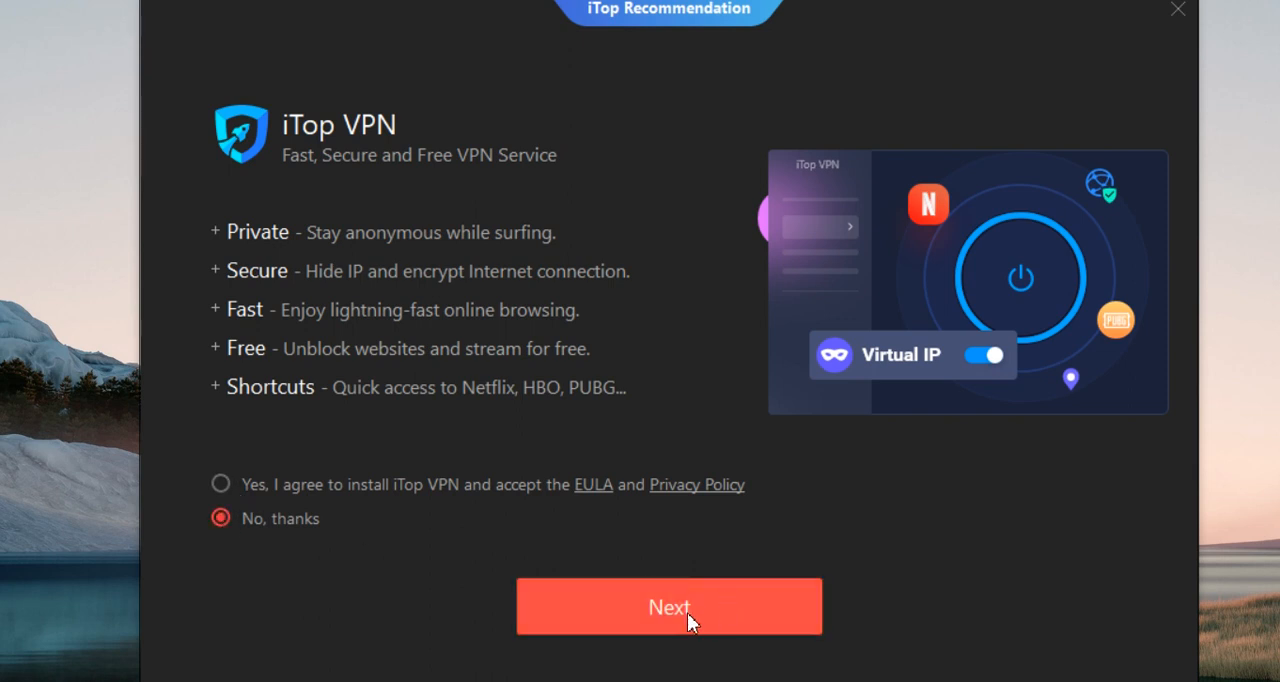
click(668, 606)
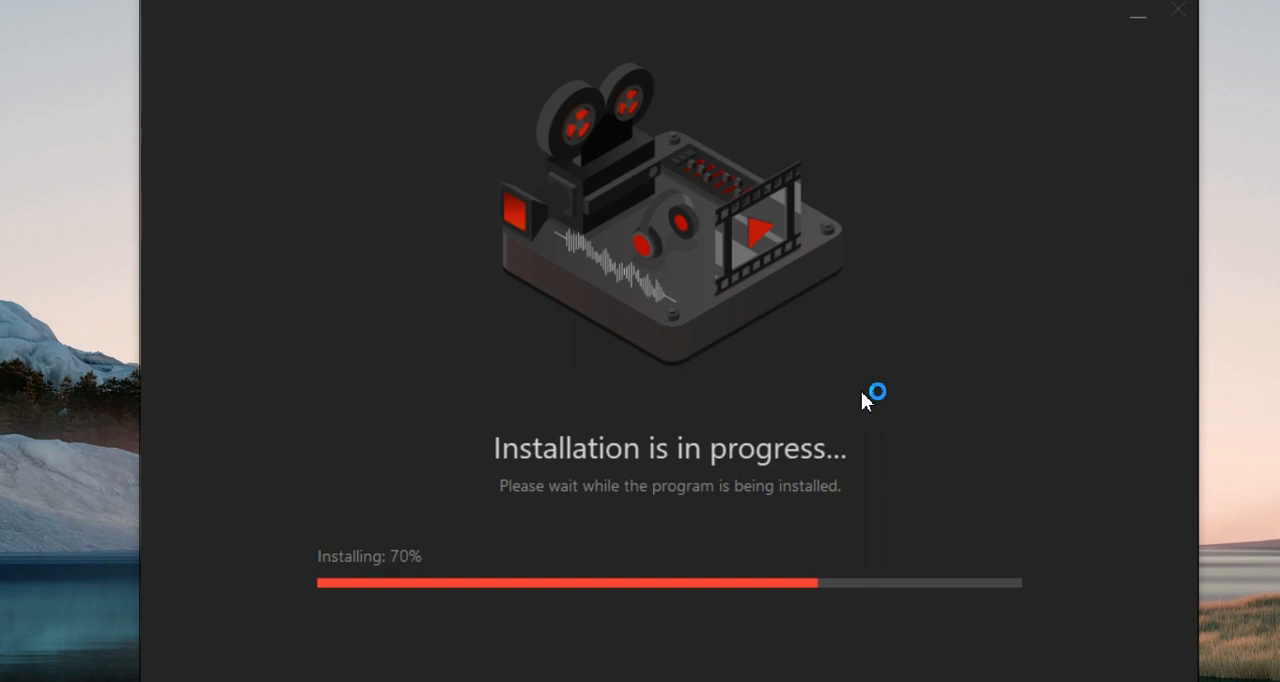
mouse_move(672, 640)
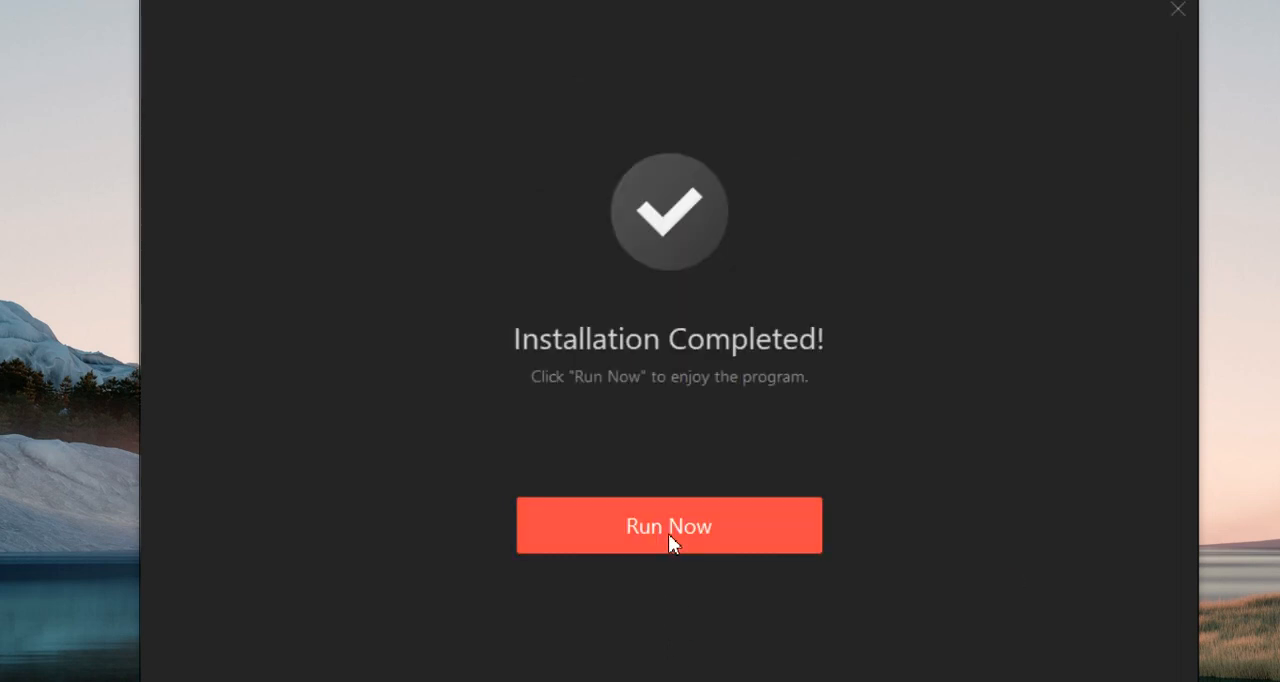
Step: Launch the newly installed iTop Screen Recorder with Run Now
click(668, 524)
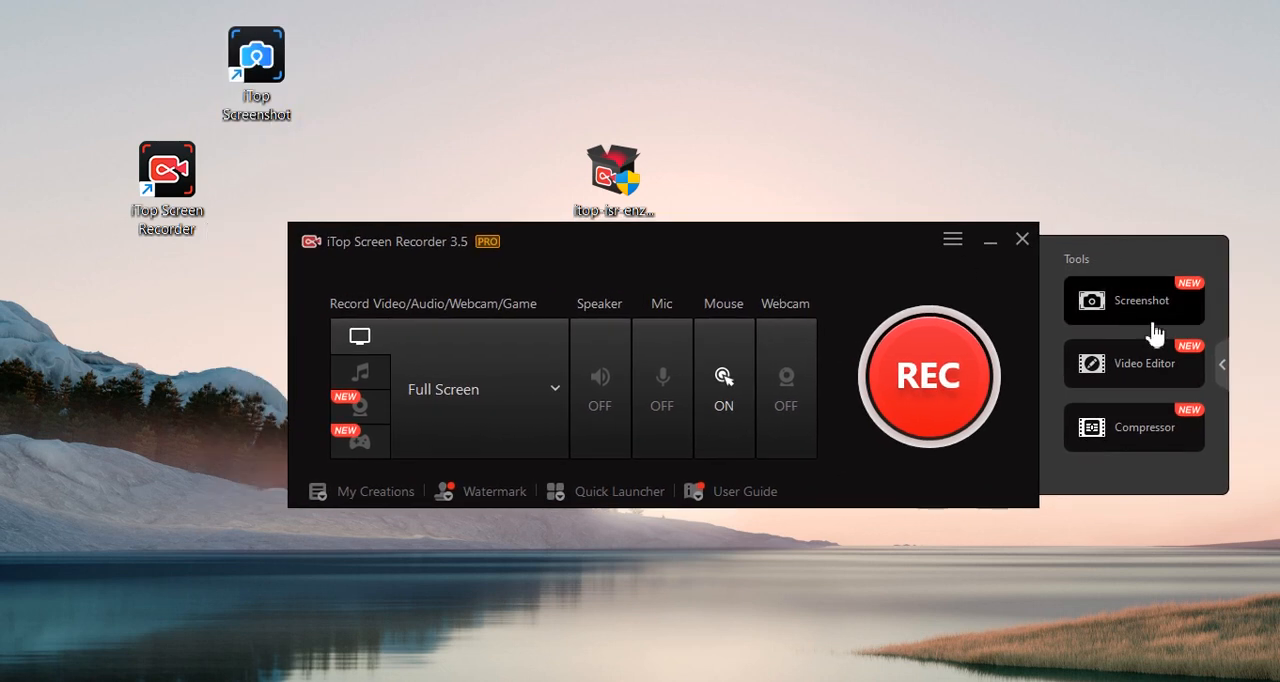
mouse_move(1050, 470)
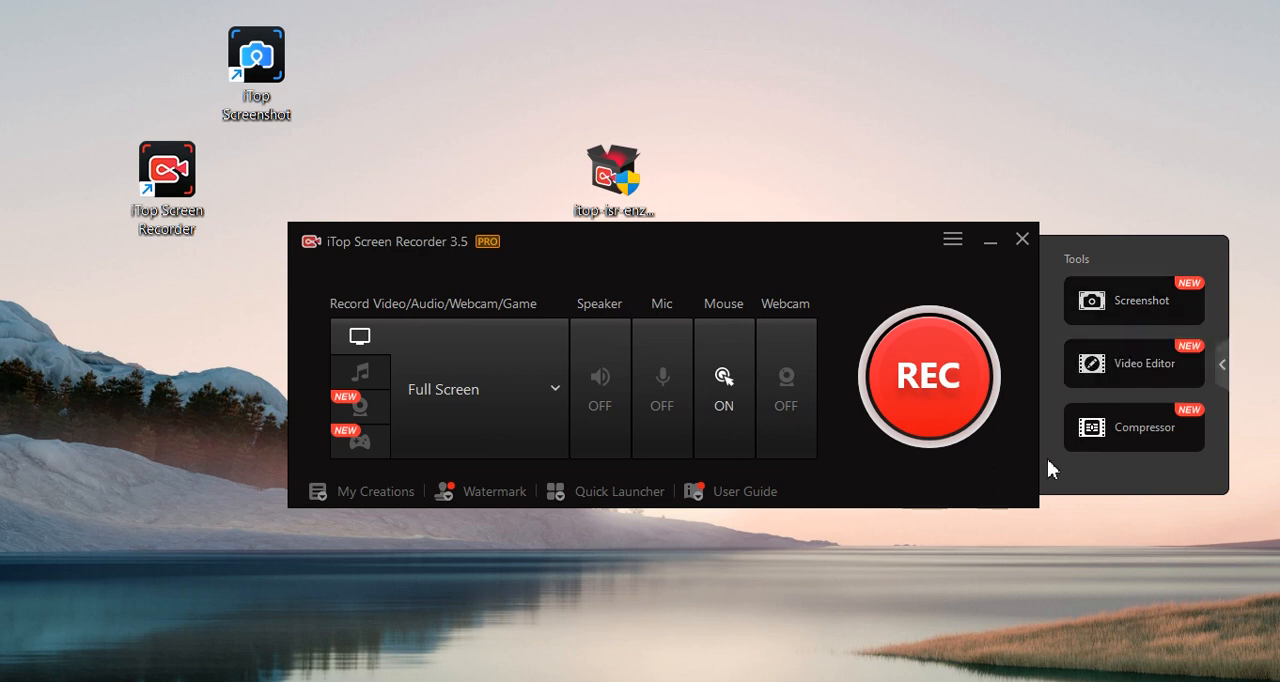
mouse_move(1132, 364)
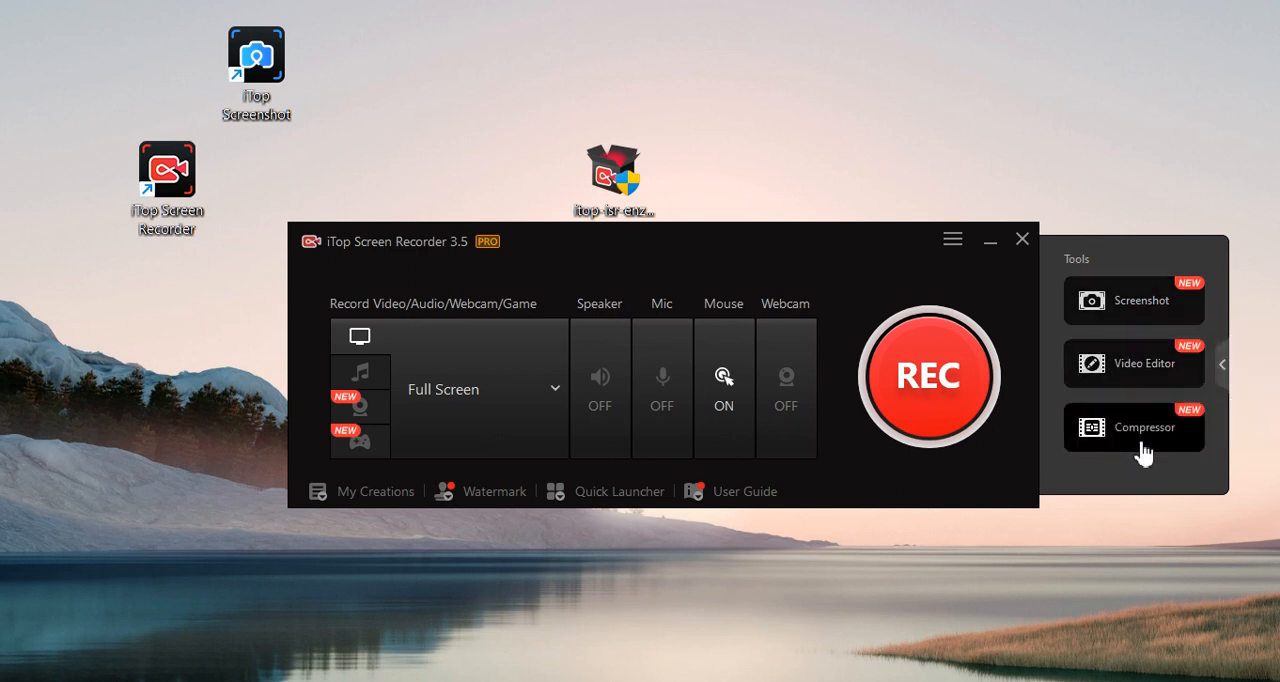
mouse_move(1144, 436)
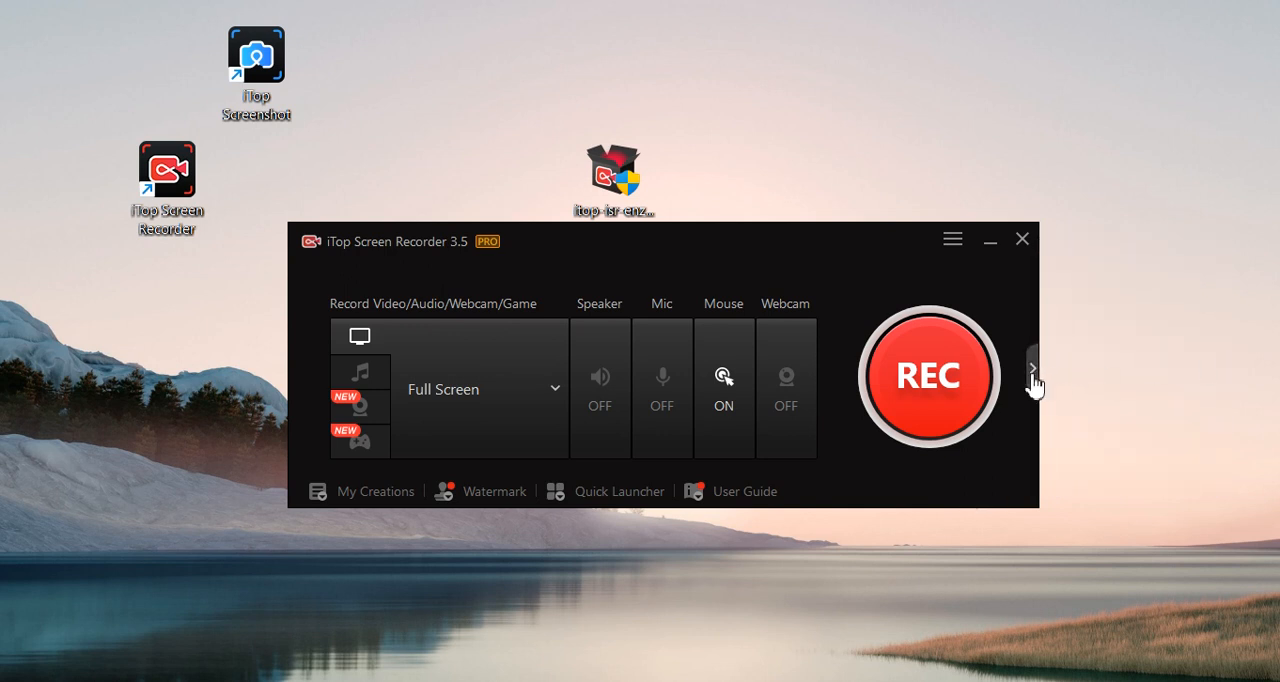
mouse_move(1056, 386)
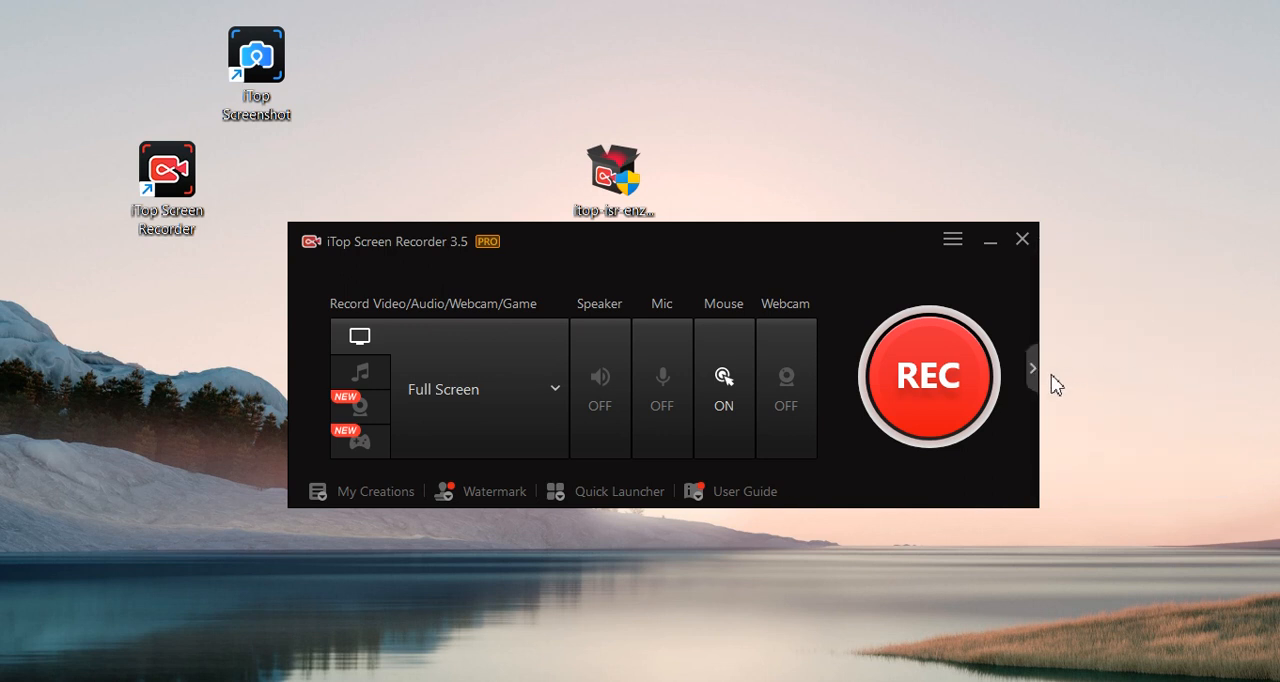
Step: Expand the Tools panel to show the Screenshot, Video Editor and Compressor tools
click(1032, 368)
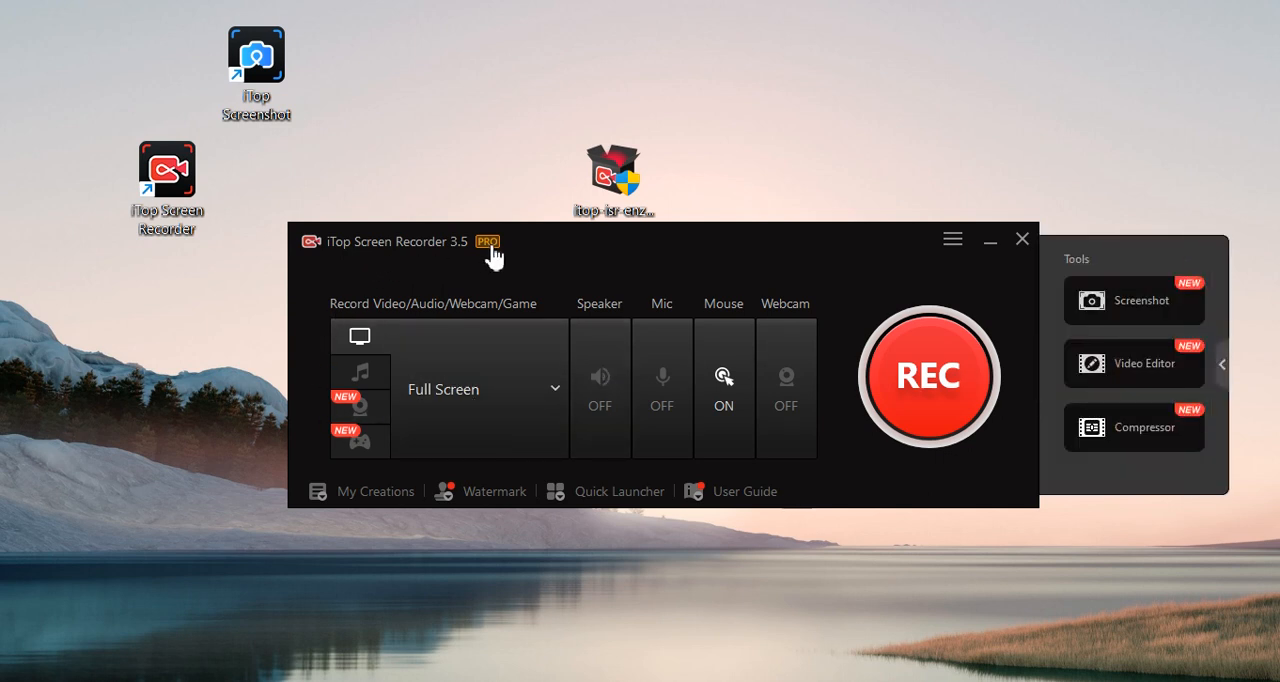
click(952, 240)
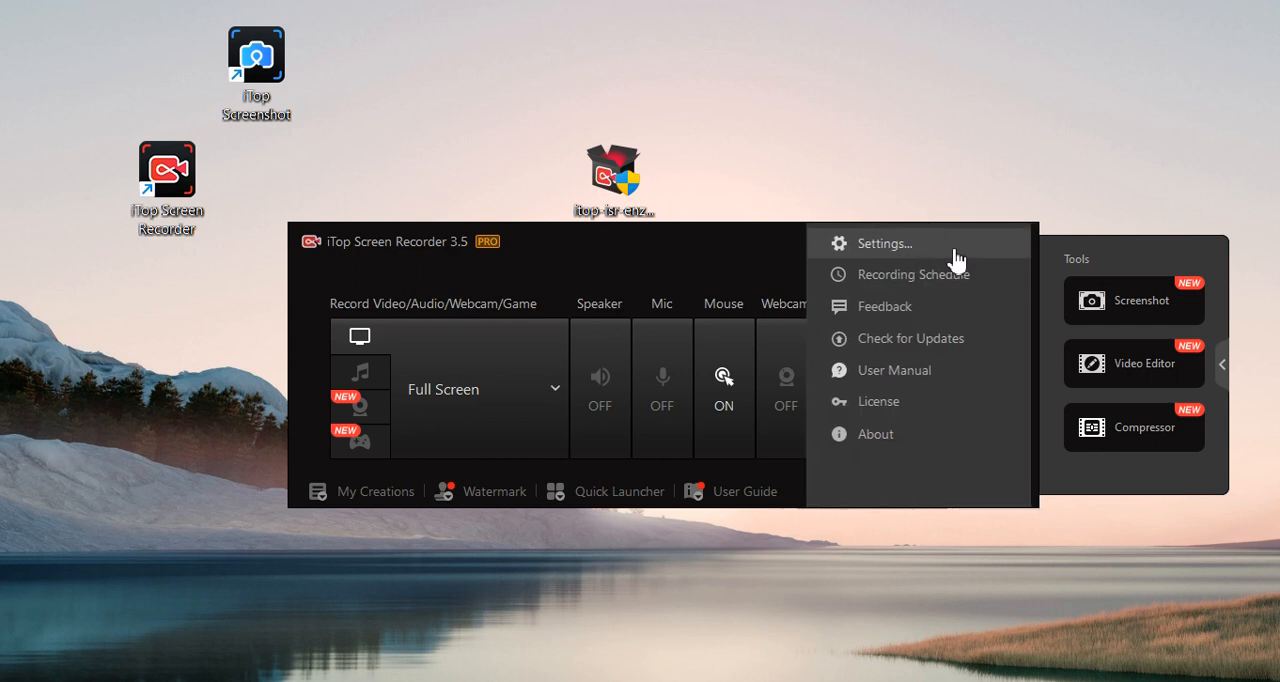
click(878, 400)
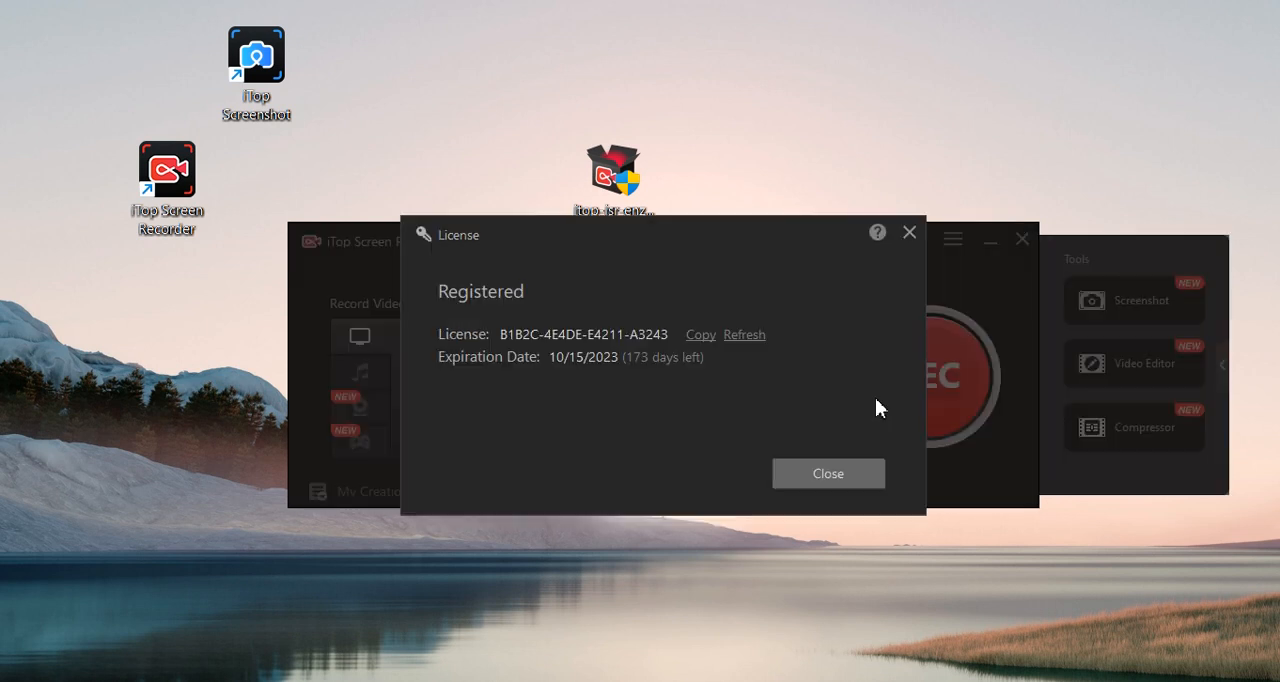
mouse_move(756, 360)
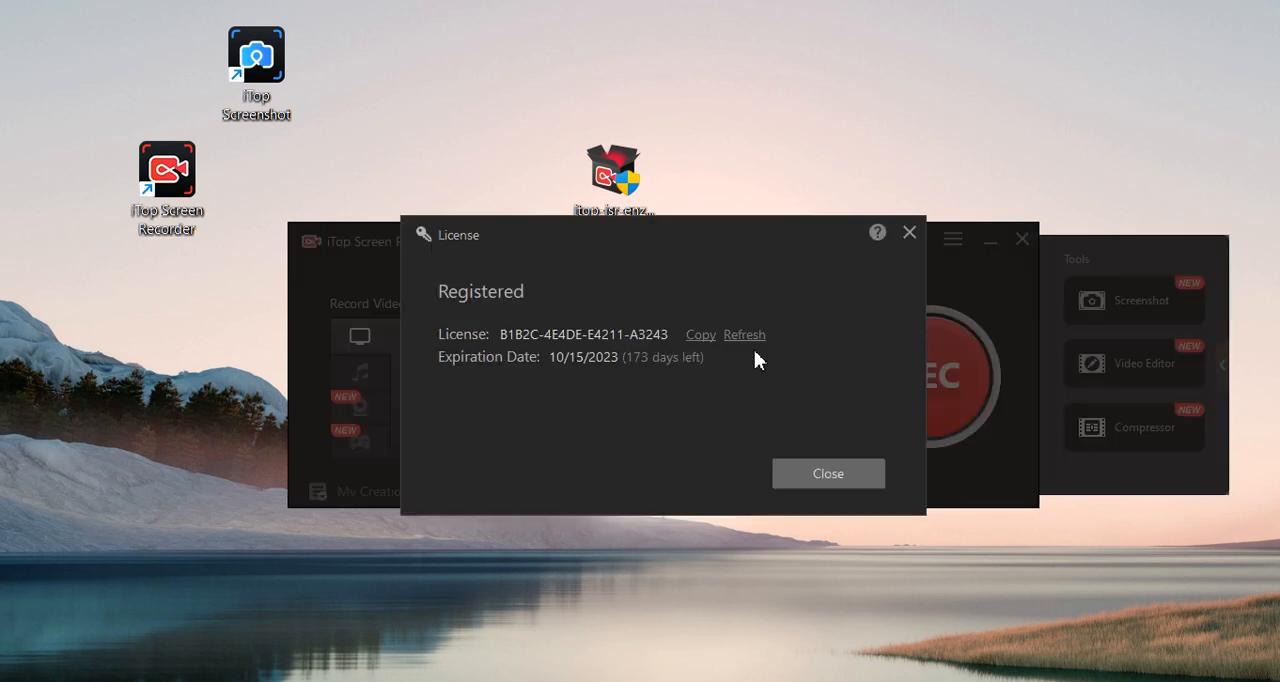
mouse_move(676, 396)
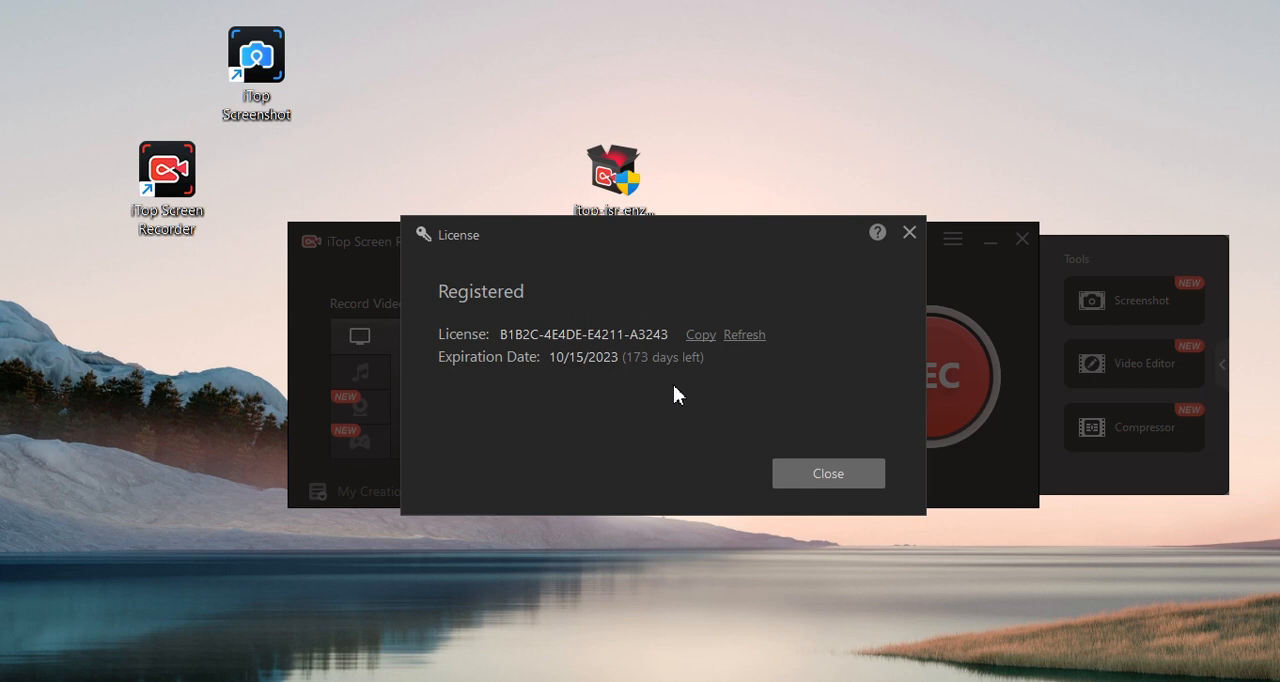
mouse_move(744, 334)
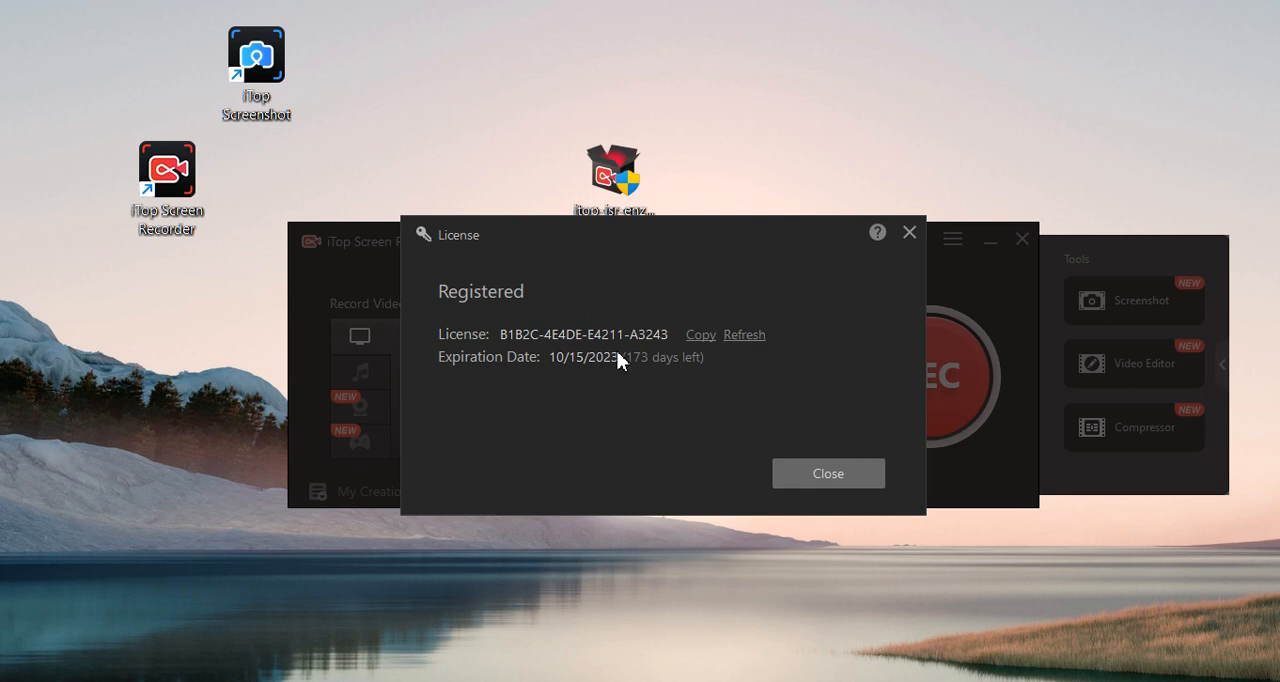
mouse_move(872, 452)
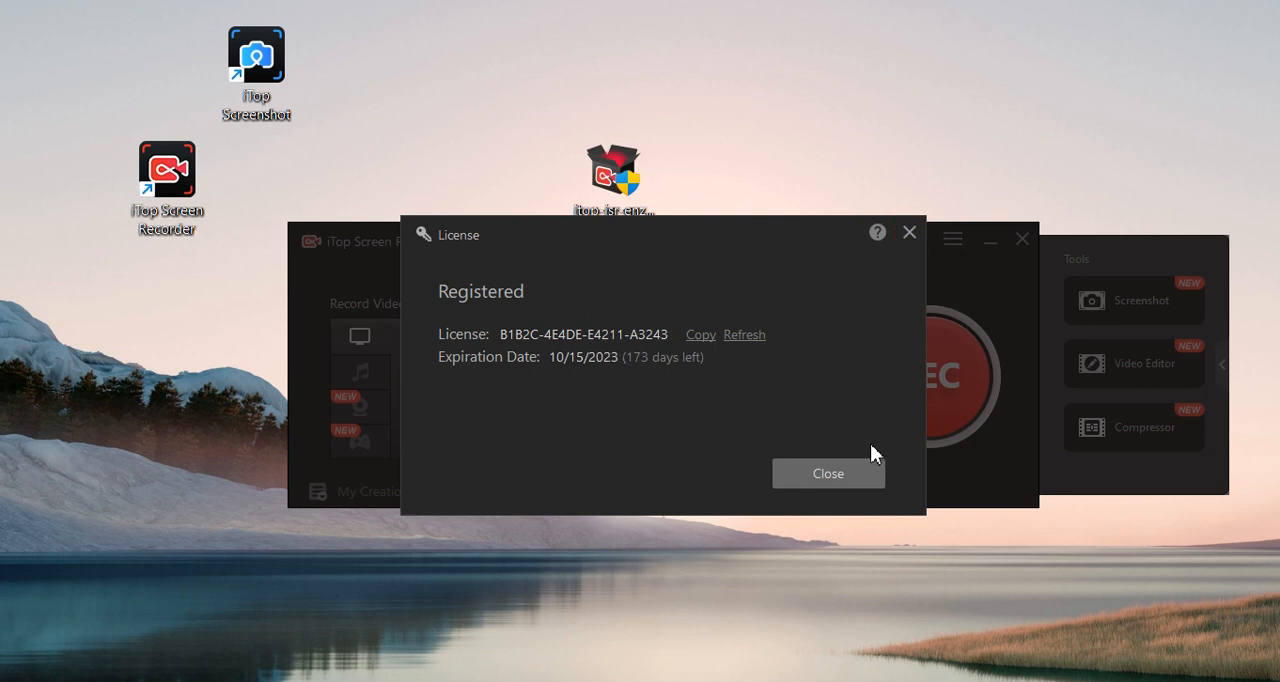
click(828, 474)
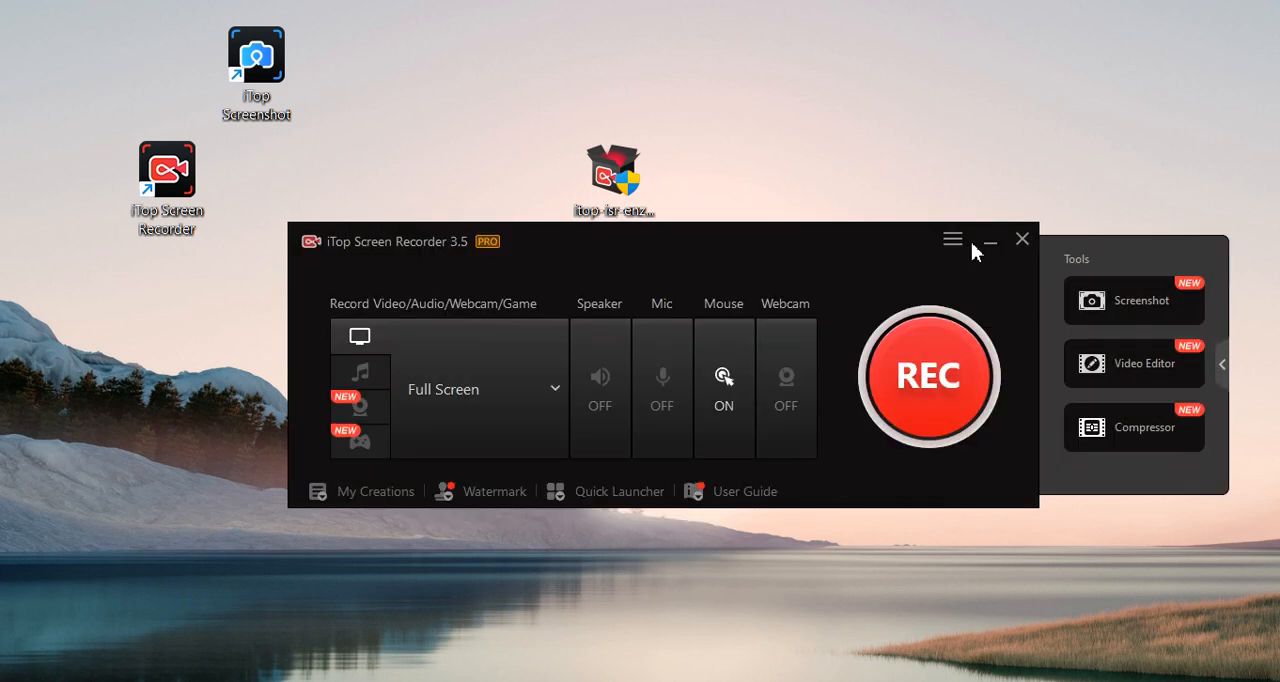
Step: Reach Settings at the General options via the hamburger menu
click(952, 240)
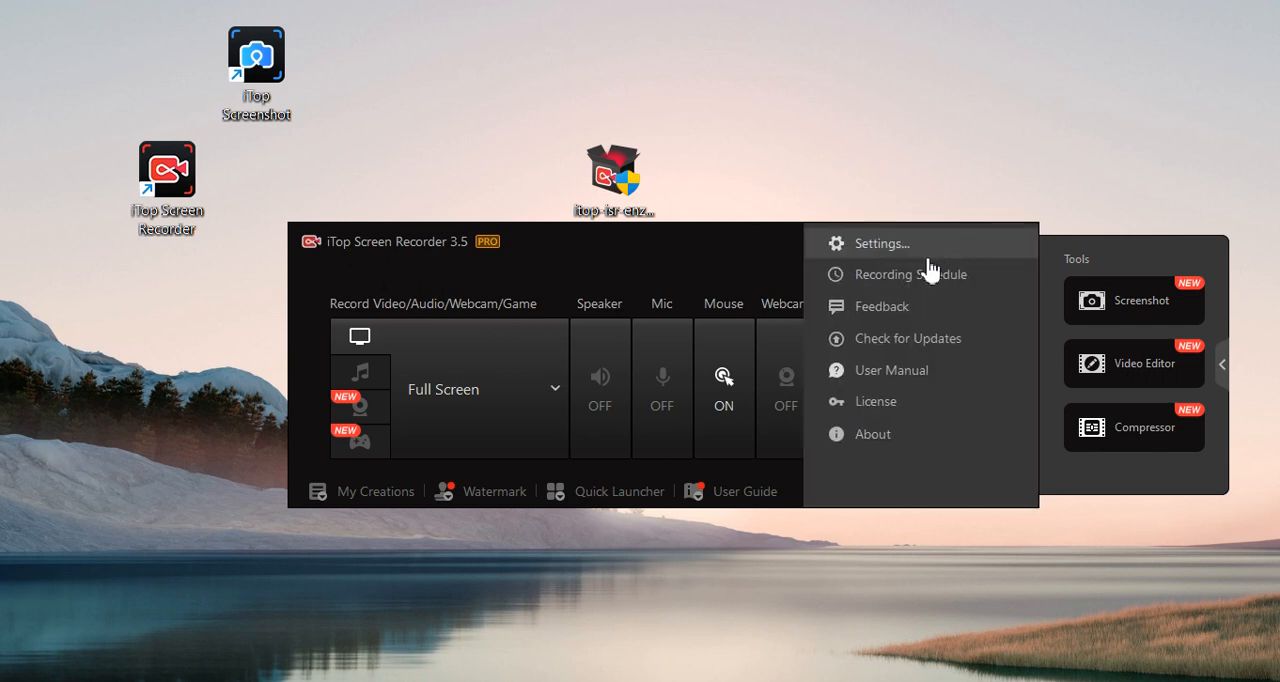
mouse_move(892, 338)
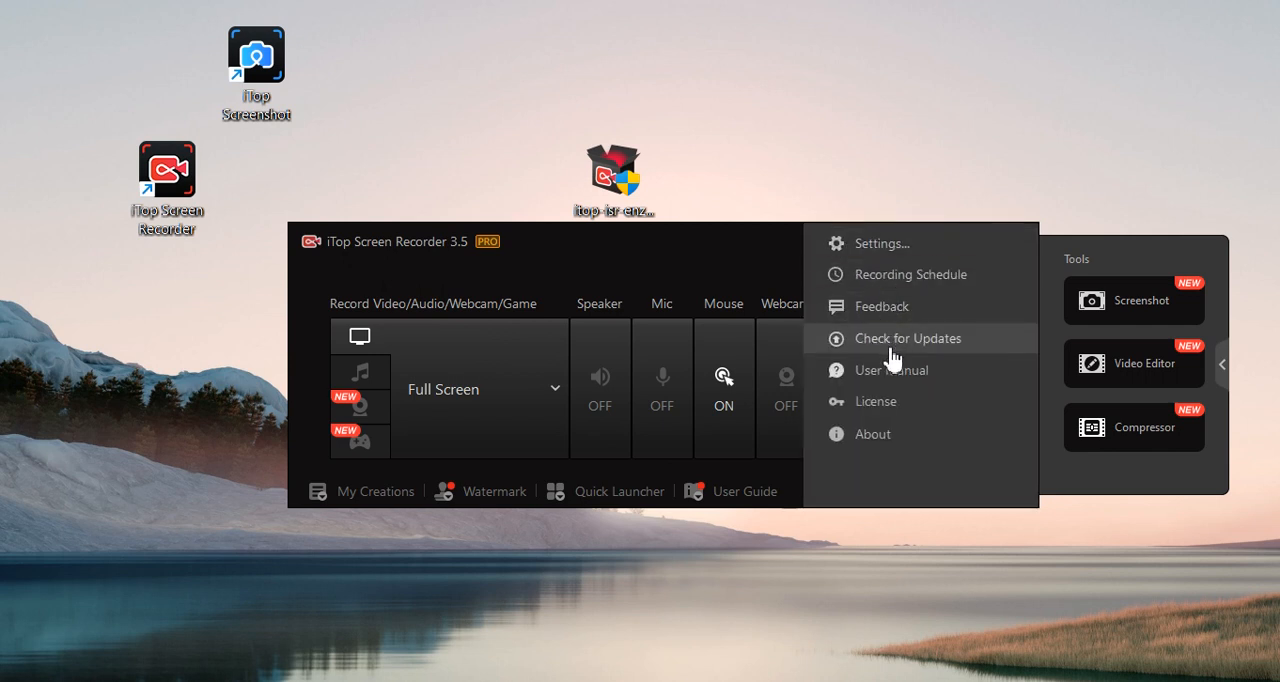
mouse_move(890, 274)
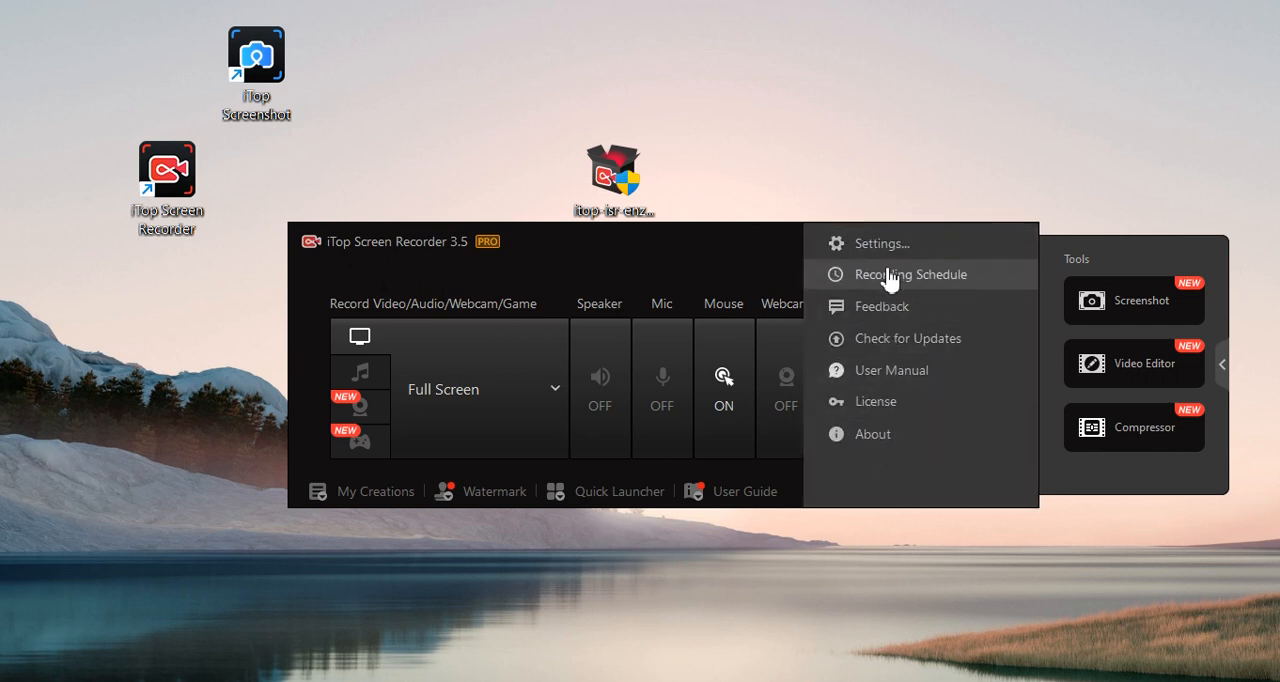
click(880, 244)
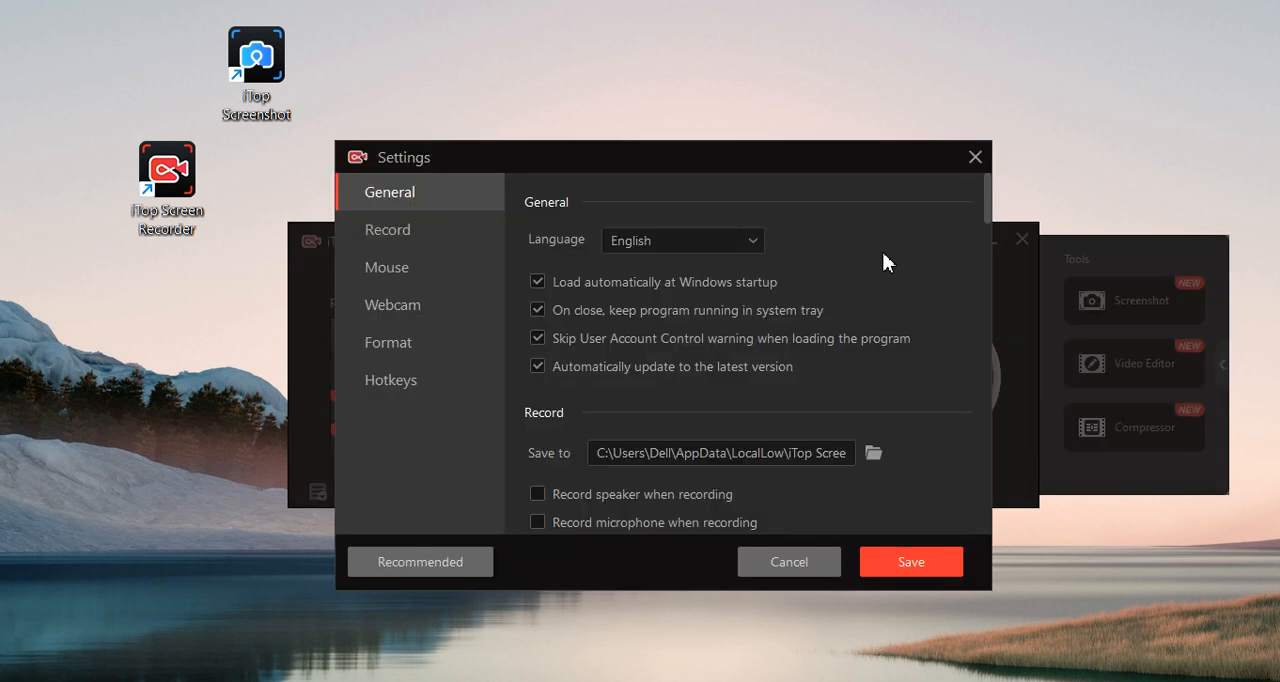
Step: Review the Recording, Mouse, Format, Hotkeys and Webcam pages, then close Settings unsaved
click(388, 228)
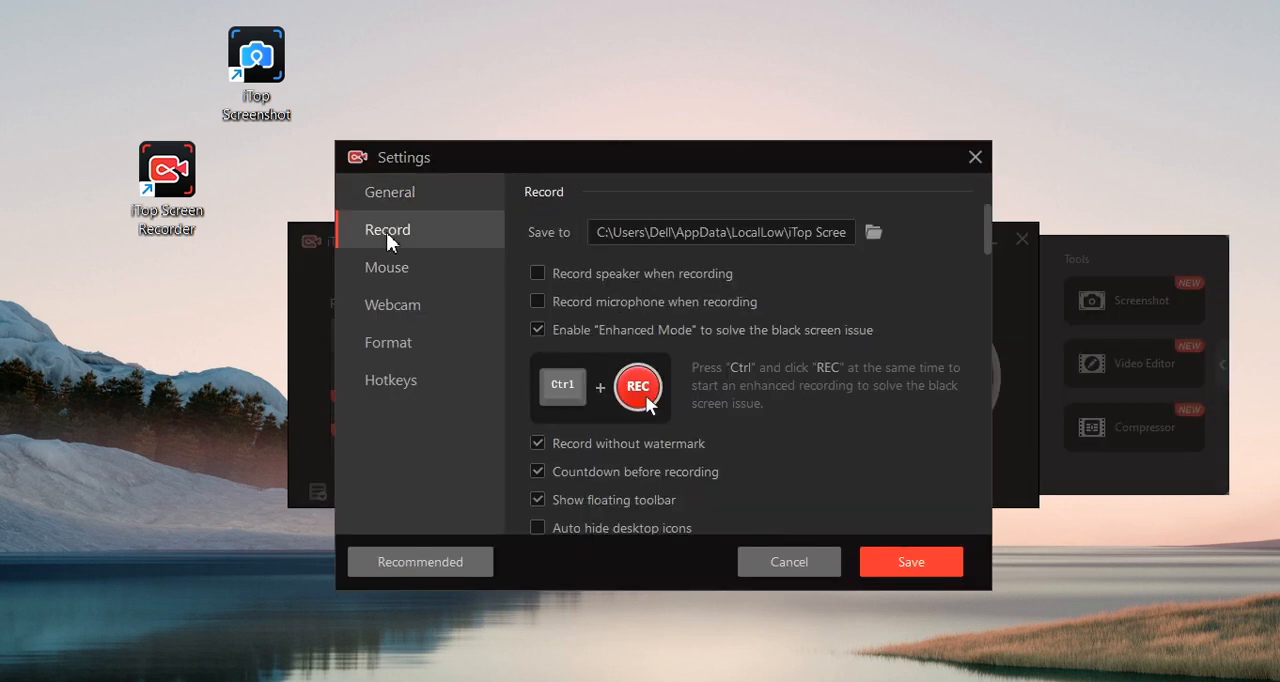
click(386, 268)
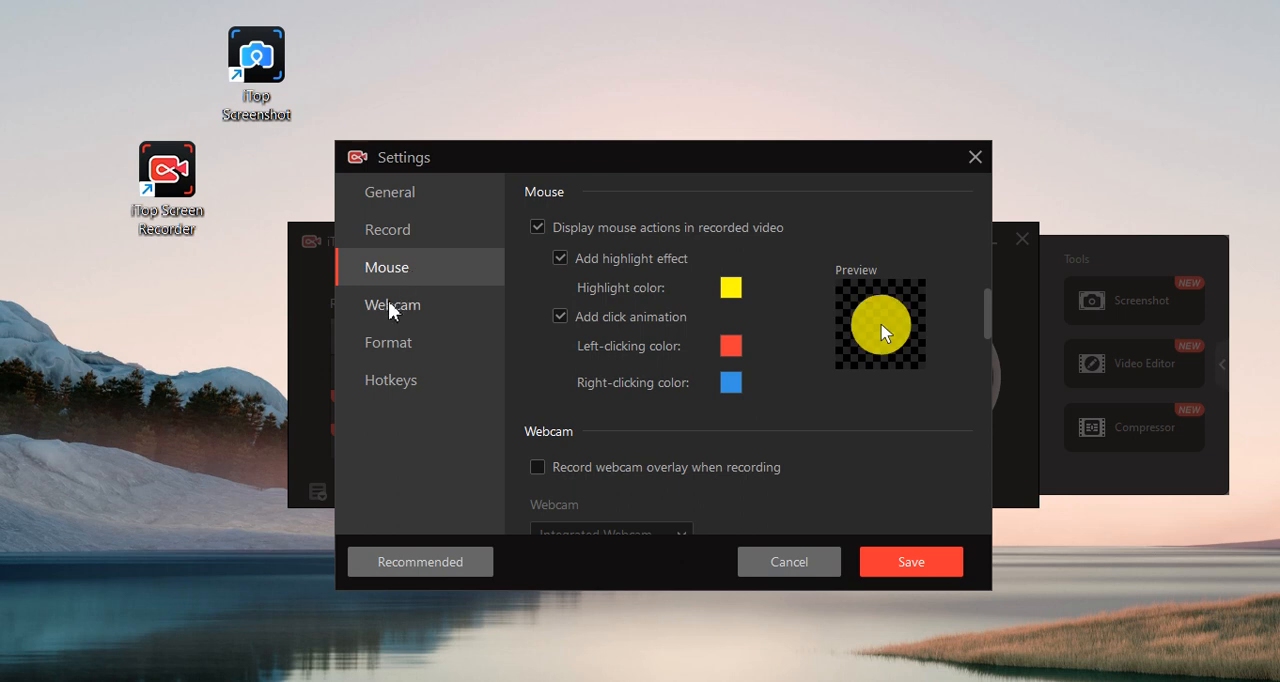
click(388, 342)
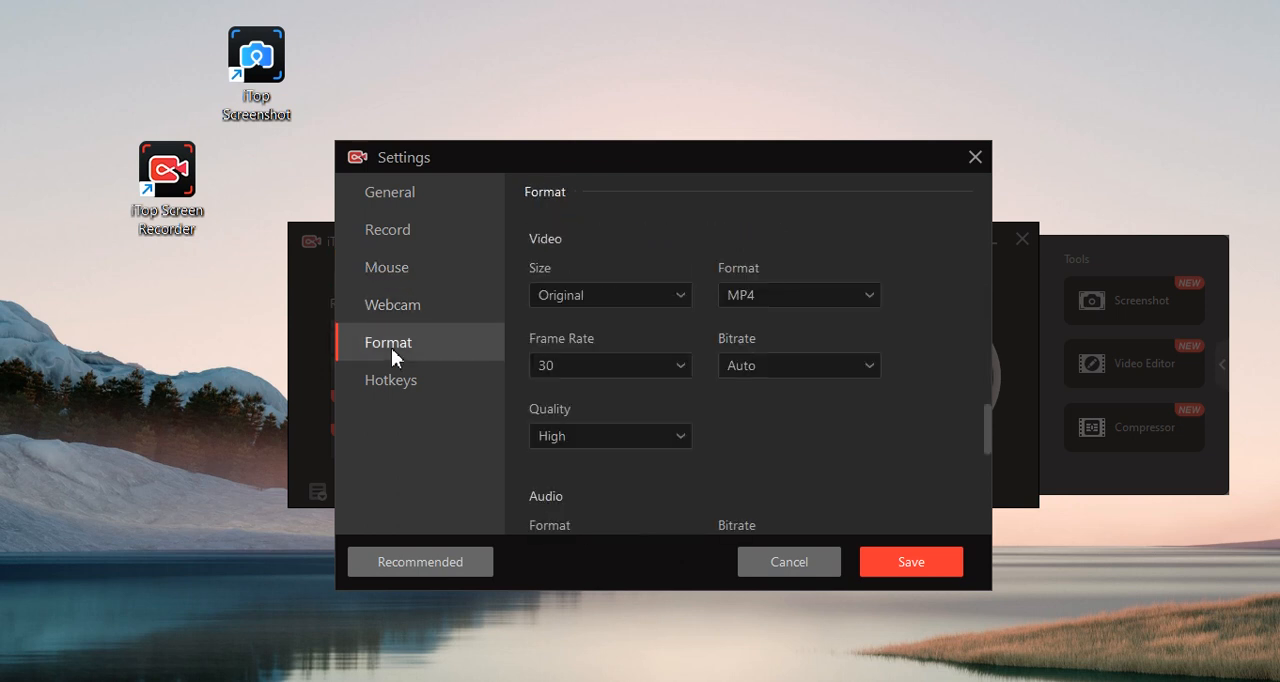
click(392, 378)
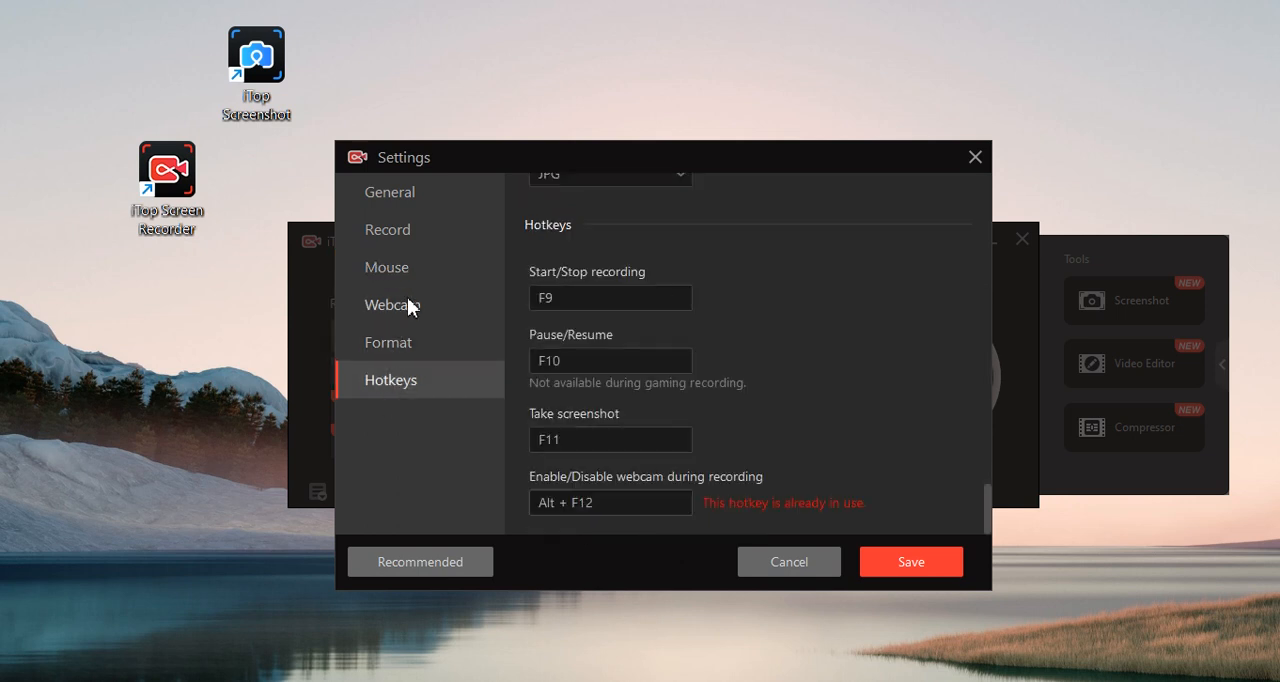
click(392, 304)
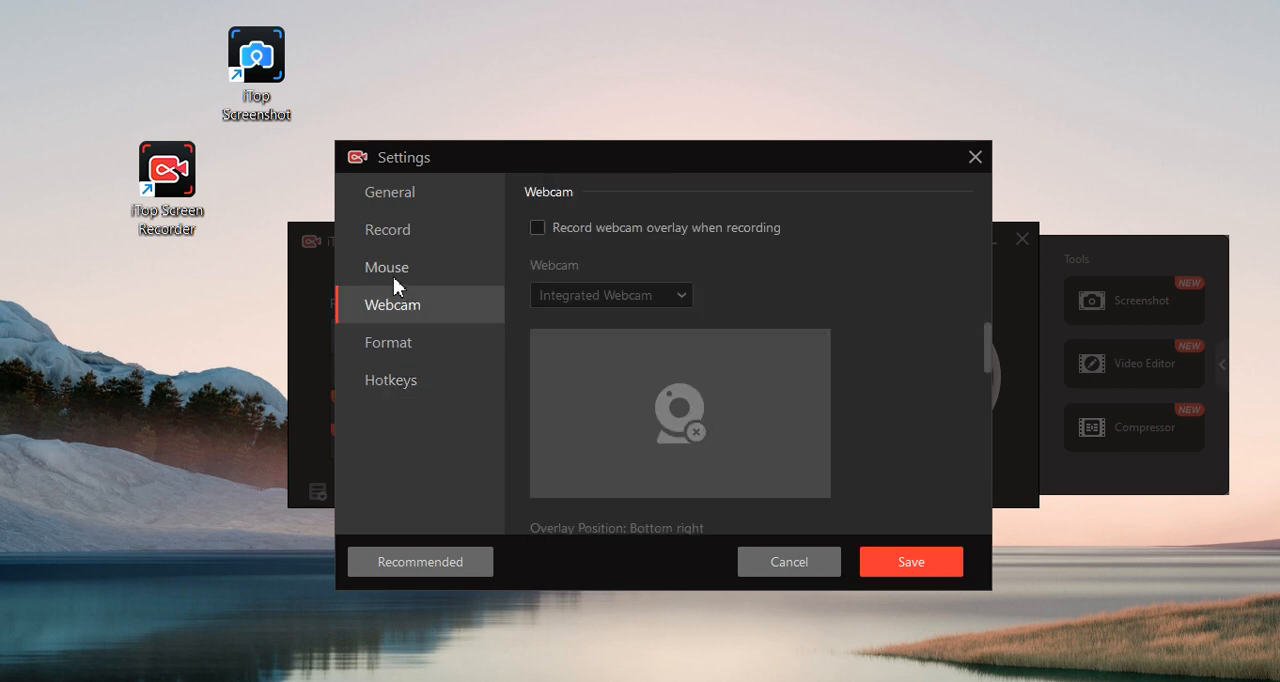
click(386, 268)
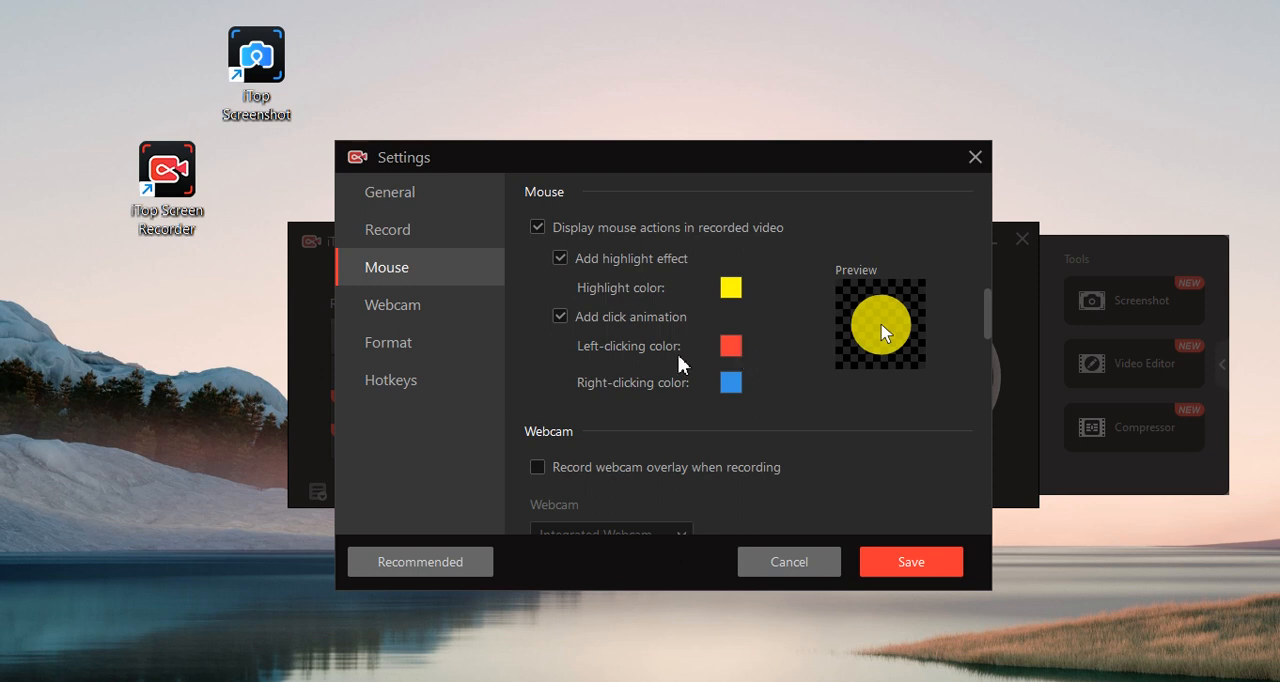
mouse_move(730, 382)
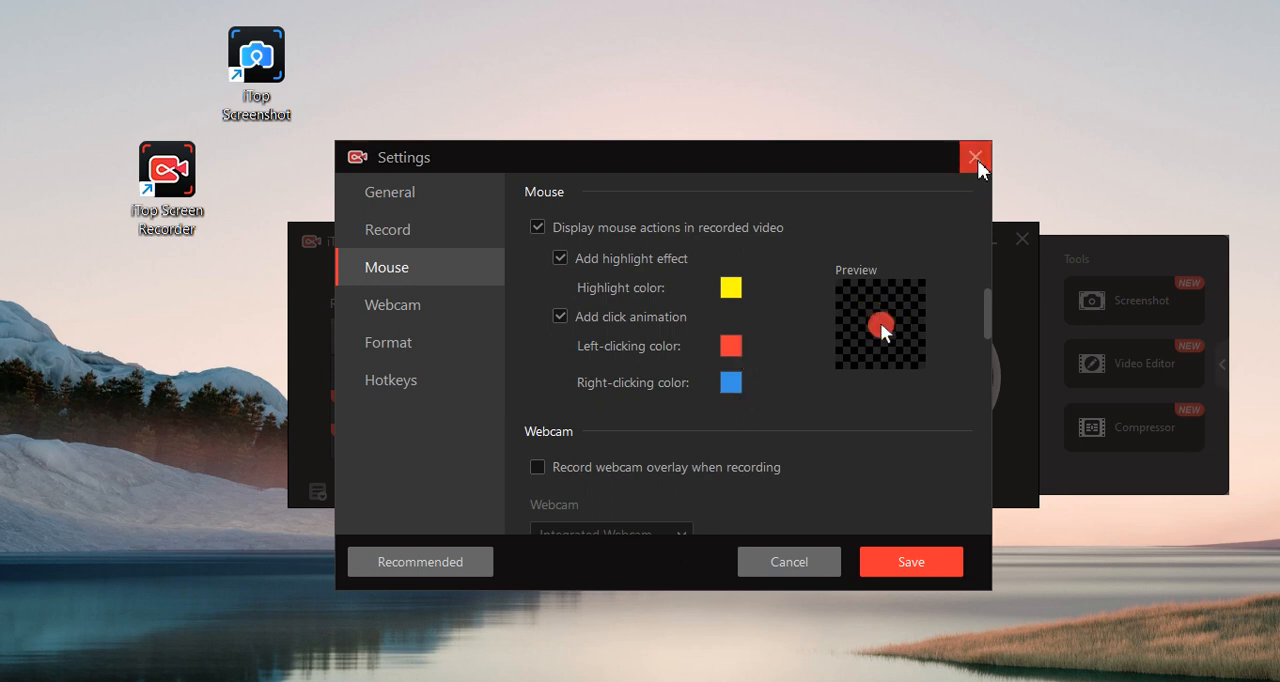
click(976, 156)
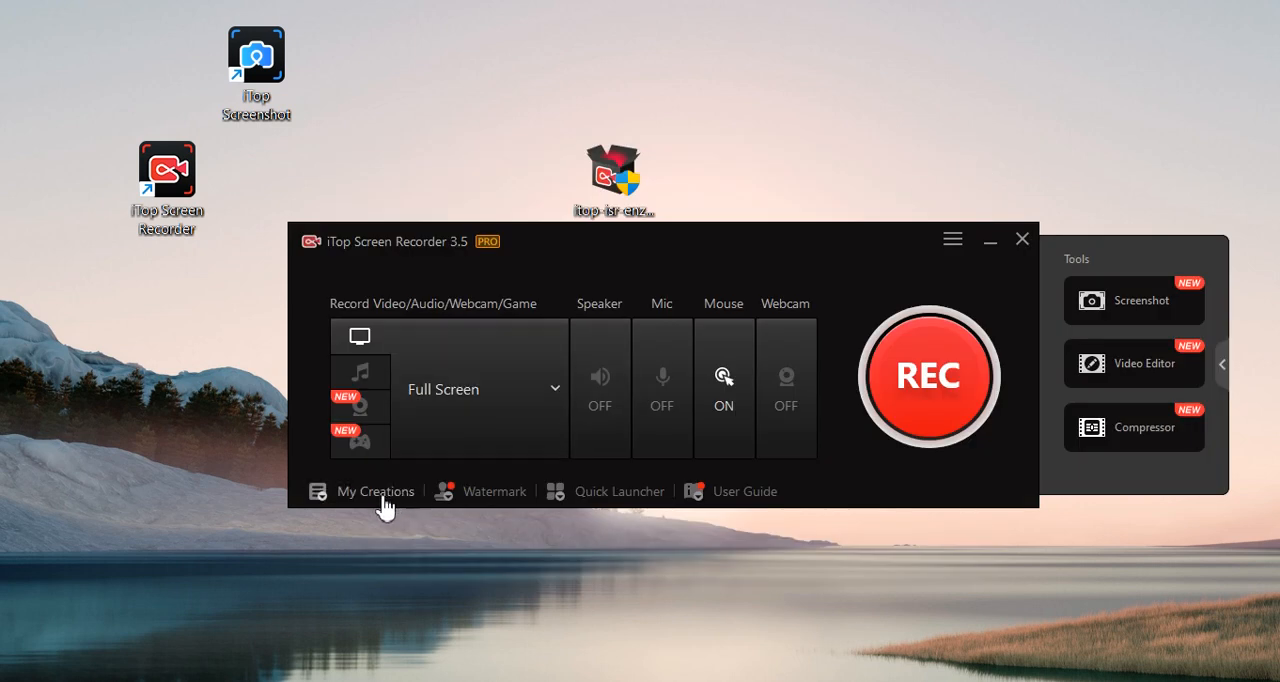
mouse_move(620, 492)
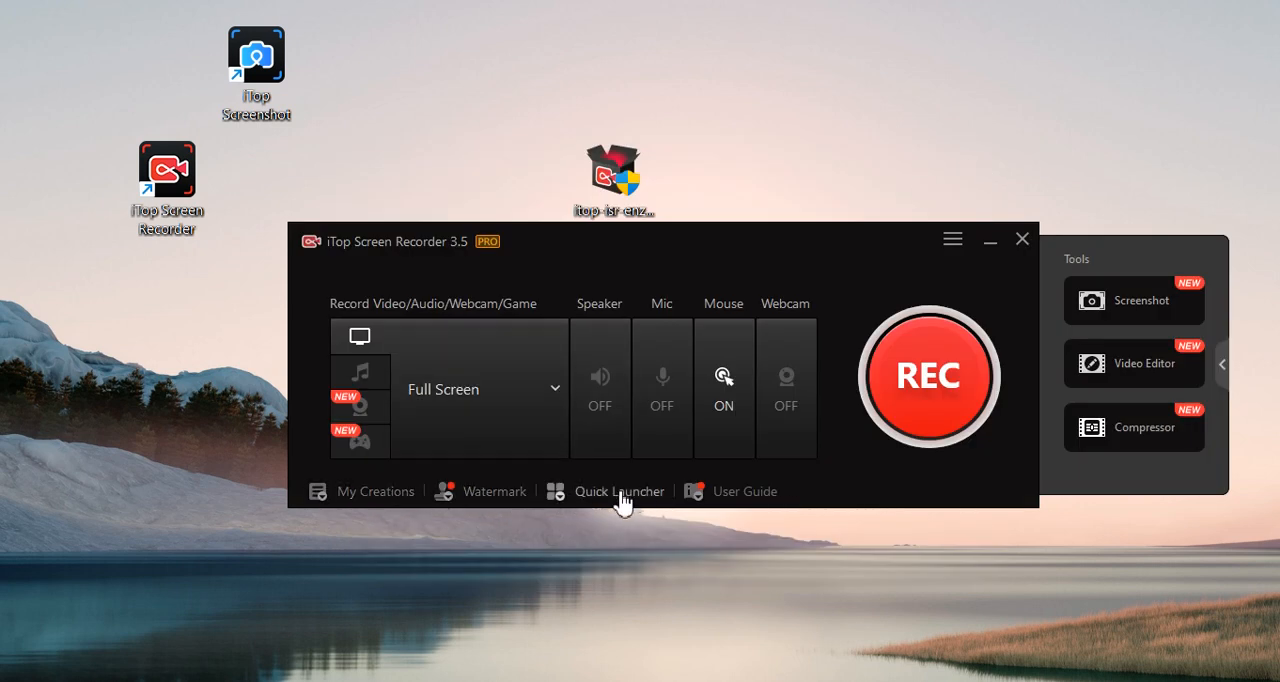
mouse_move(638, 320)
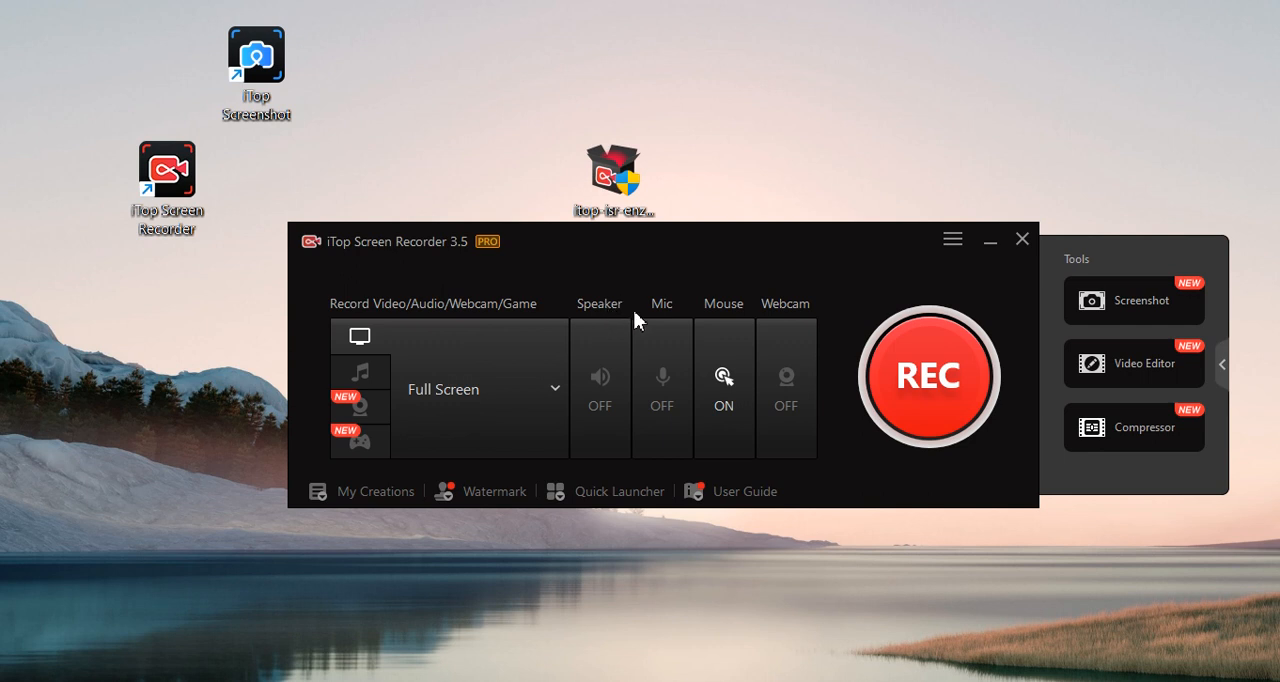
mouse_move(722, 410)
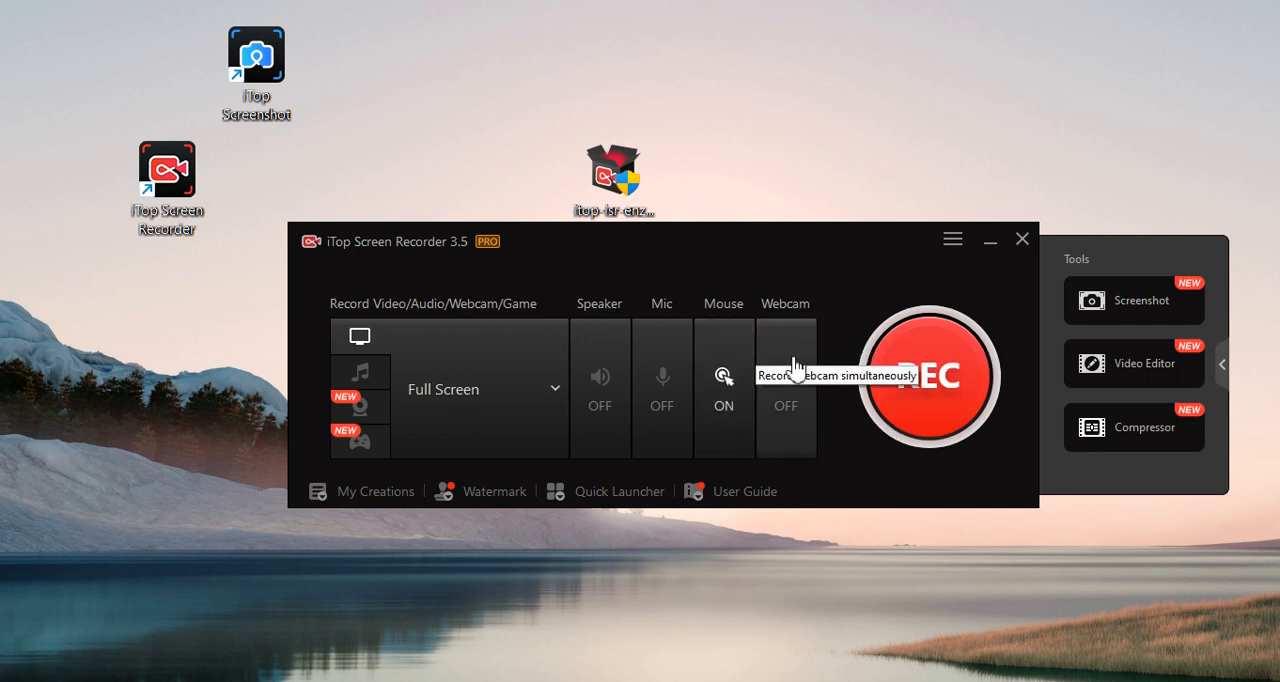
mouse_move(660, 364)
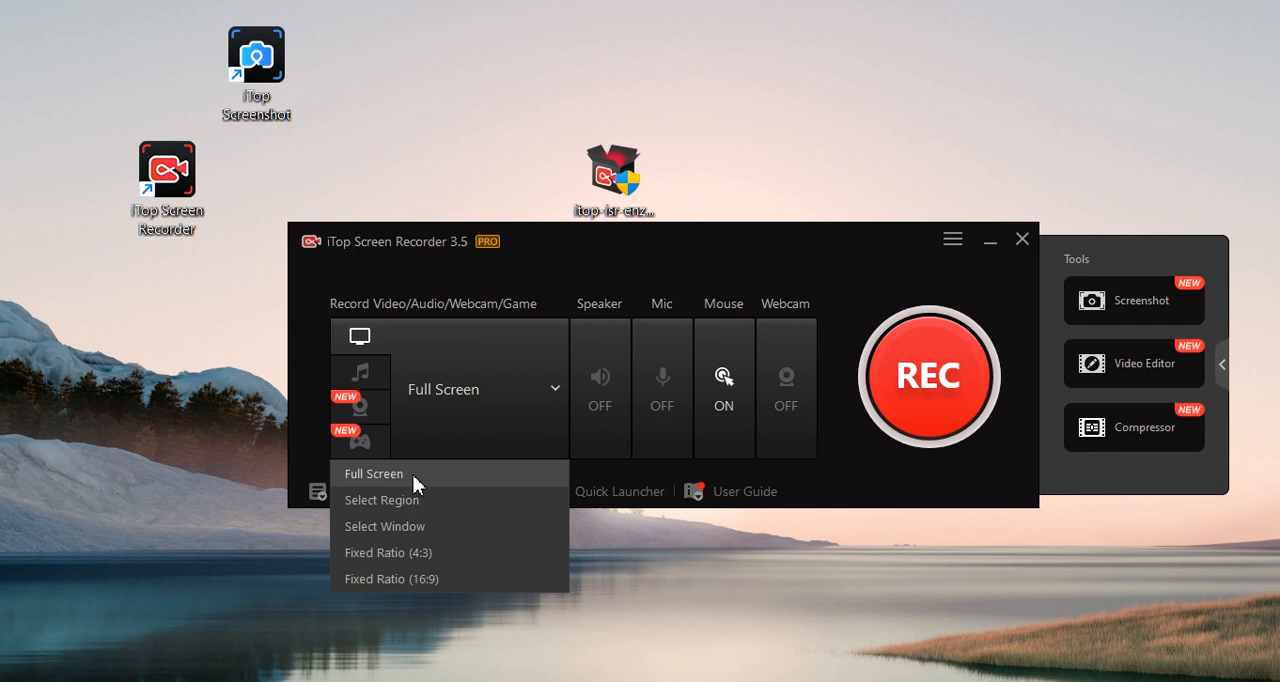
mouse_move(434, 500)
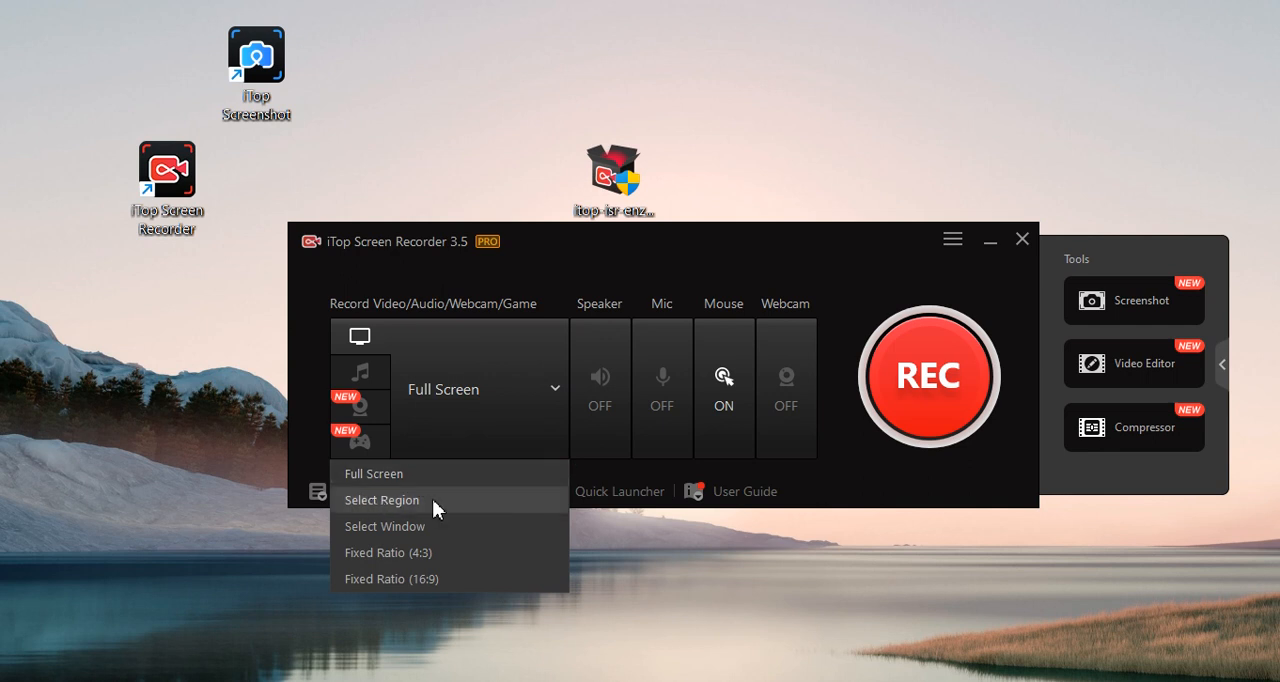
mouse_move(380, 552)
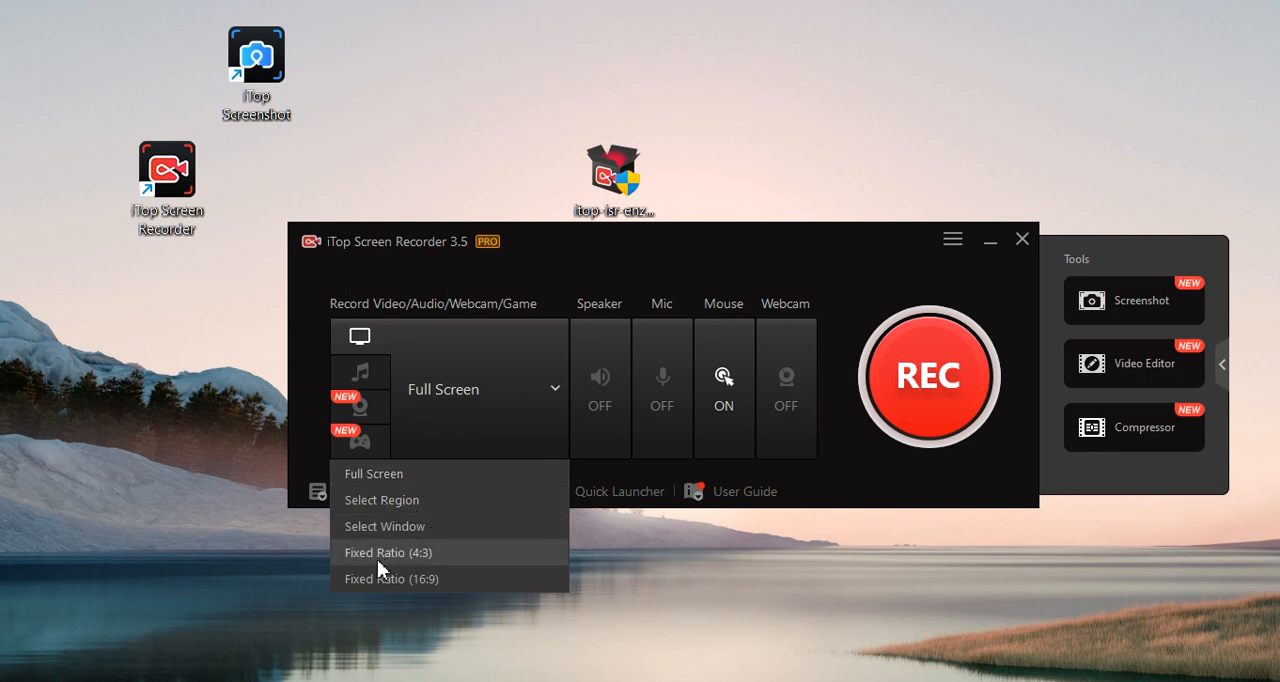
mouse_move(418, 572)
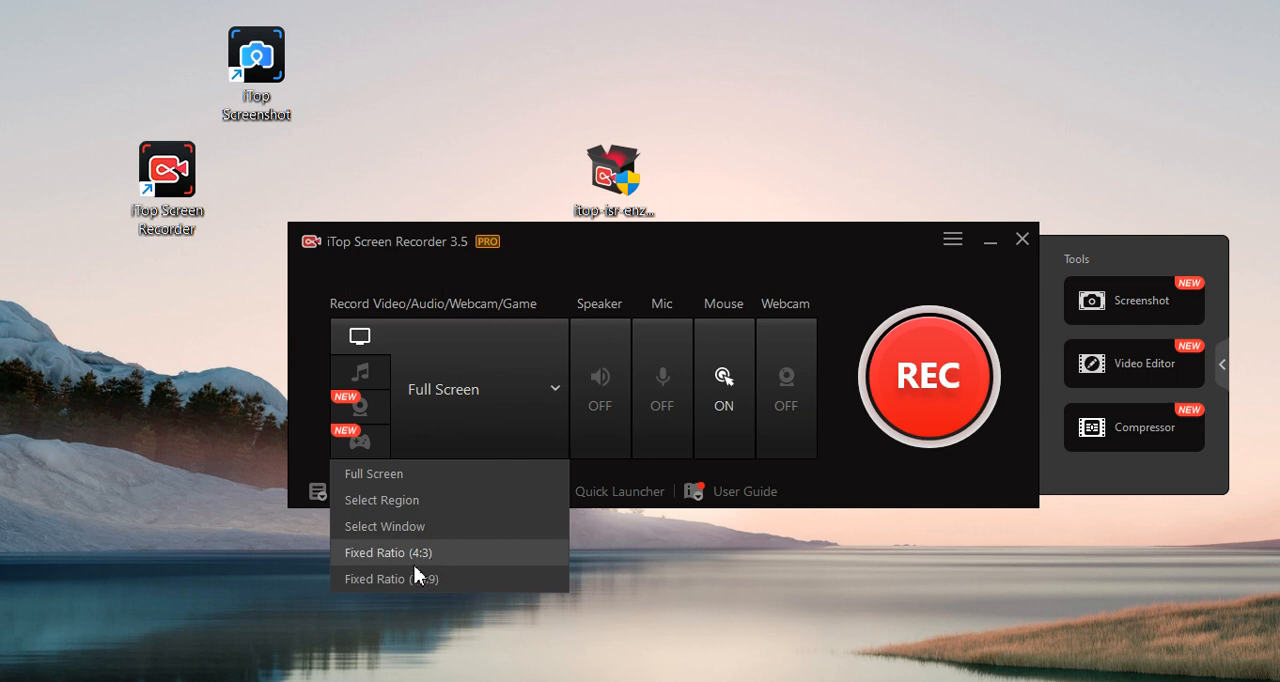
mouse_move(444, 592)
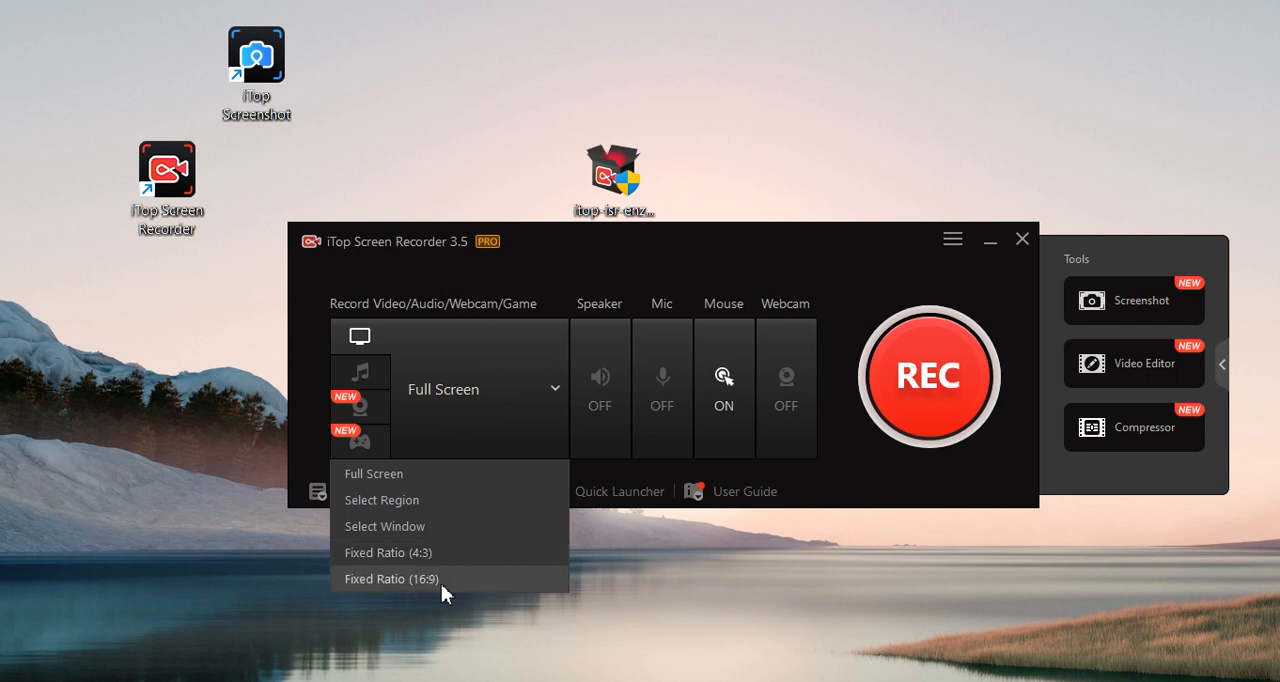
mouse_move(388, 474)
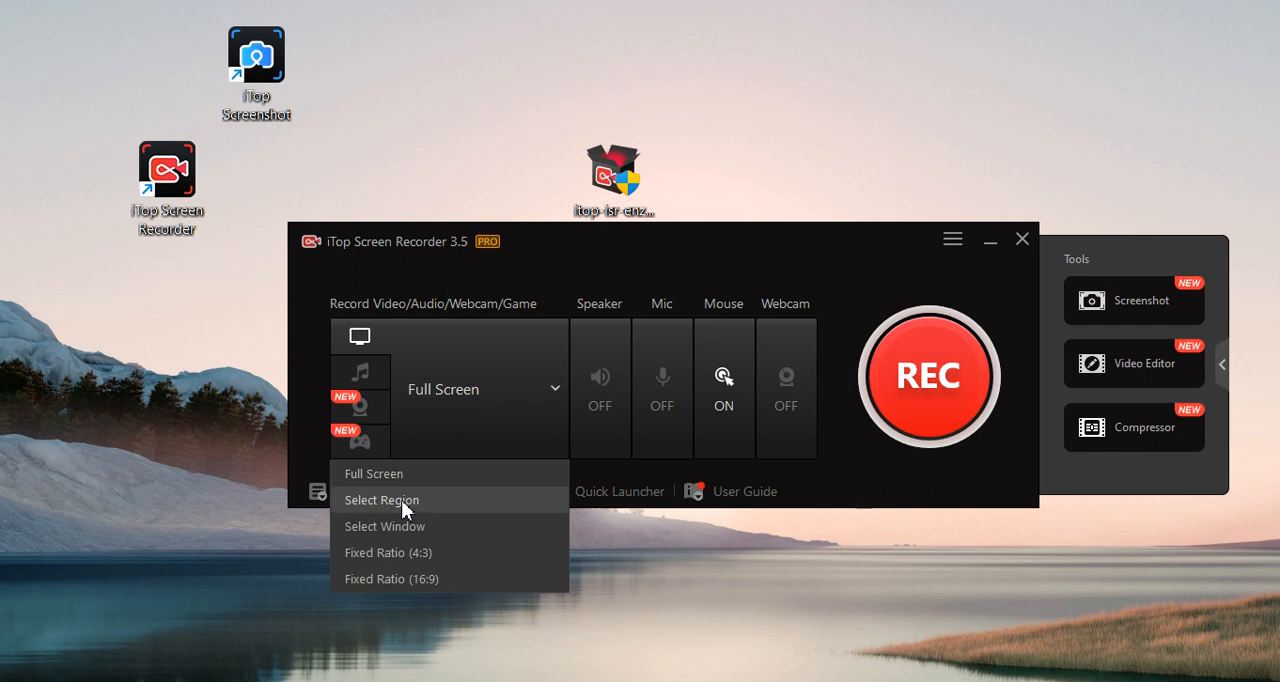
mouse_move(360, 516)
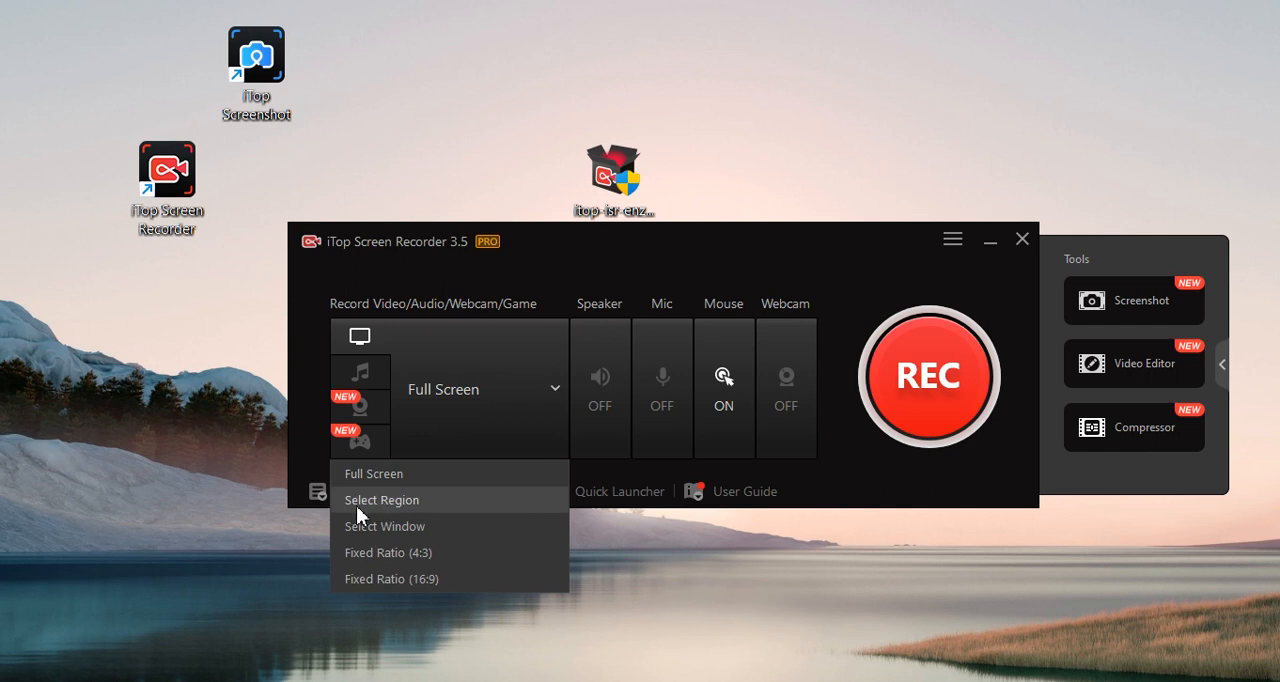
Step: Choose Select Region and resize the marked area to 1042 x 551 on the desktop
click(380, 500)
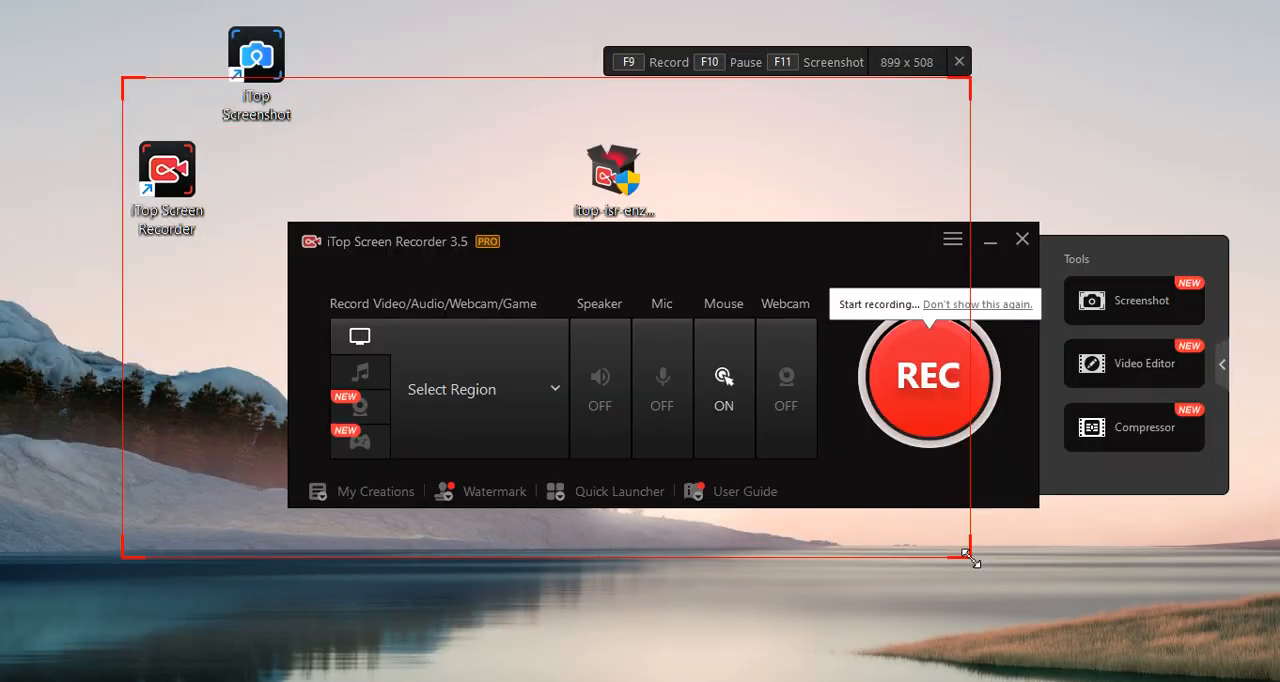
mouse_move(704, 88)
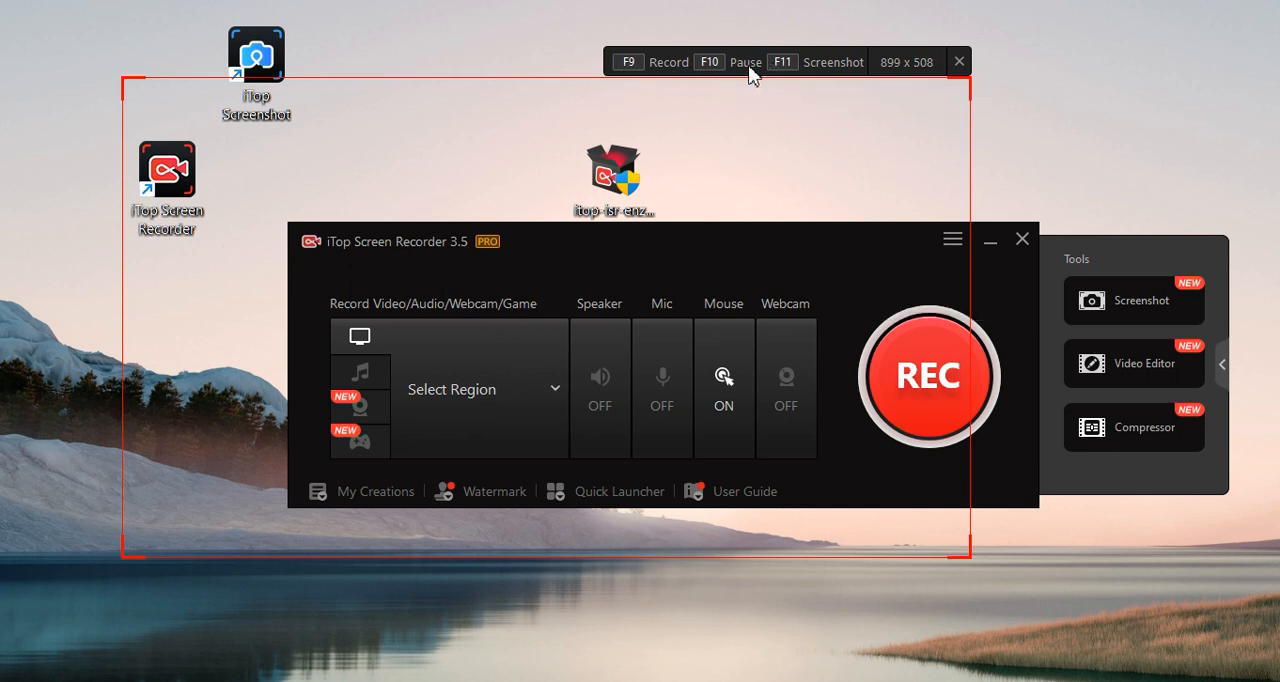
mouse_move(776, 240)
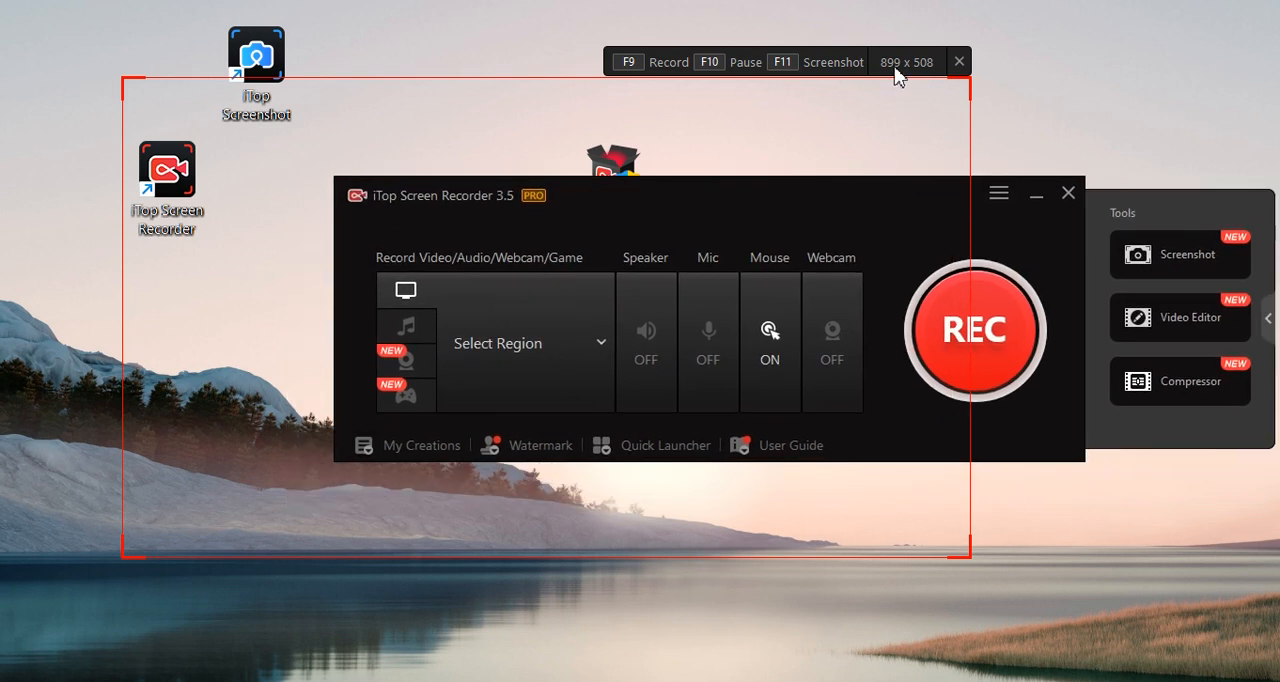
mouse_move(924, 80)
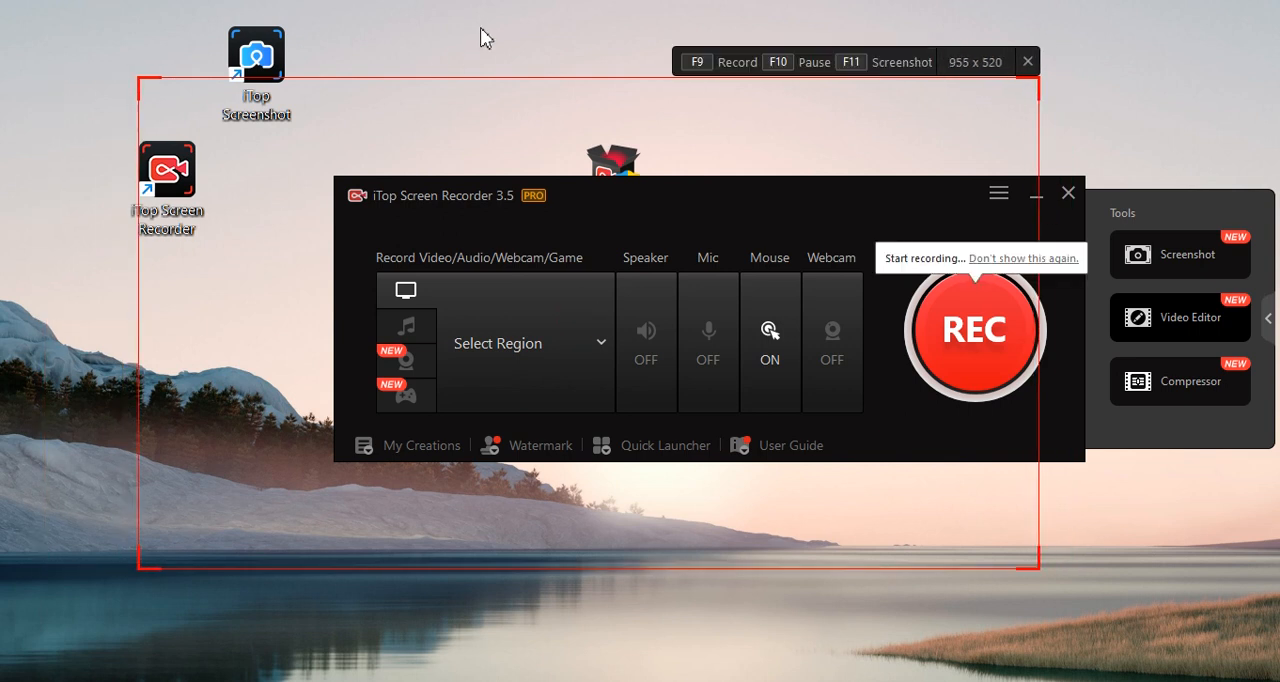
mouse_move(484, 84)
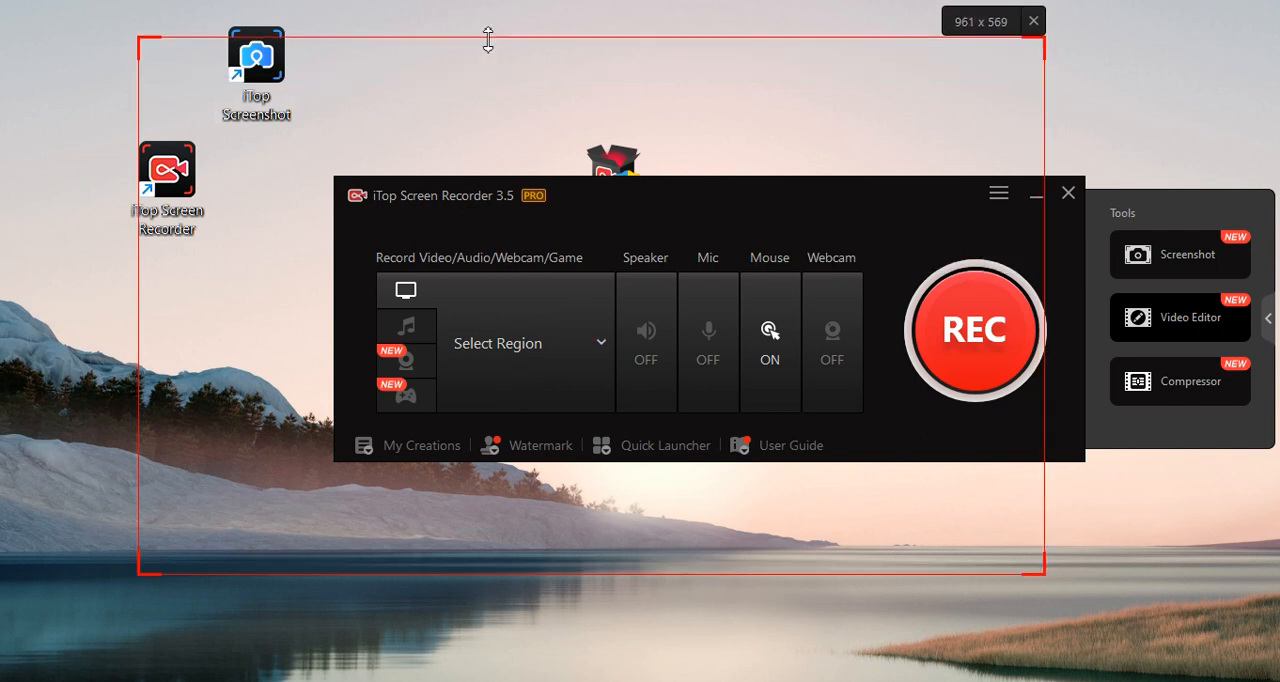
drag(488, 40, 560, 616)
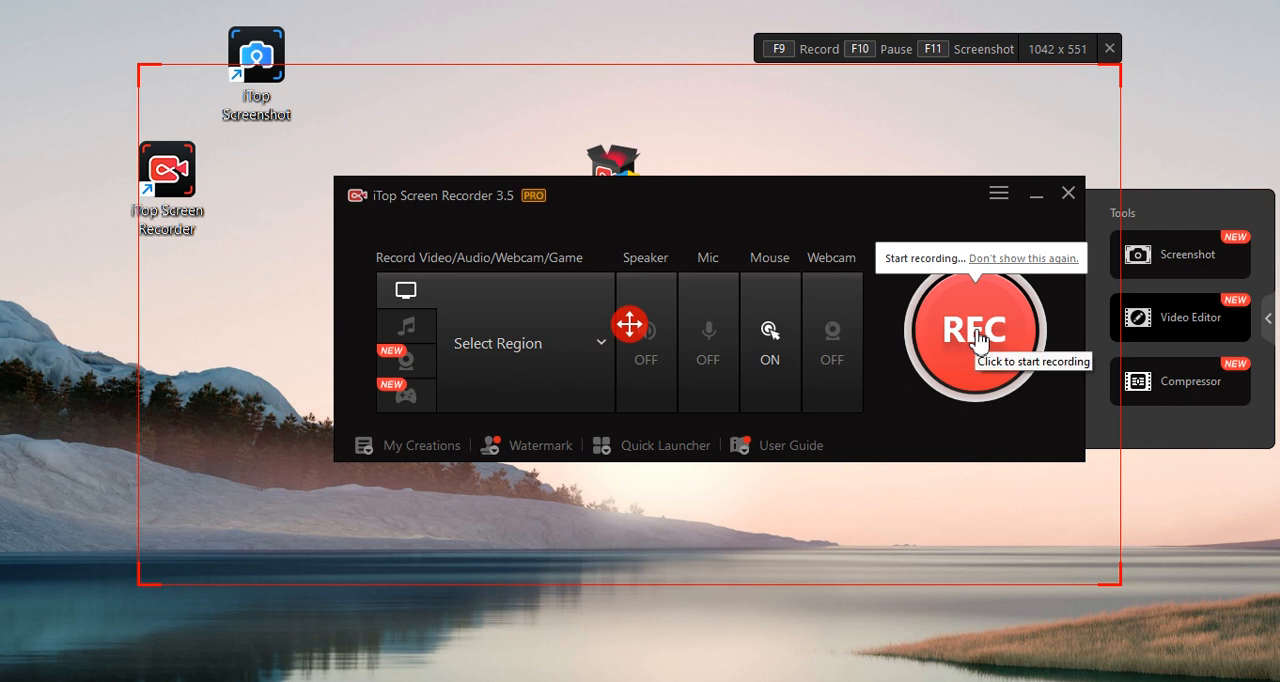
Step: Start REC on the region and move the desktop shortcuts toward its middle while recording
click(976, 330)
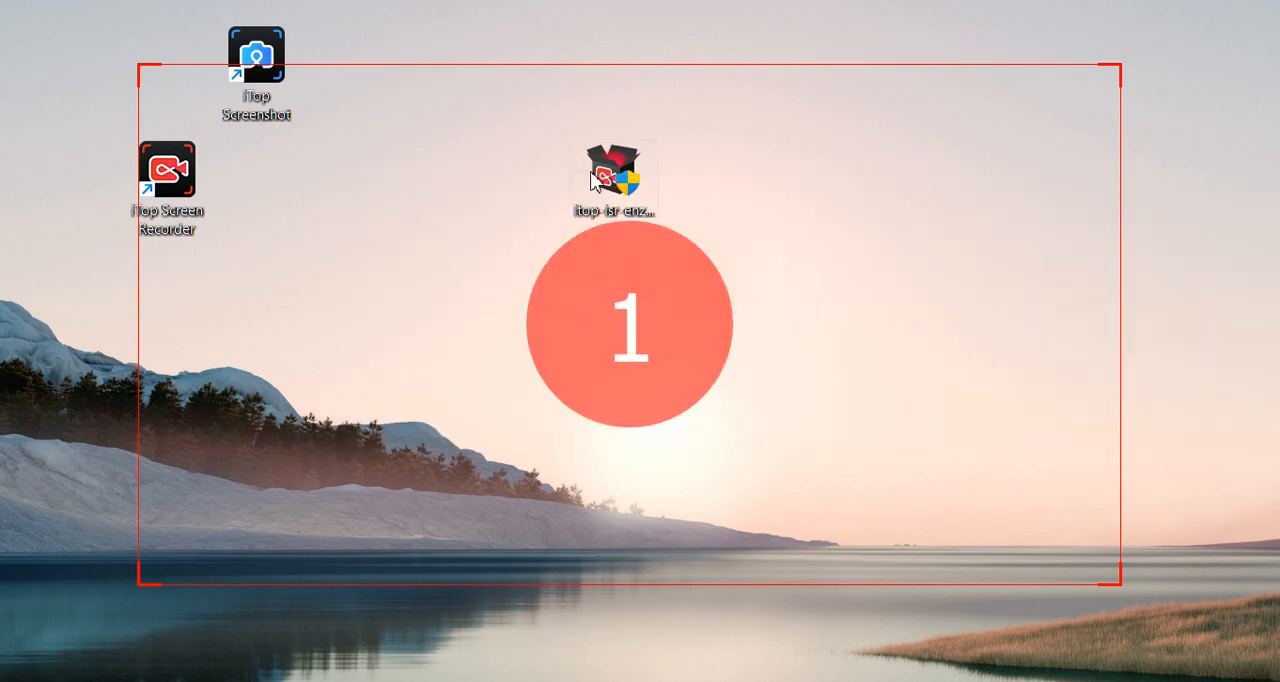
drag(612, 170, 520, 404)
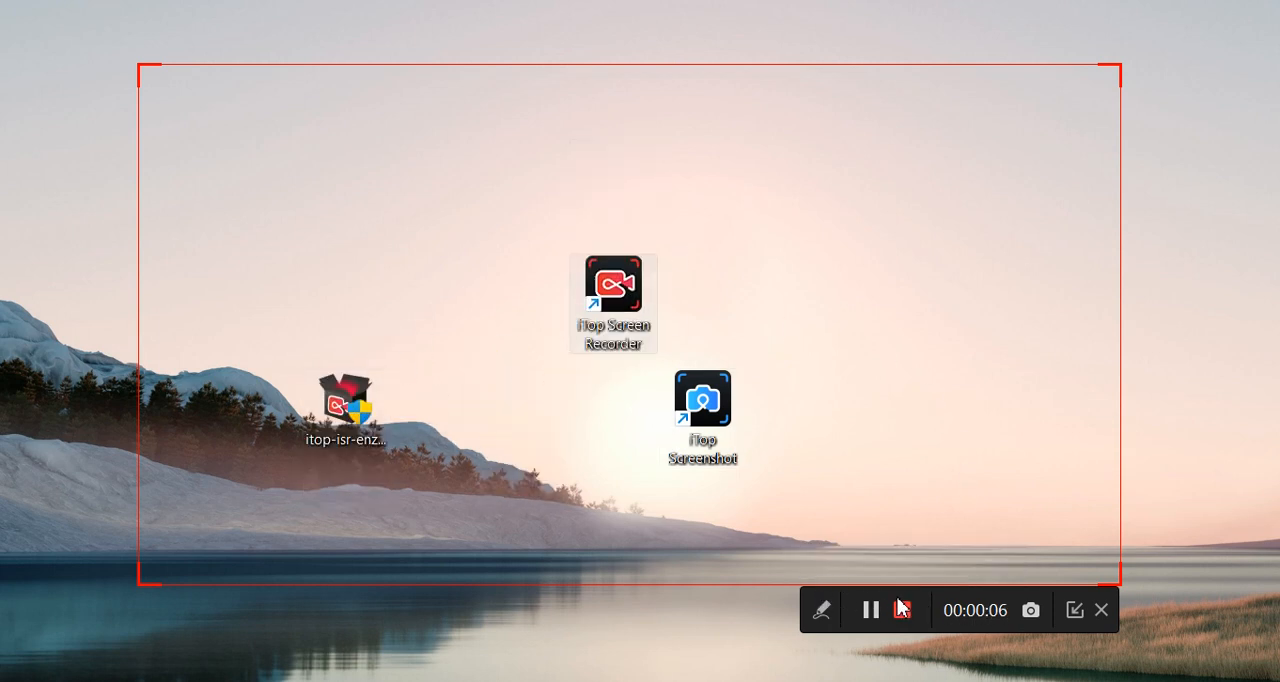
click(868, 610)
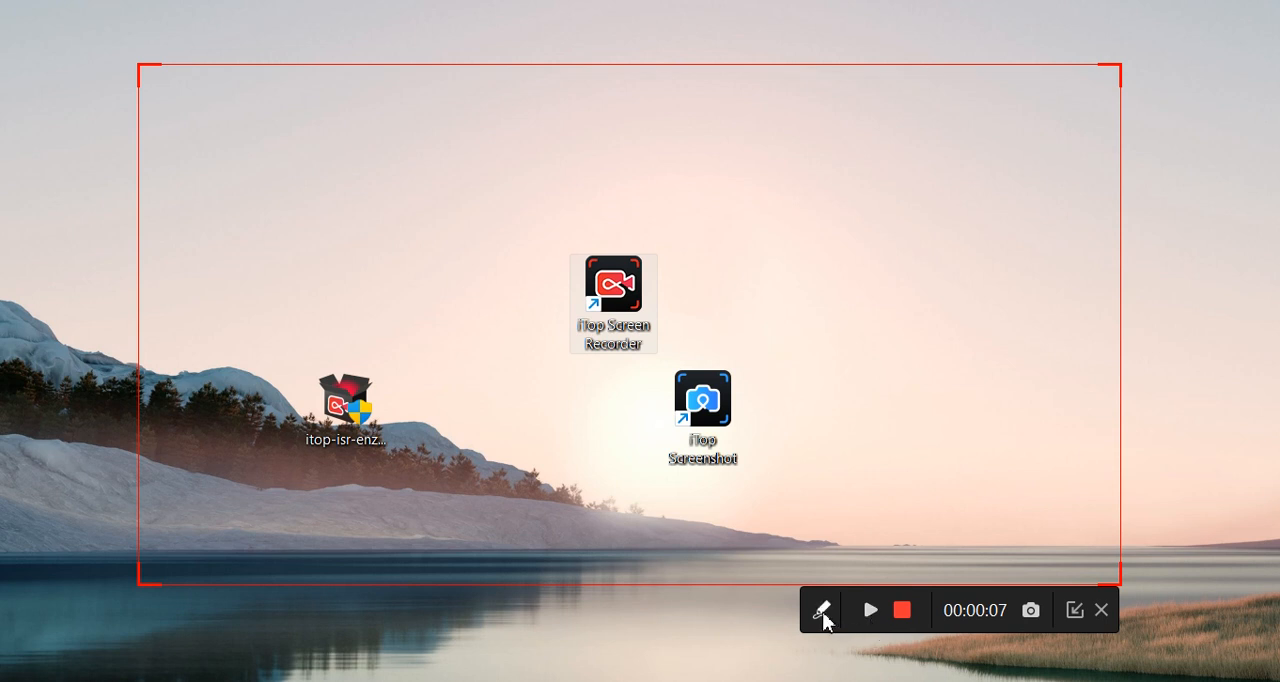
click(820, 610)
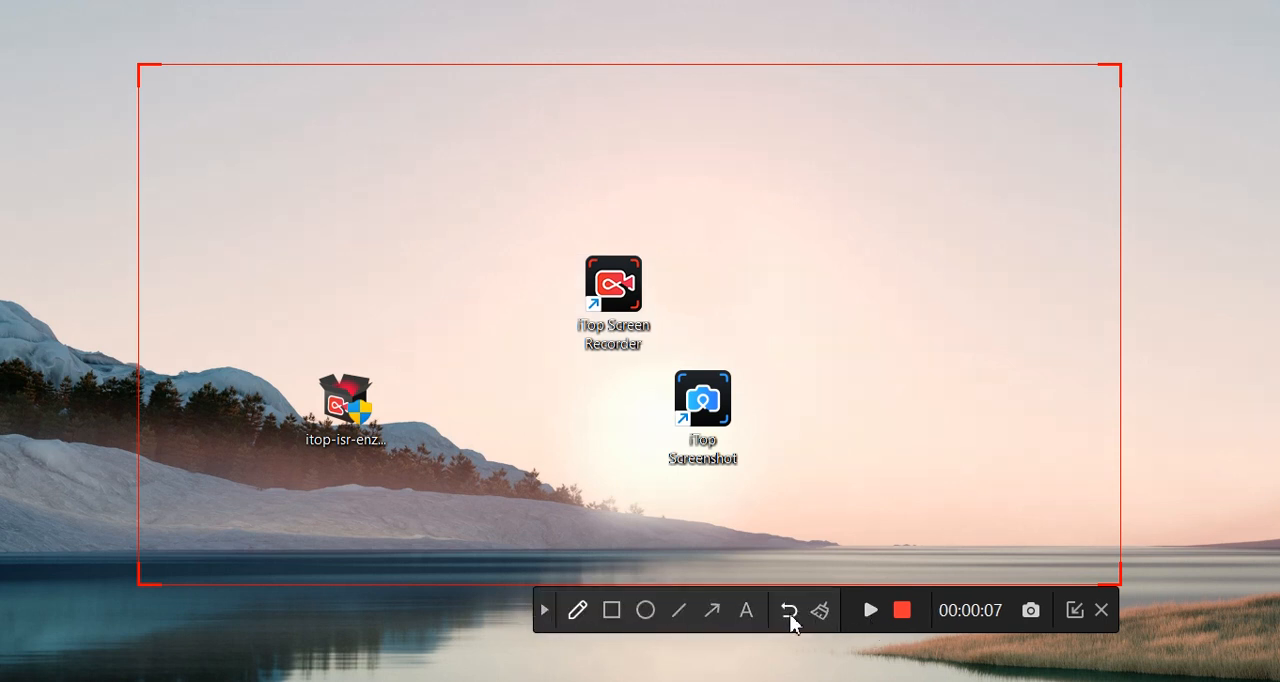
click(712, 610)
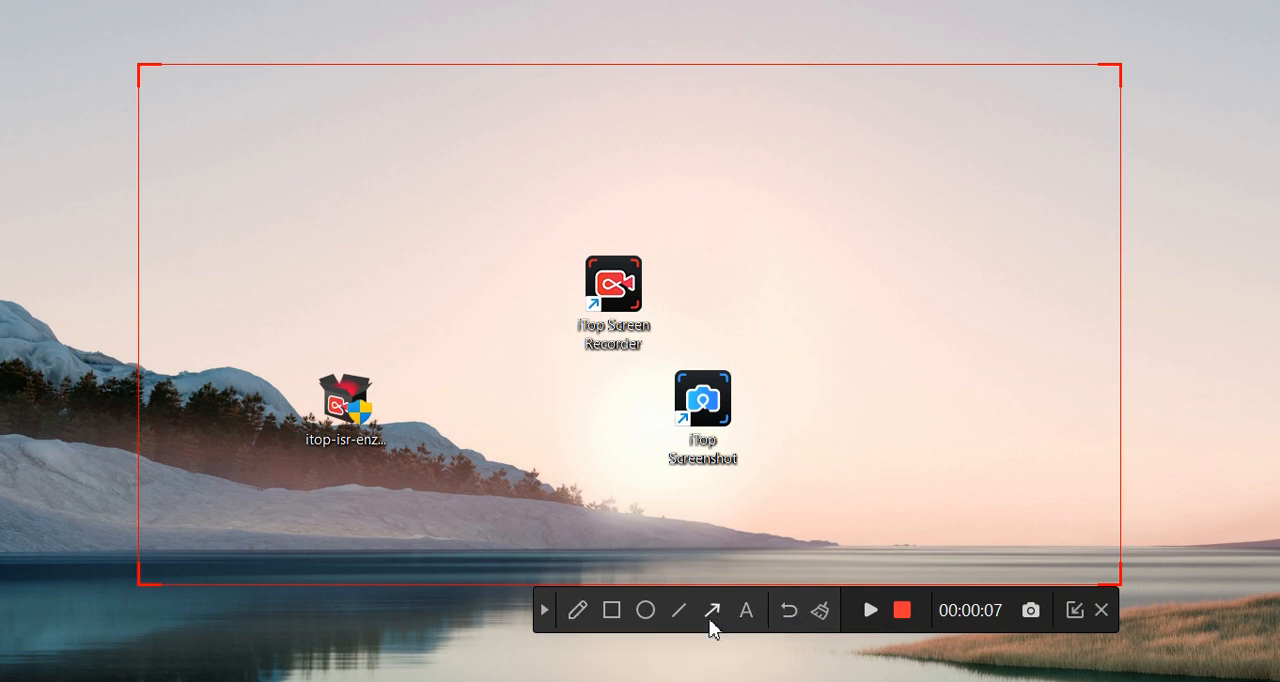
click(646, 610)
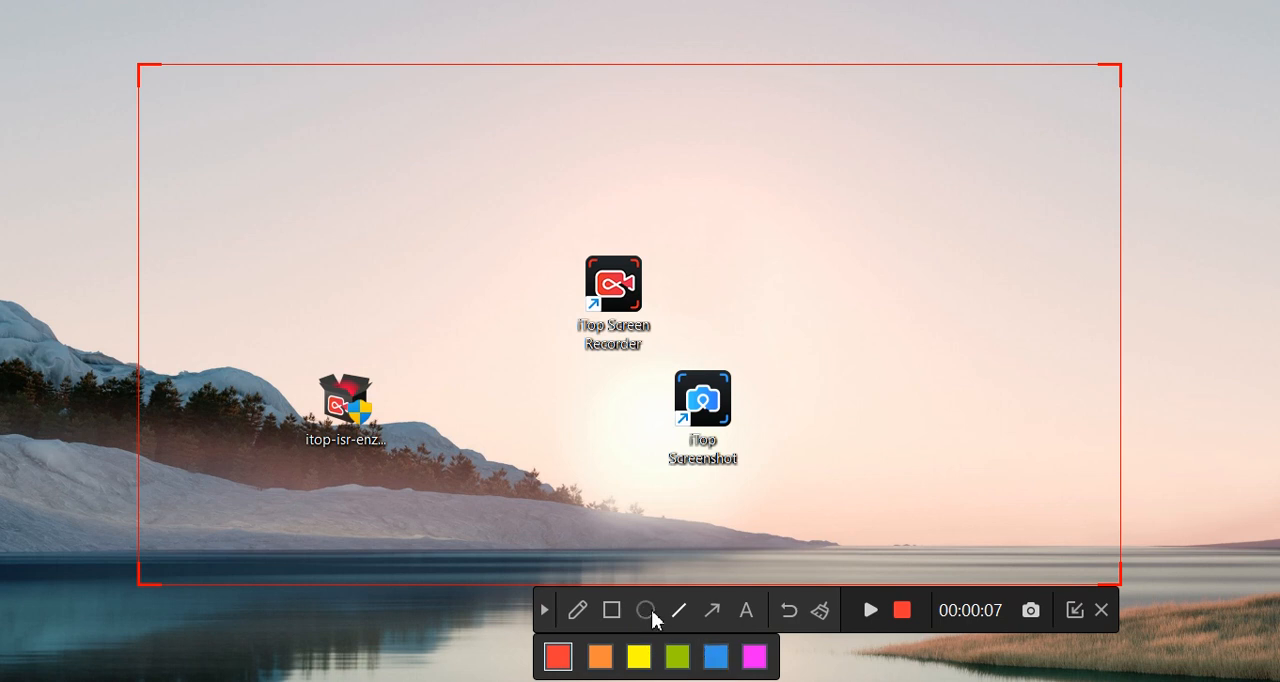
click(612, 610)
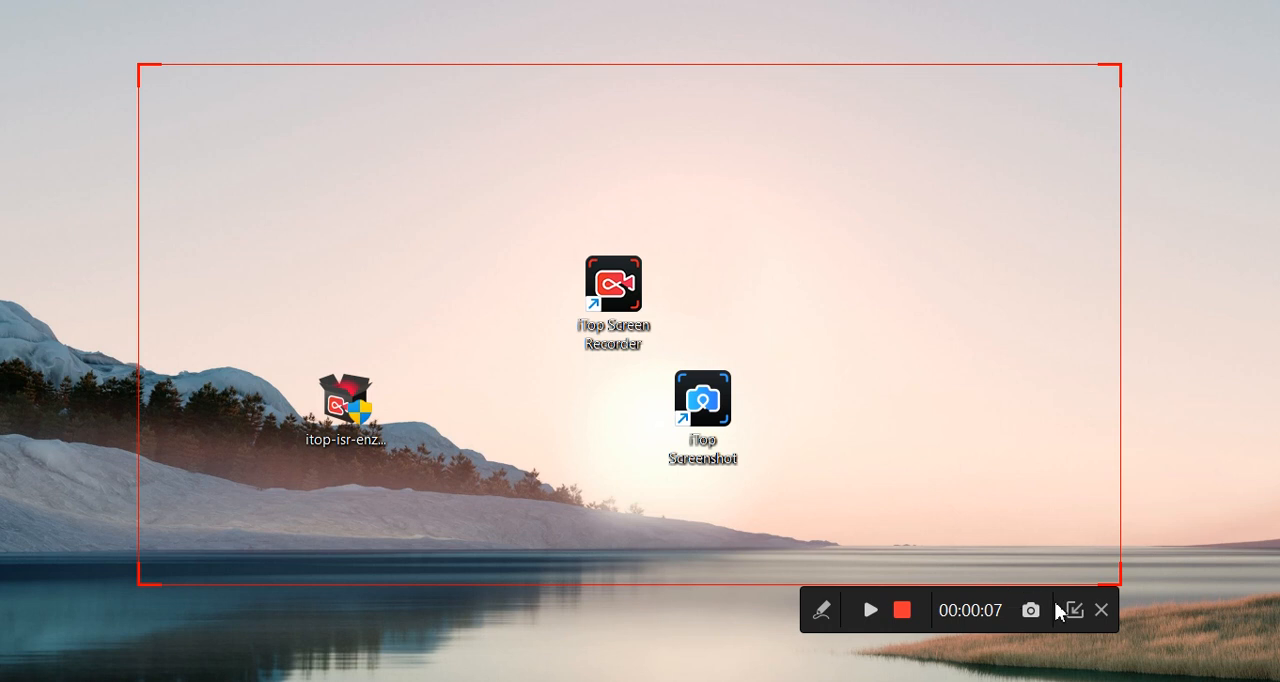
mouse_move(1024, 632)
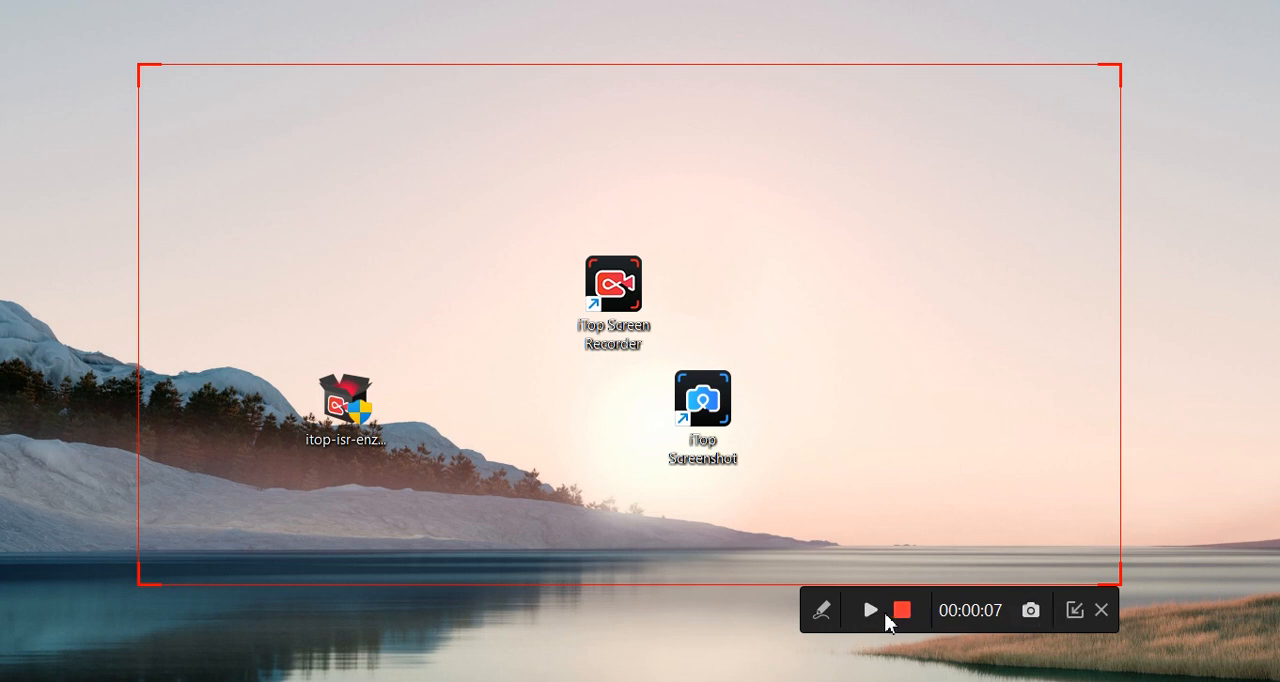
Step: Resume the paused capture, then stop it so the 10-second MP4 is saved to My Creations
click(900, 610)
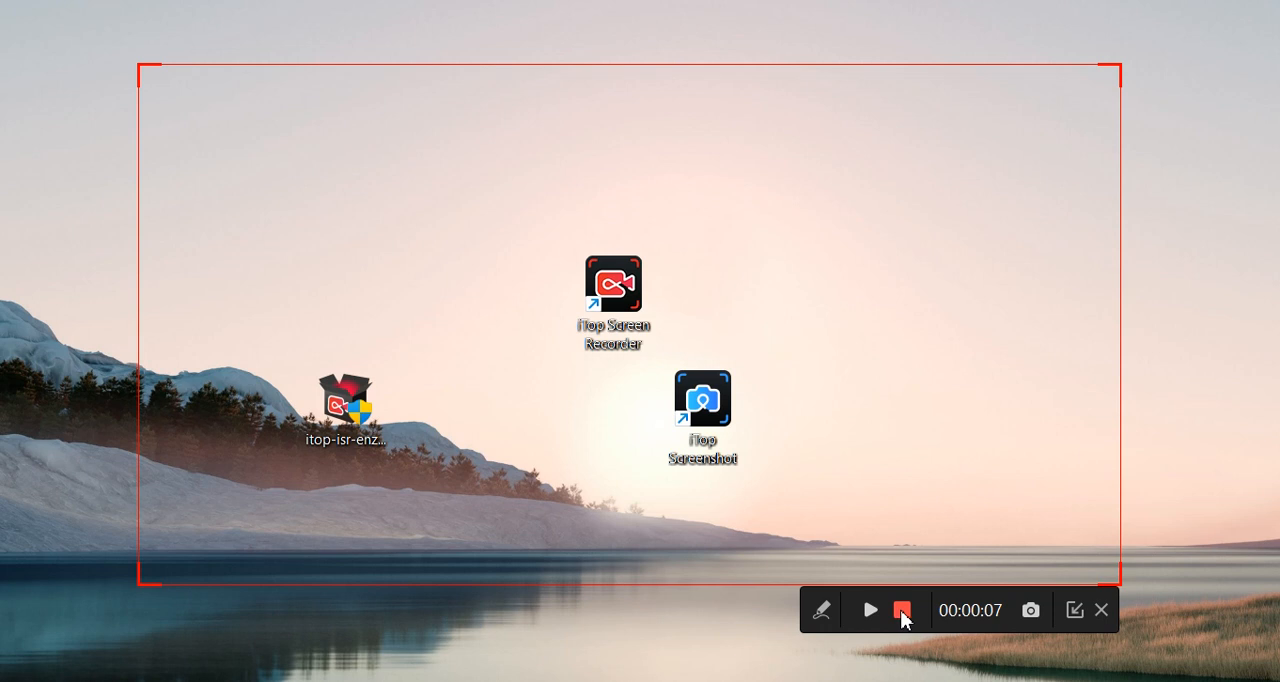
click(868, 610)
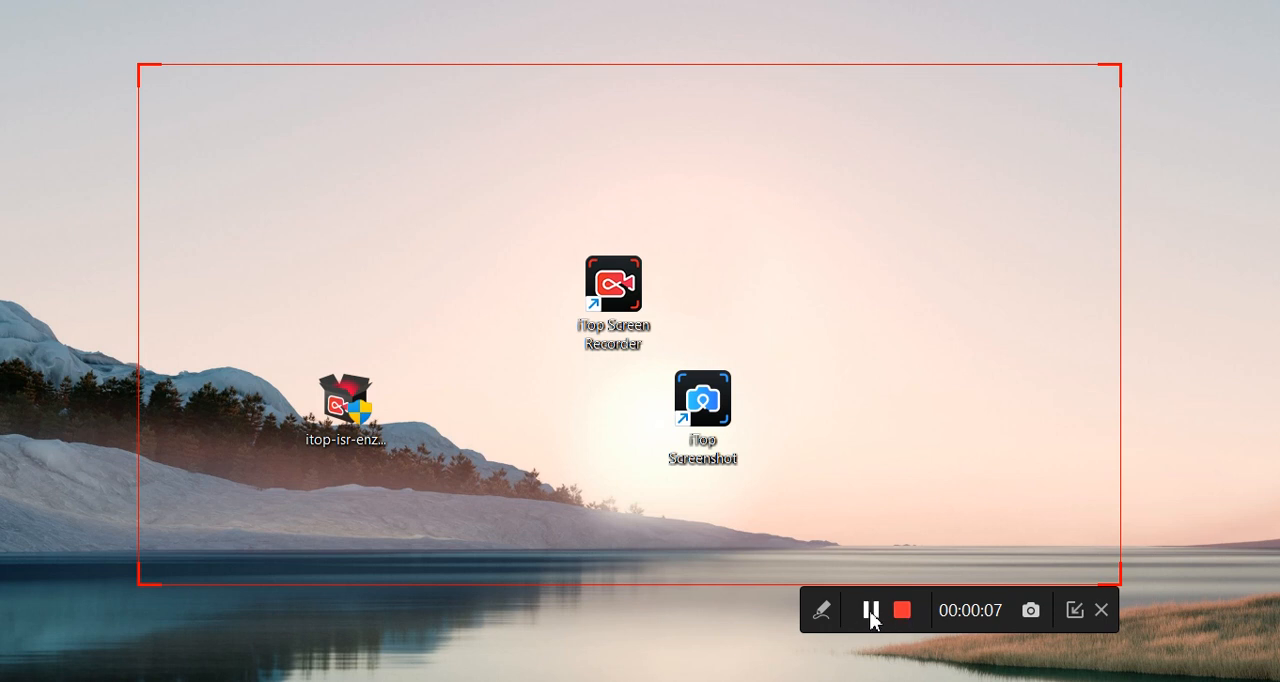
mouse_move(904, 610)
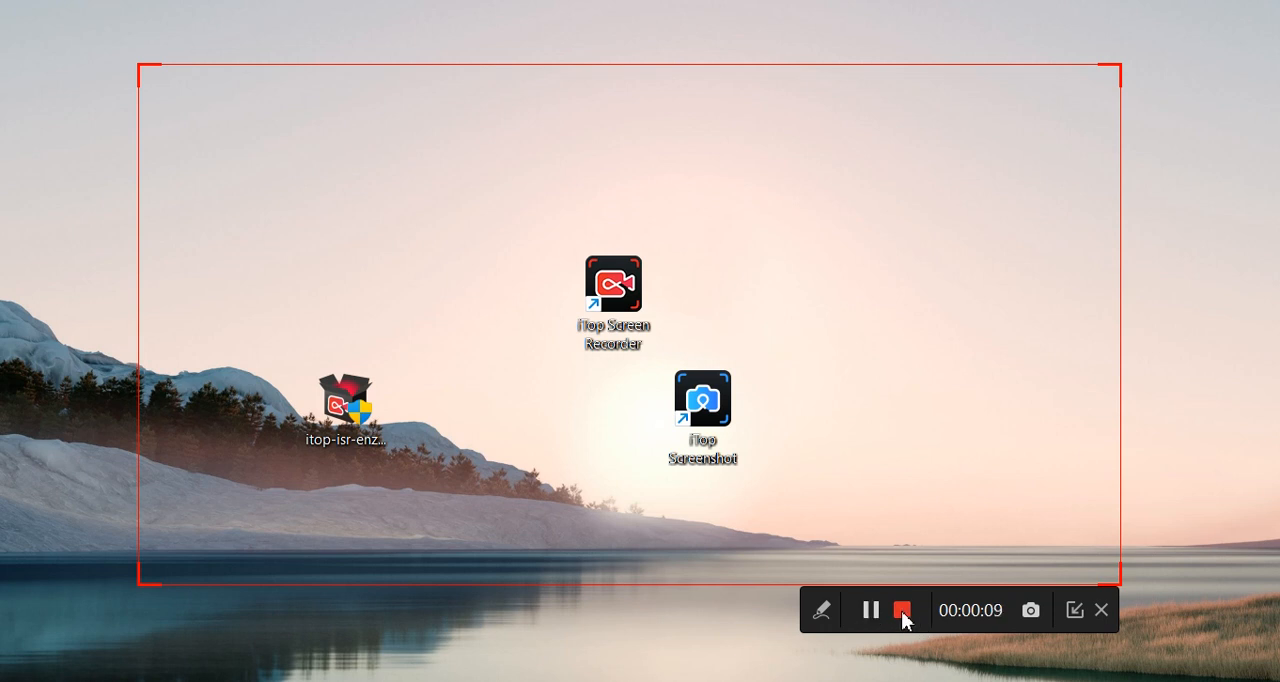
click(900, 610)
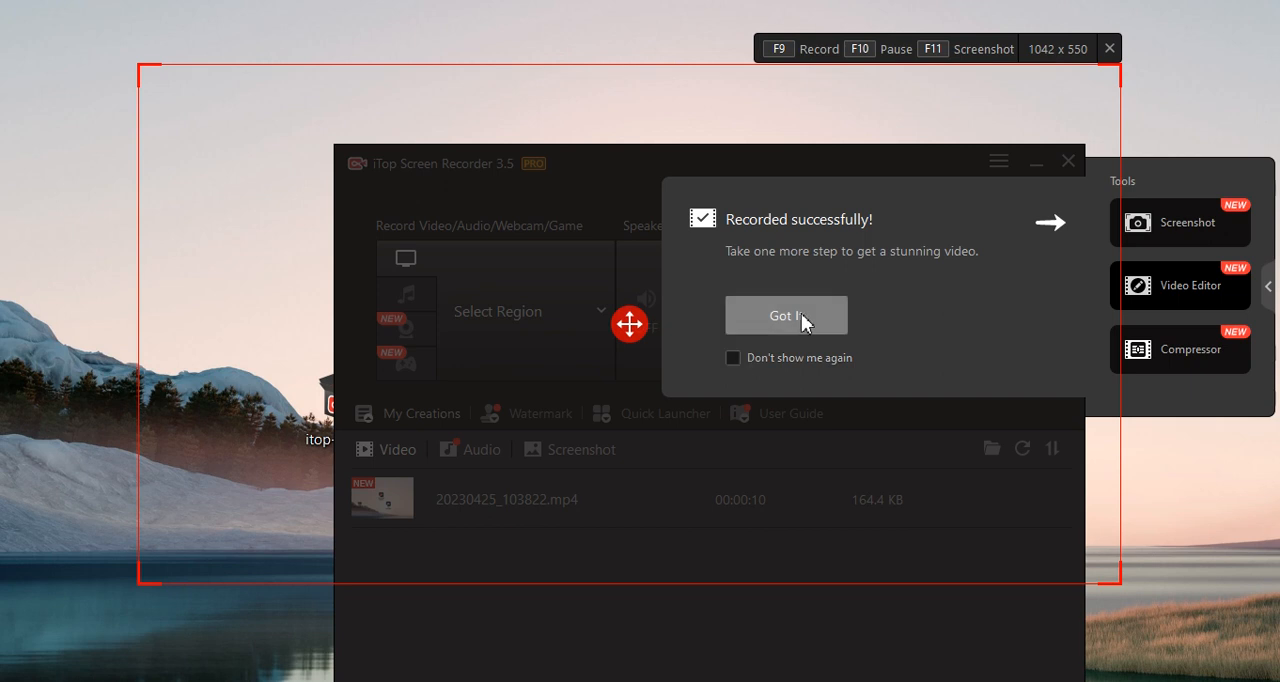
Step: Dismiss the 'Recorded successfully' notice with Got it
click(786, 316)
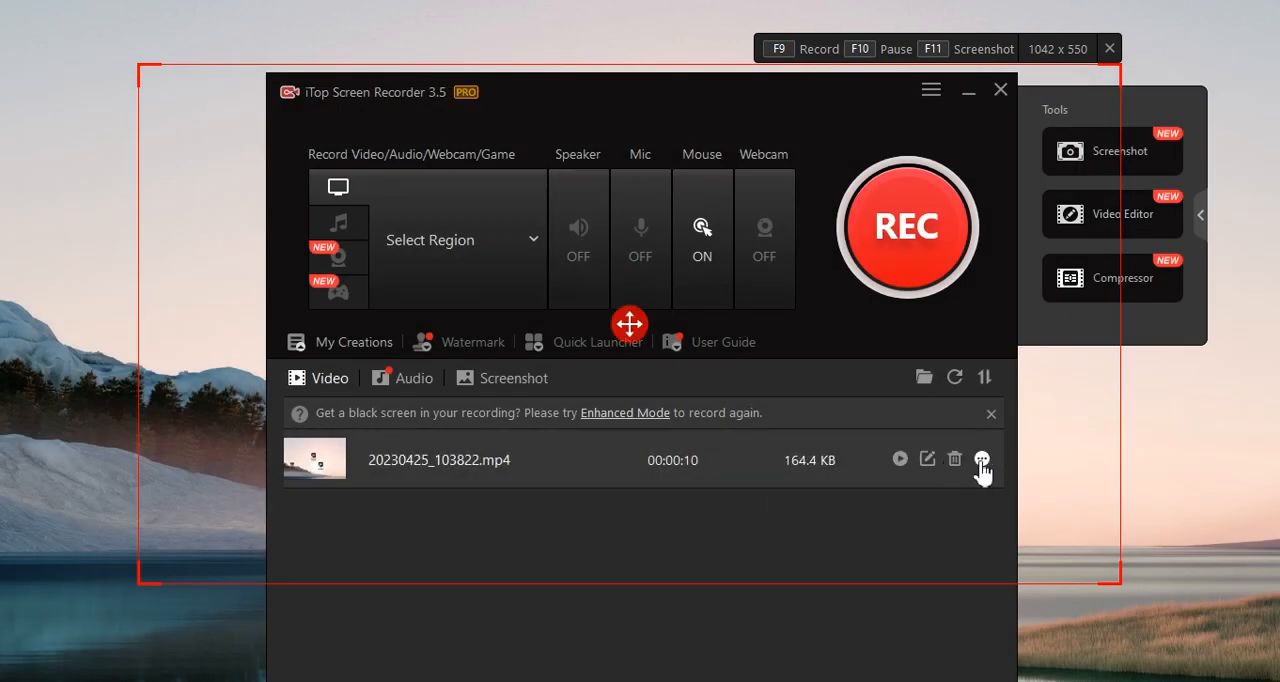
Step: List the saved clip's actions (preview, edit, compress, upload, rename, delete) from its more button
click(980, 458)
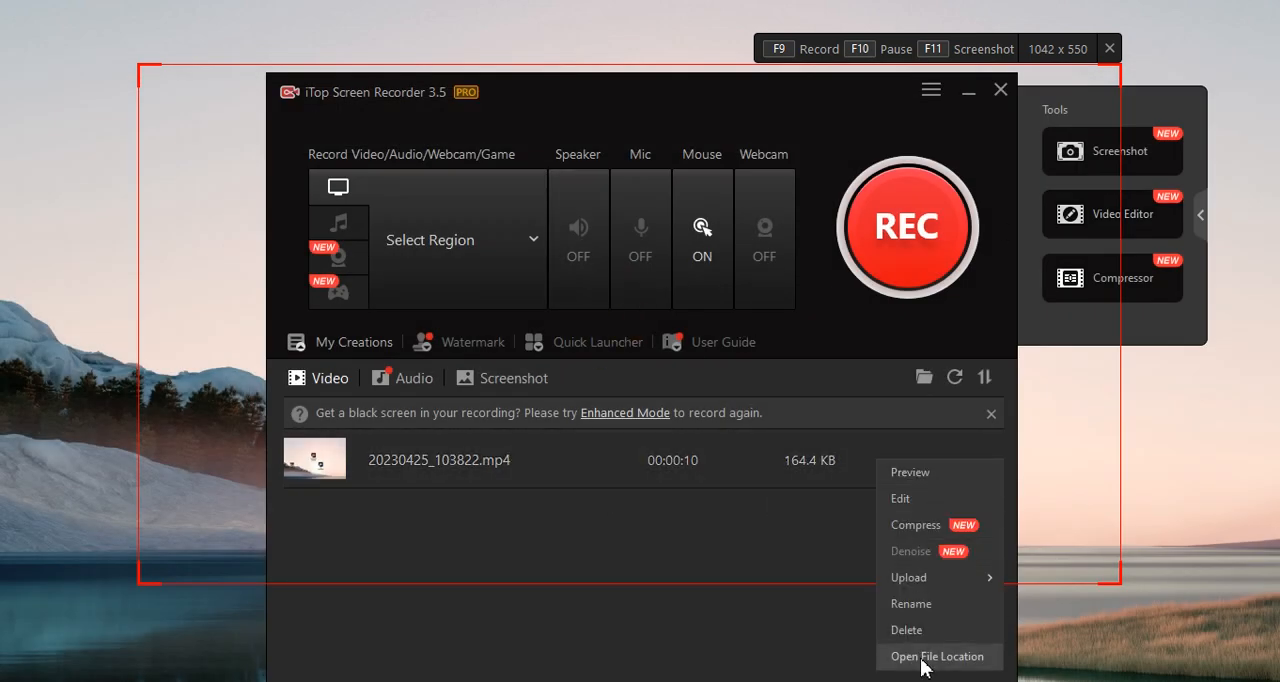
mouse_move(908, 576)
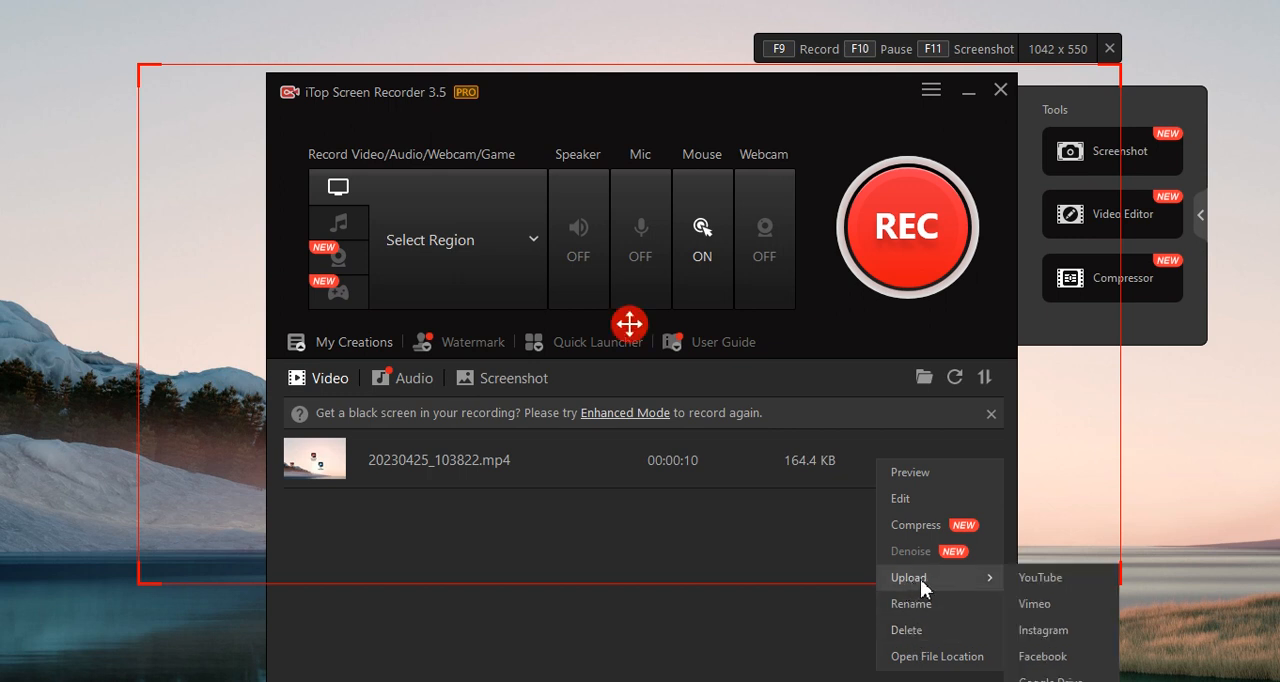
mouse_move(1048, 656)
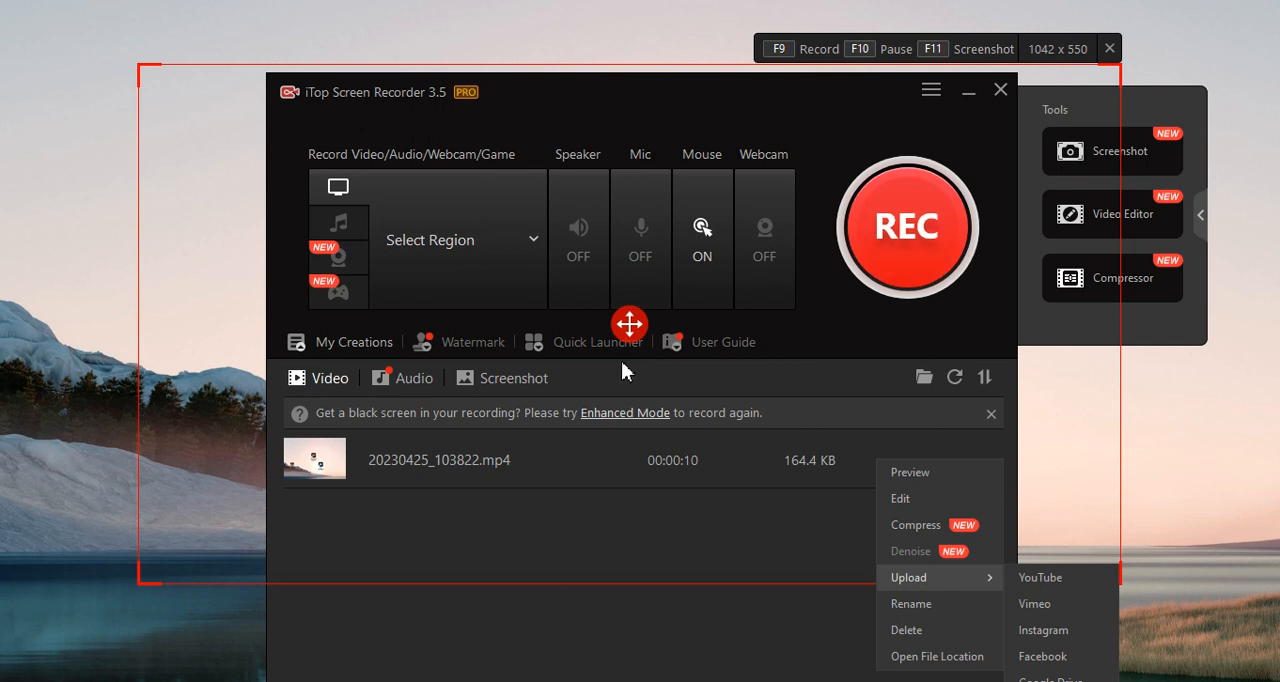
mouse_move(688, 526)
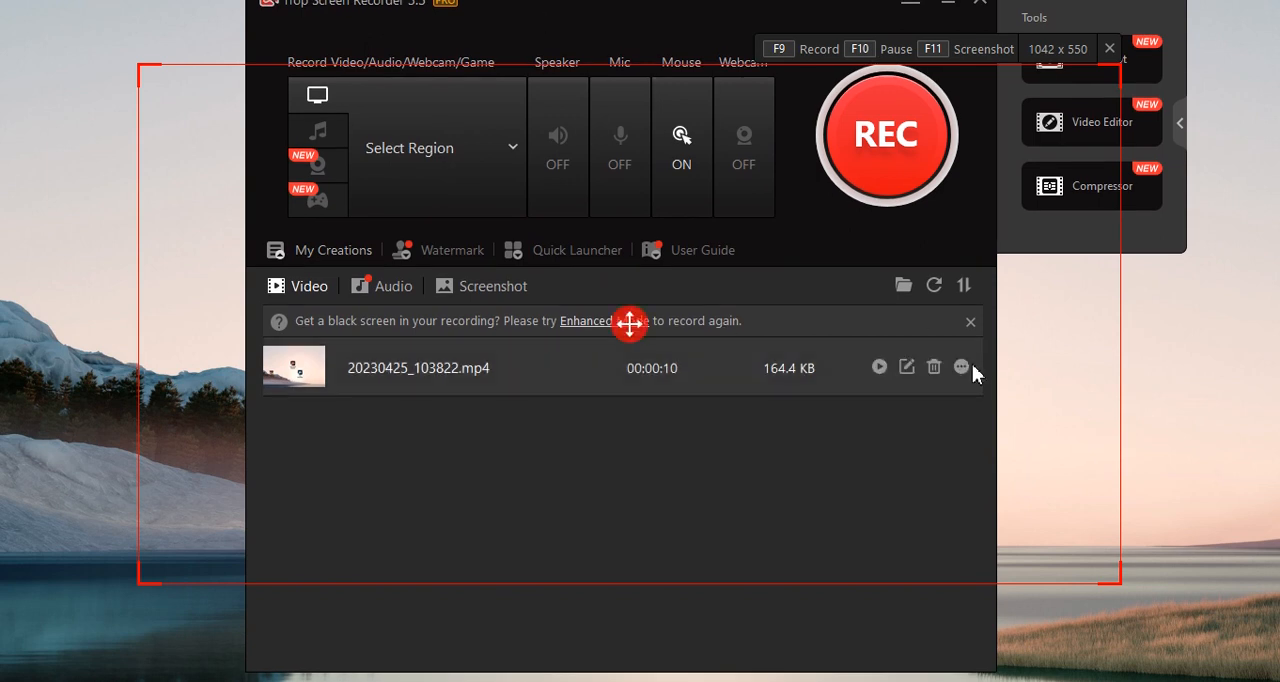
click(960, 368)
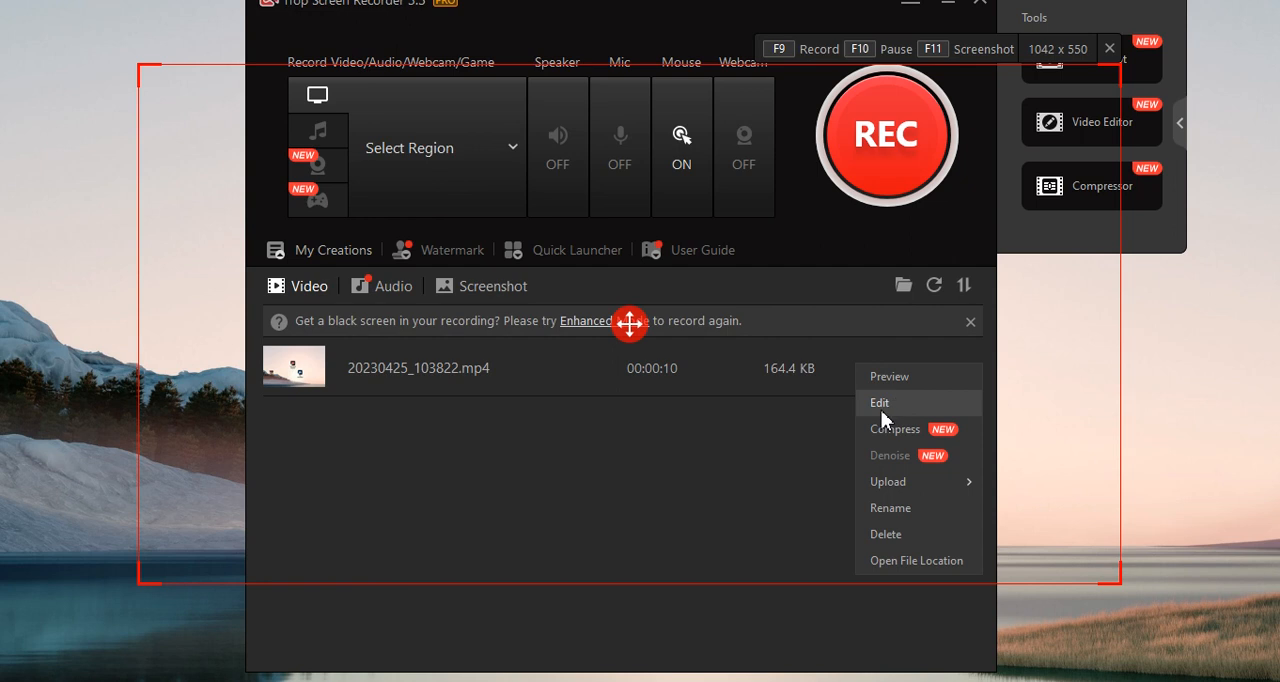
mouse_move(888, 480)
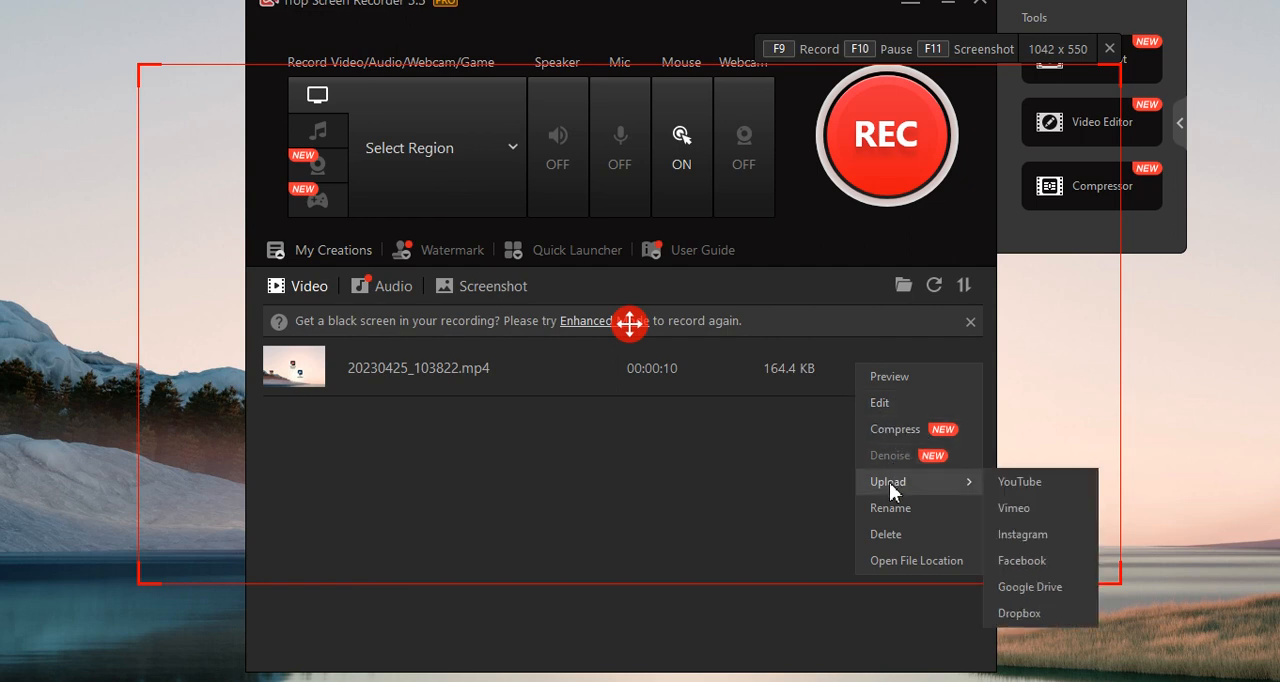
mouse_move(1020, 612)
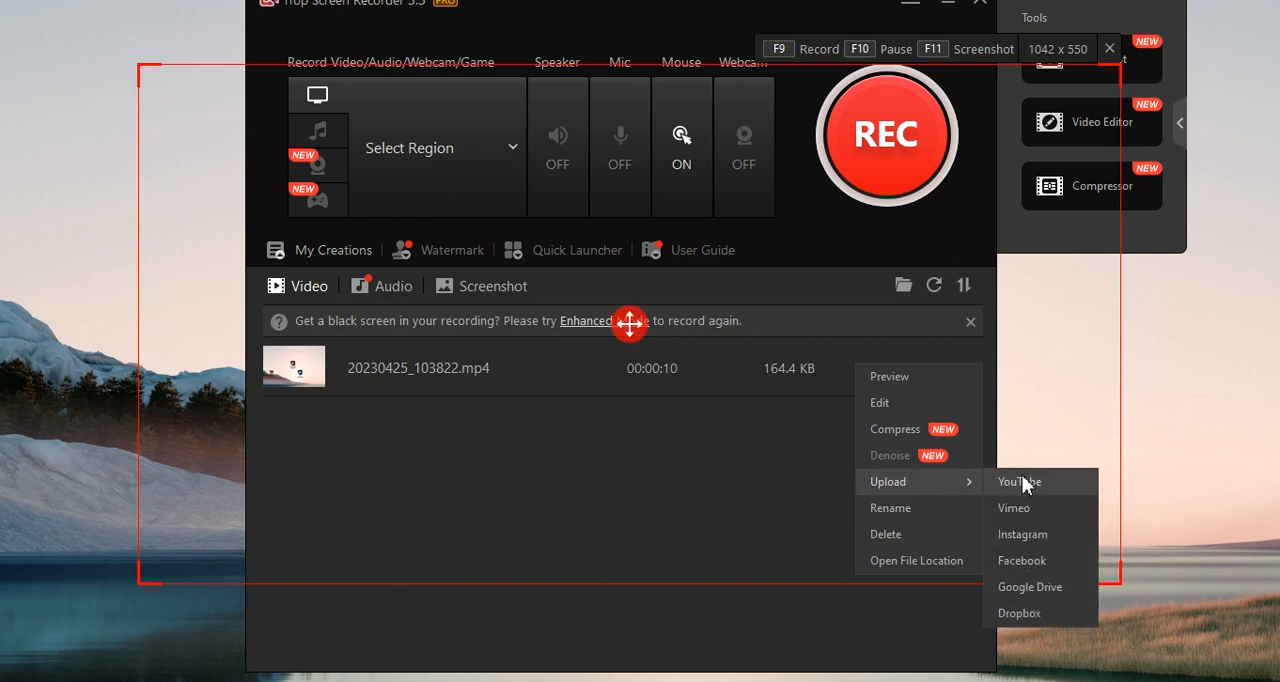
mouse_move(890, 508)
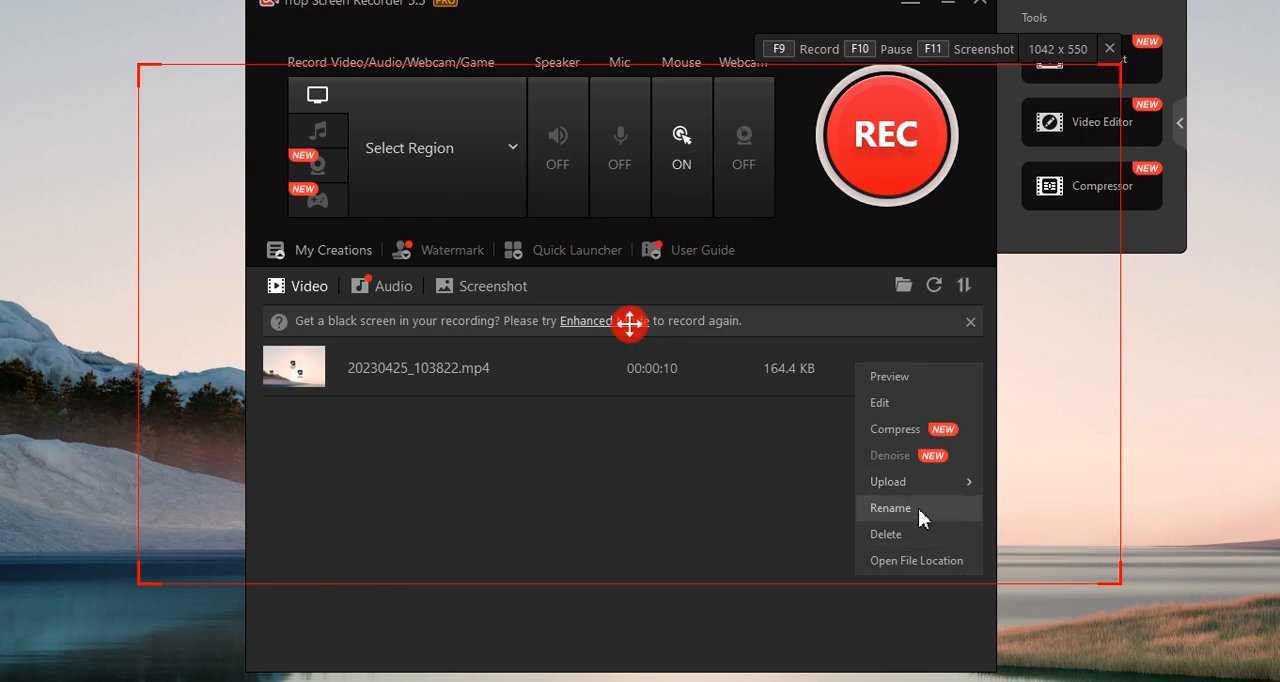
mouse_move(920, 572)
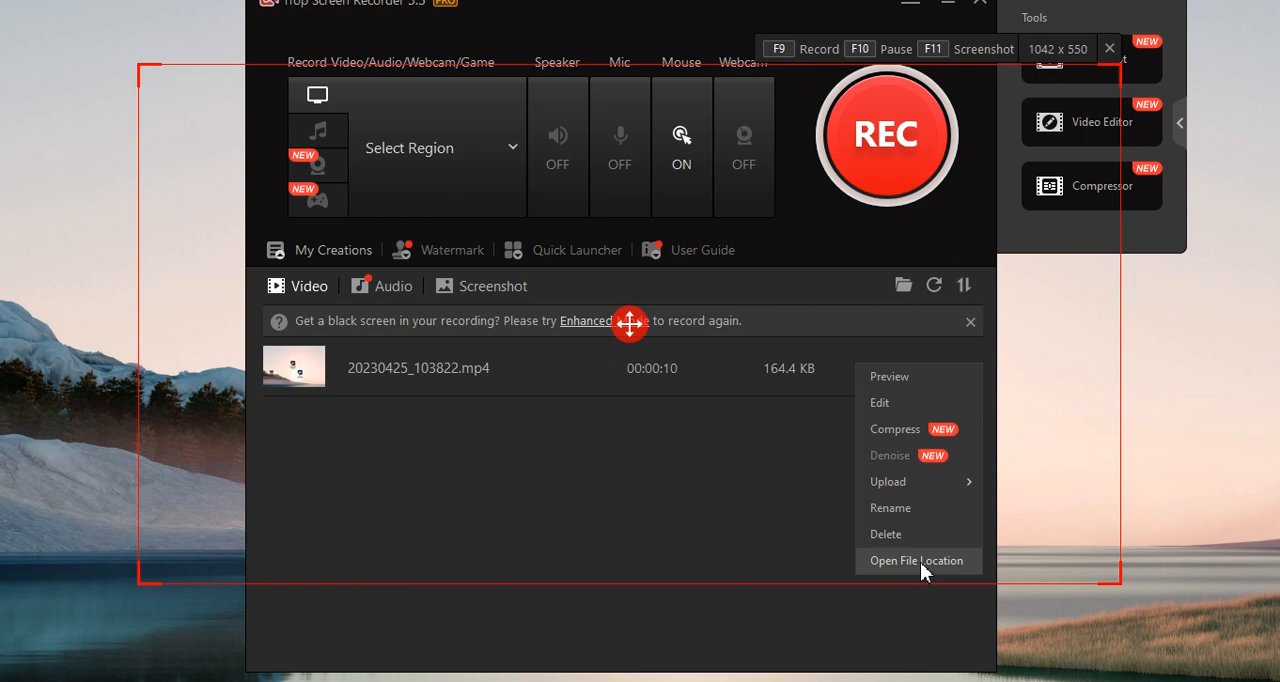
mouse_move(910, 402)
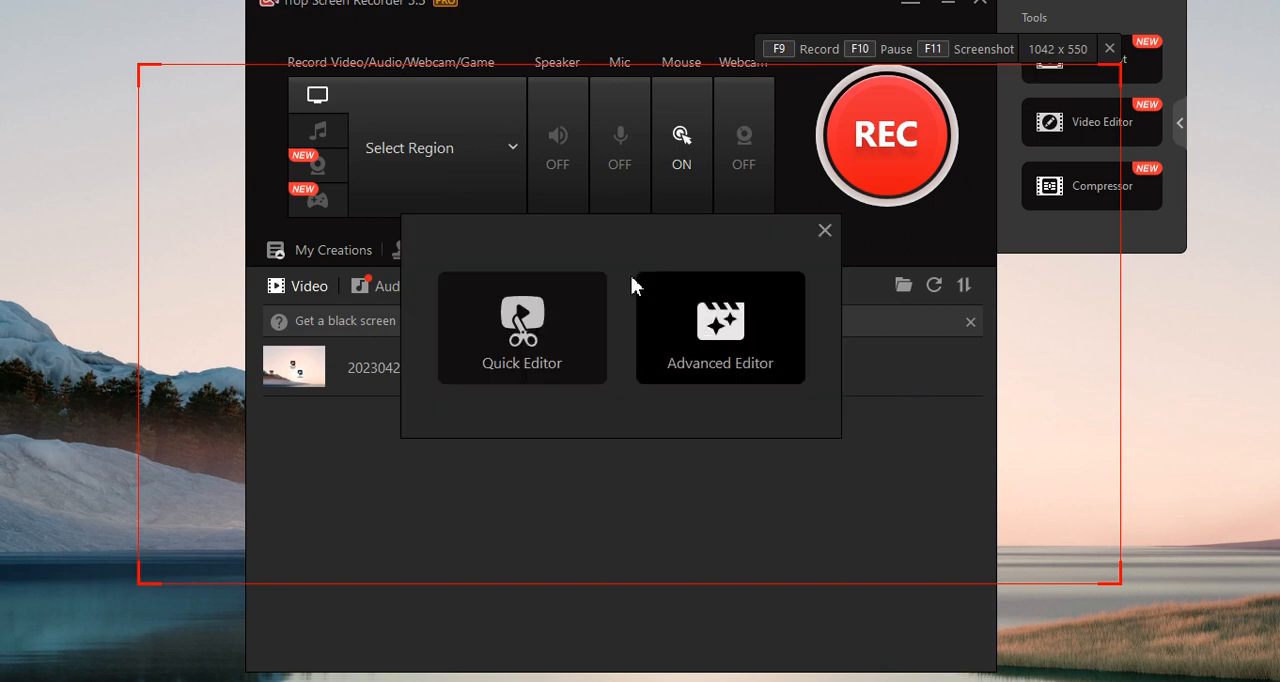
mouse_move(728, 368)
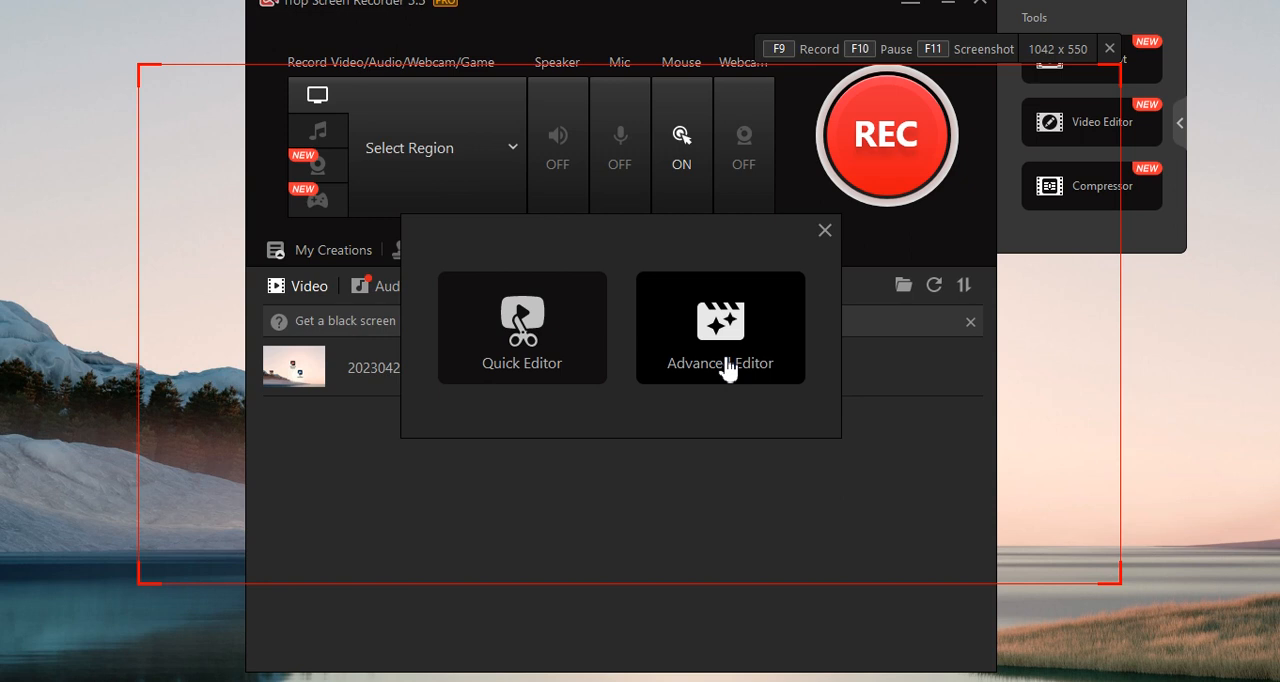
Step: Load the saved clip into the Advanced Editor's media library and timeline
click(824, 230)
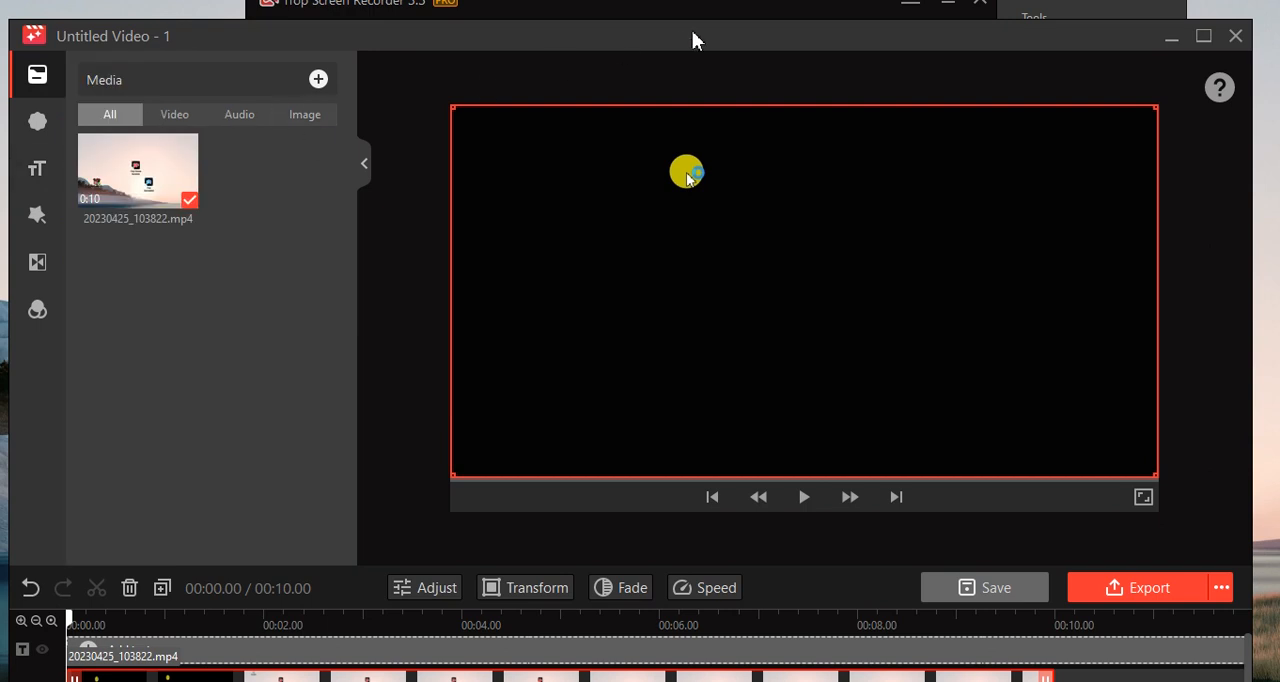
Step: Enlarge the editor window, expand the left sidebar and show the Transitions library
click(1204, 36)
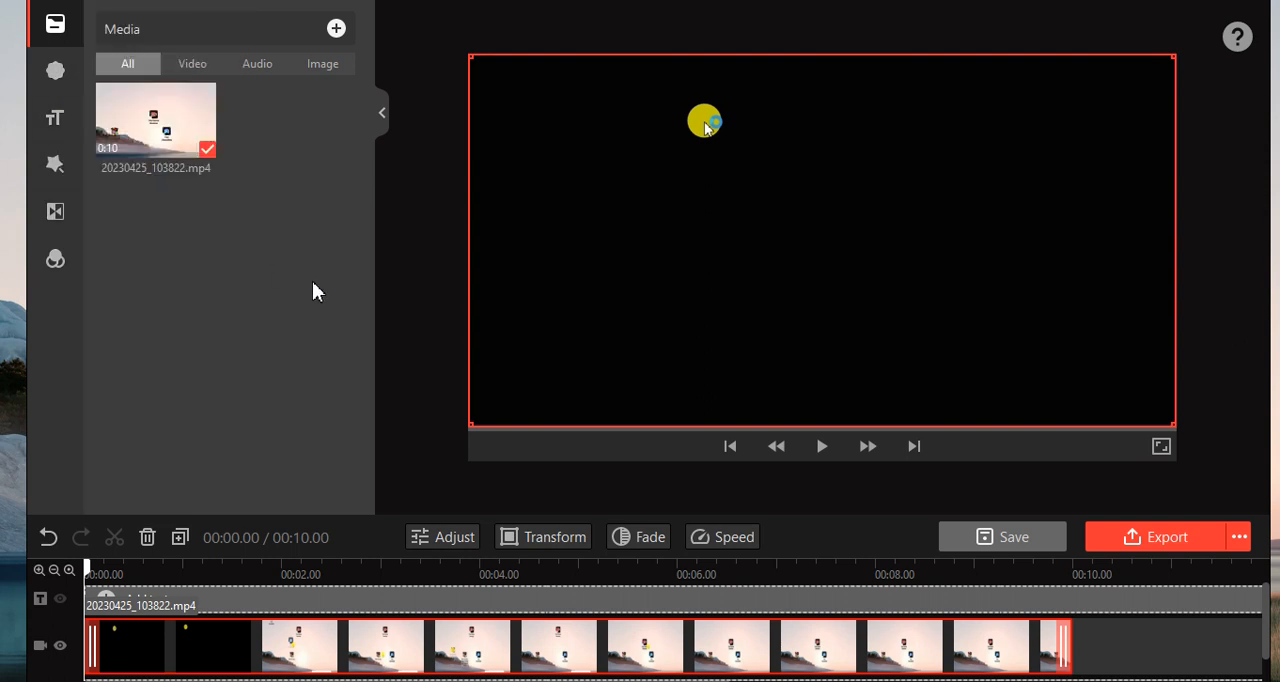
click(54, 116)
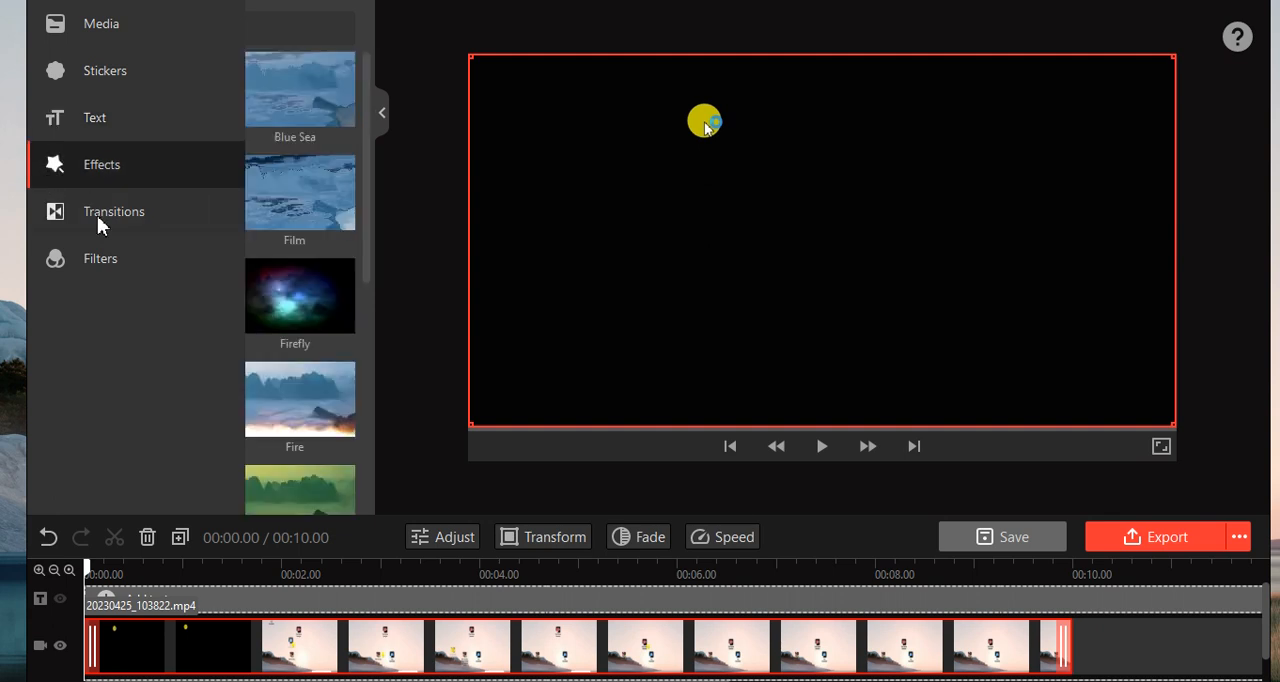
click(112, 212)
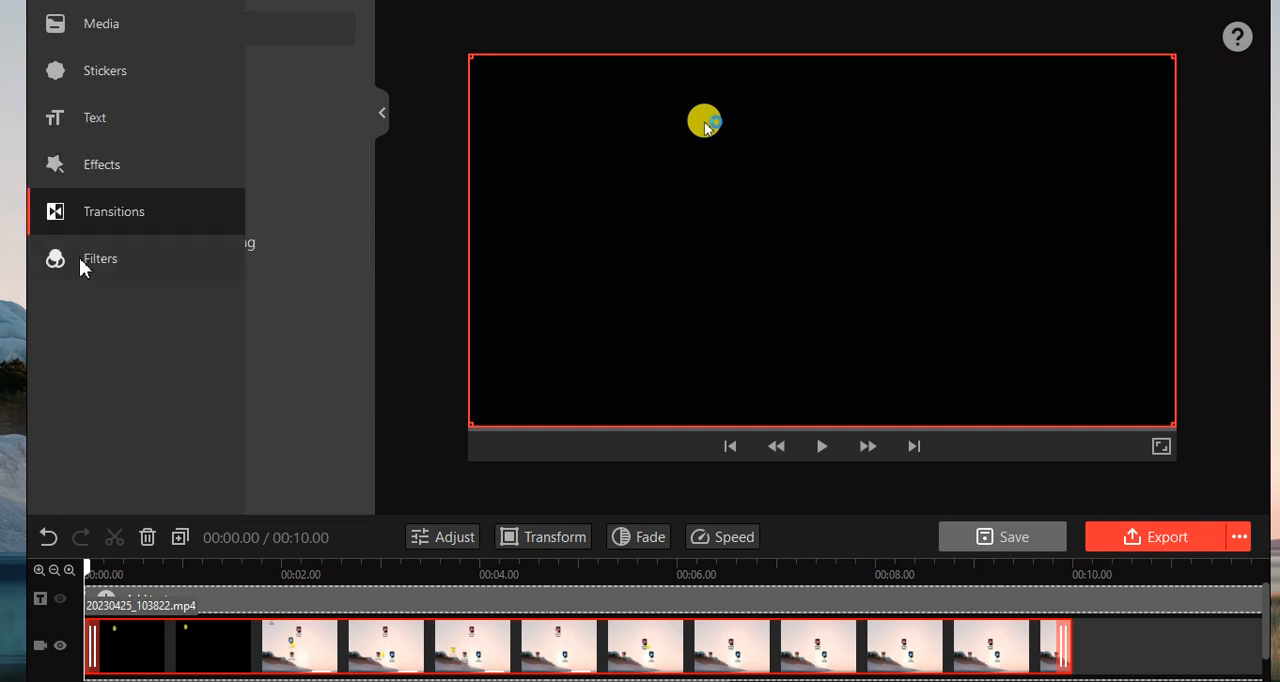
click(112, 212)
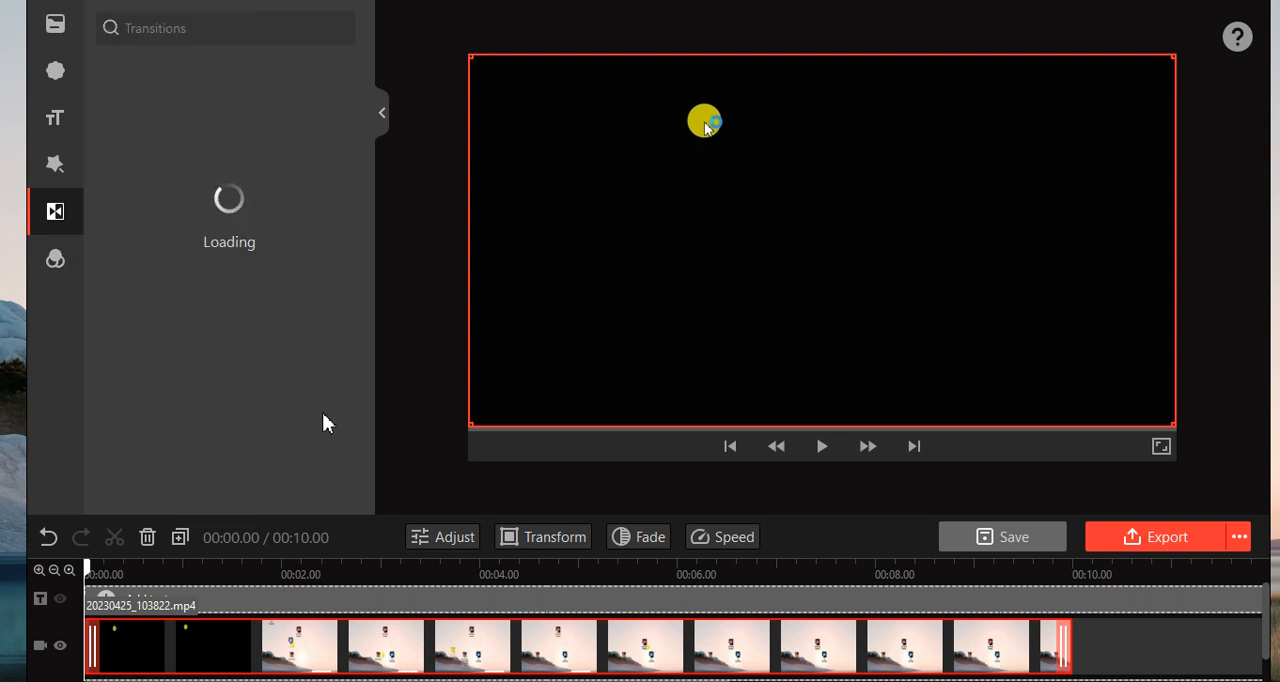
Step: Flip the 1042×550 clip vertically in its Transform settings
click(544, 536)
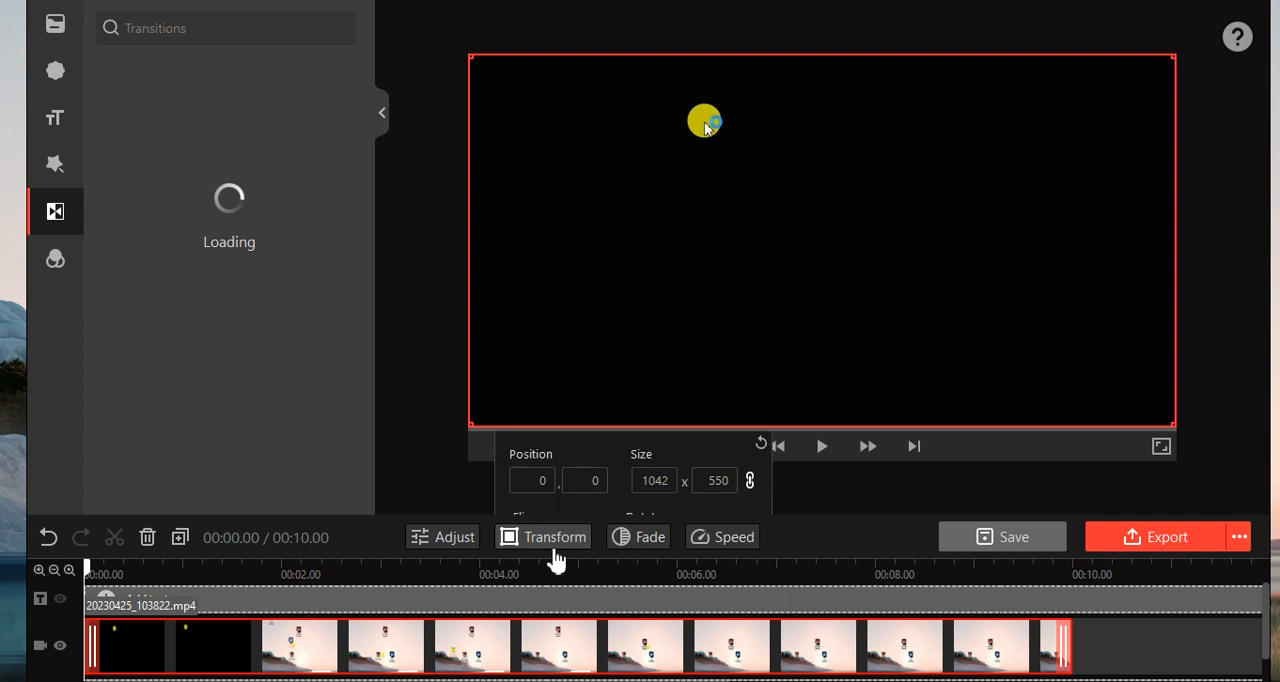
click(542, 536)
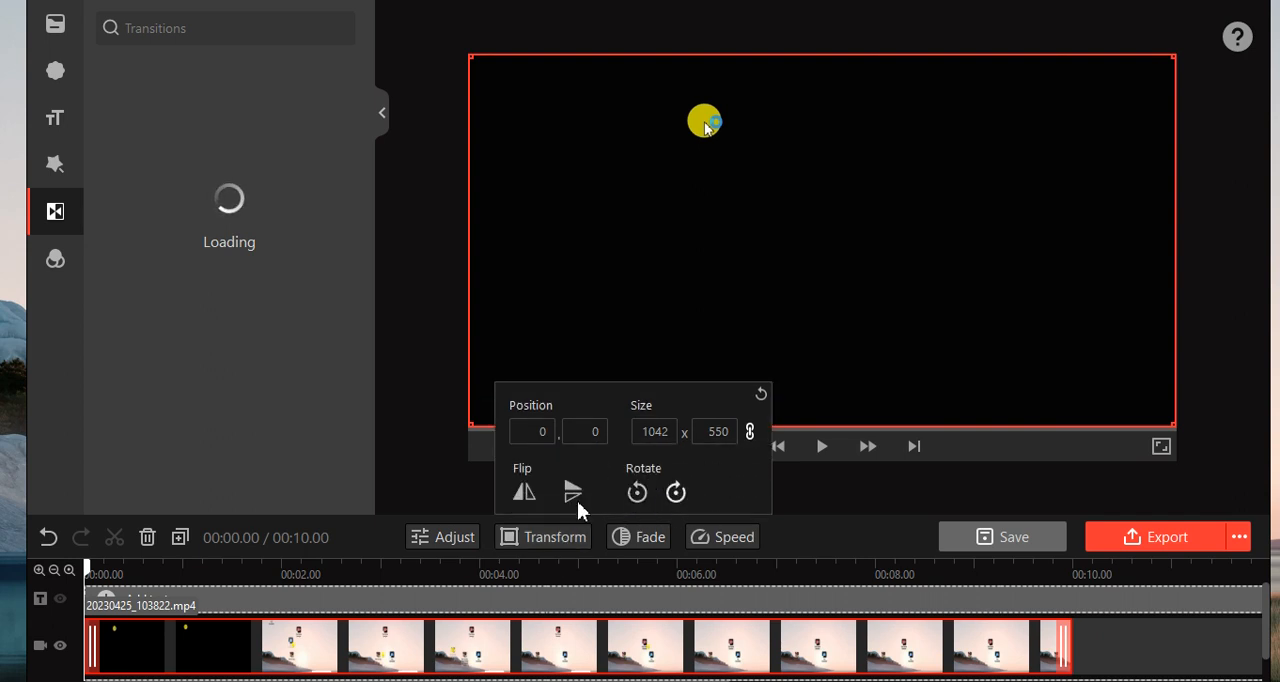
click(636, 492)
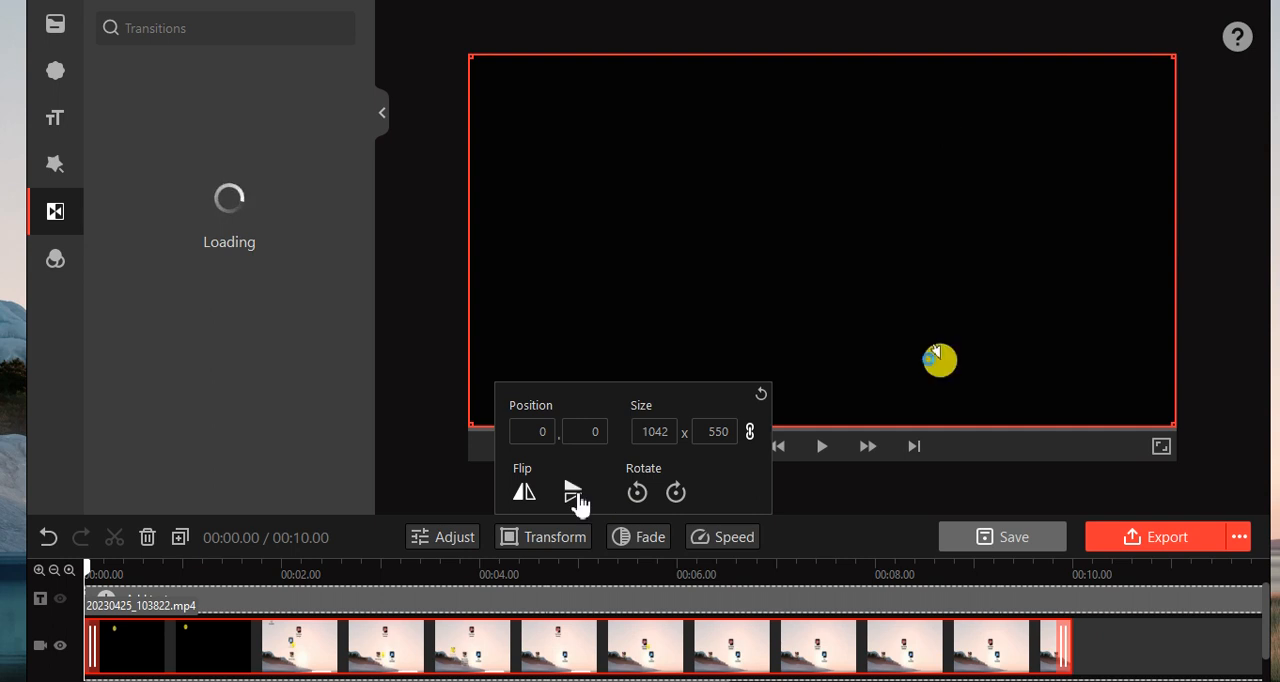
Step: Check the clip's playback speed and close the speed settings
click(722, 536)
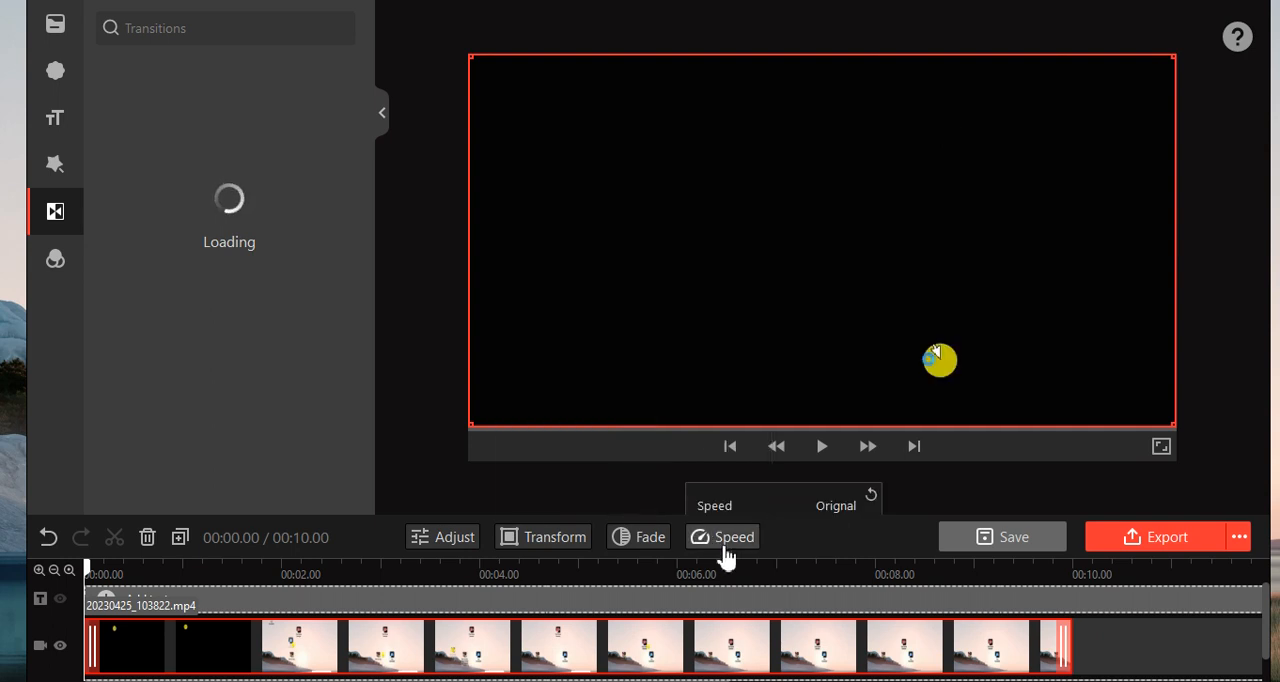
click(724, 536)
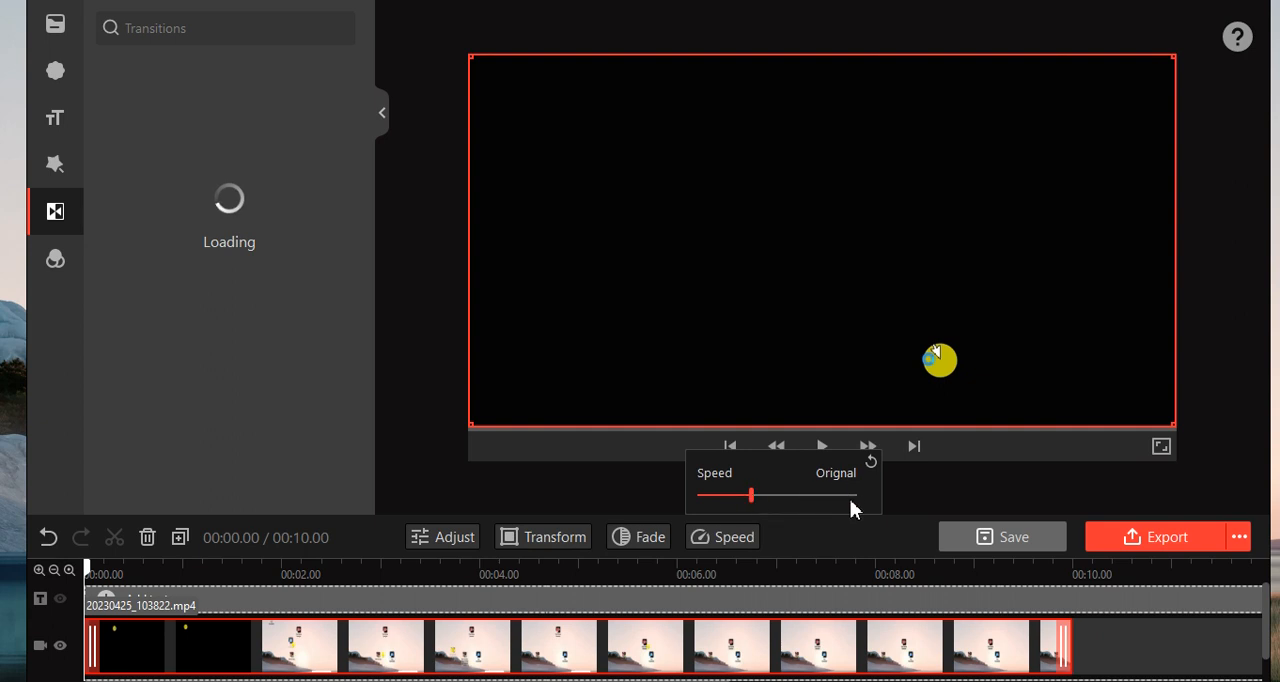
click(638, 536)
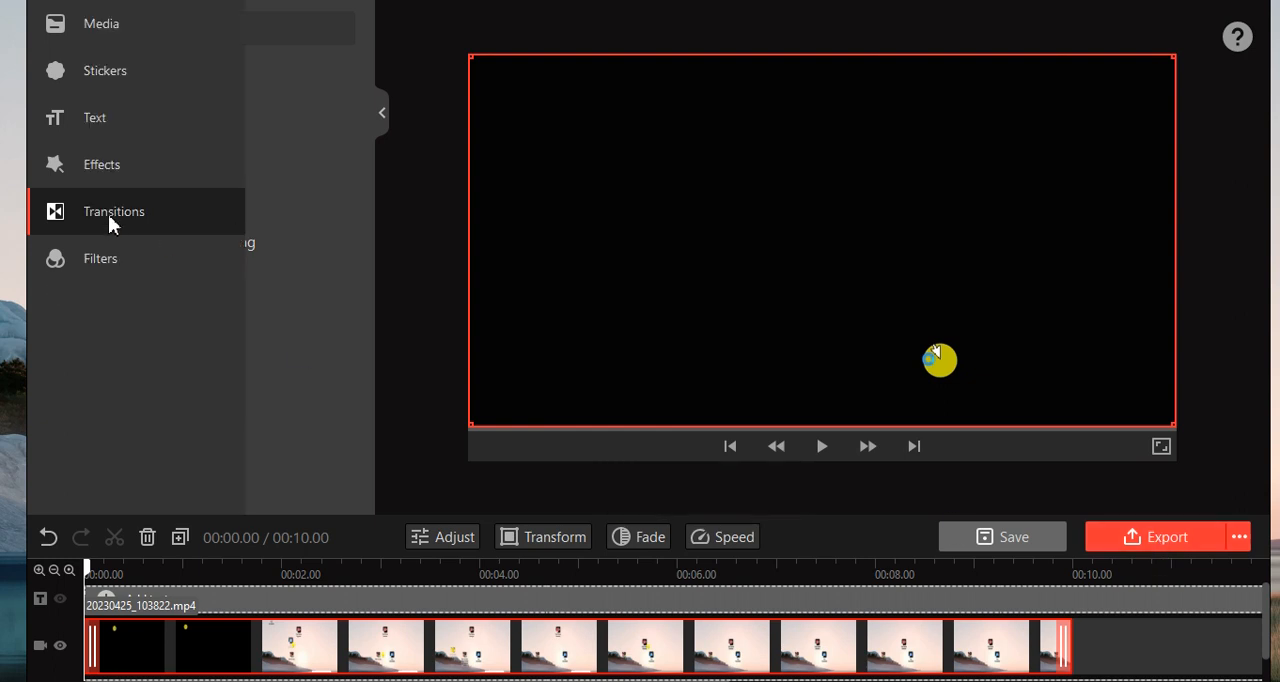
mouse_move(62, 264)
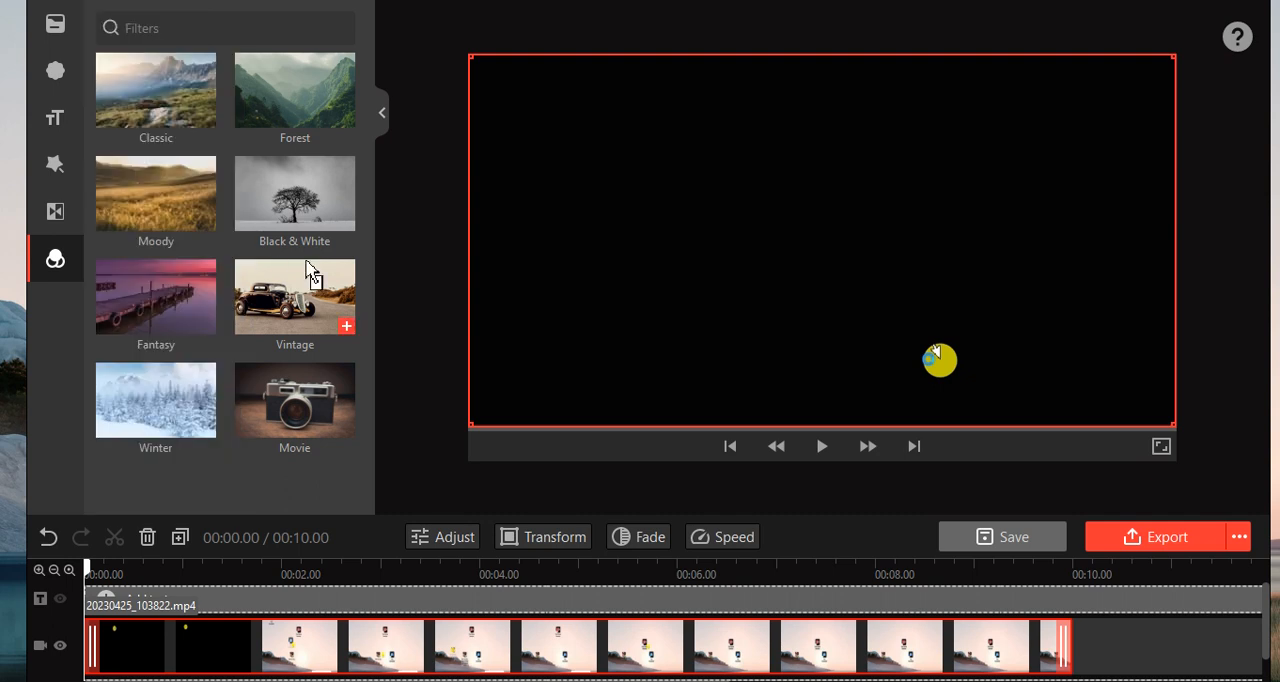
Step: Return to Transitions and start the export, bringing up the Save As dialog in the Outputs folder
click(56, 212)
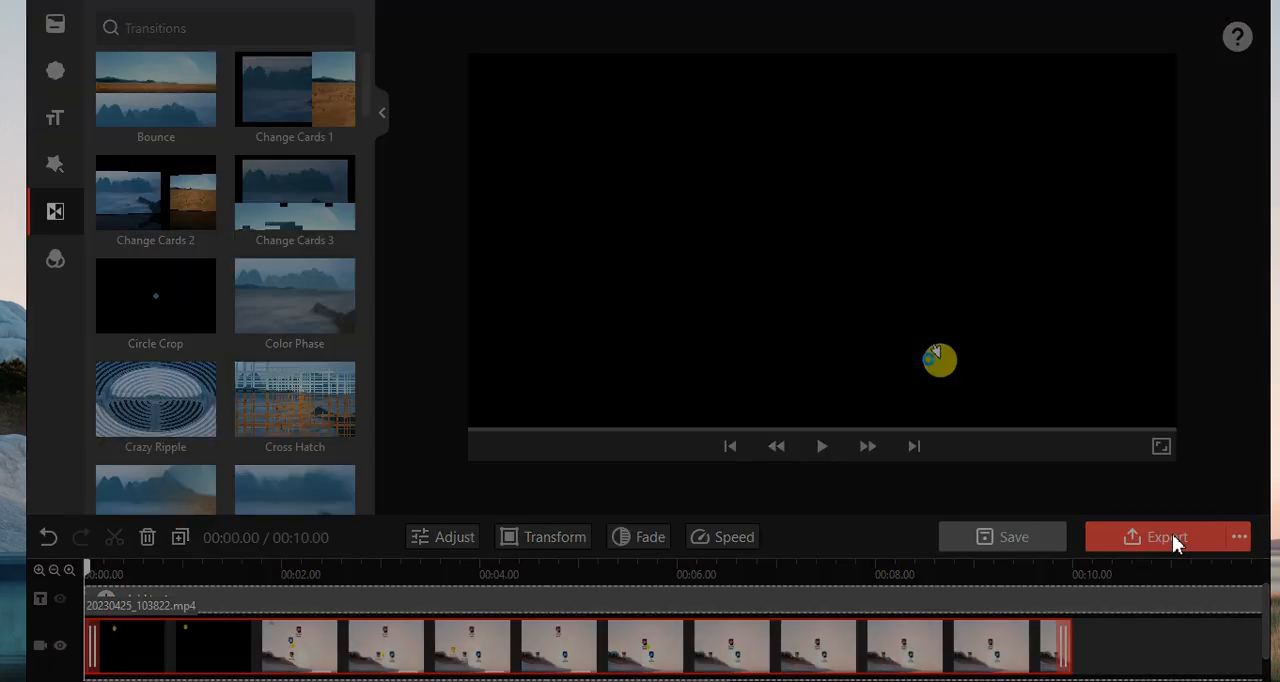
click(1166, 536)
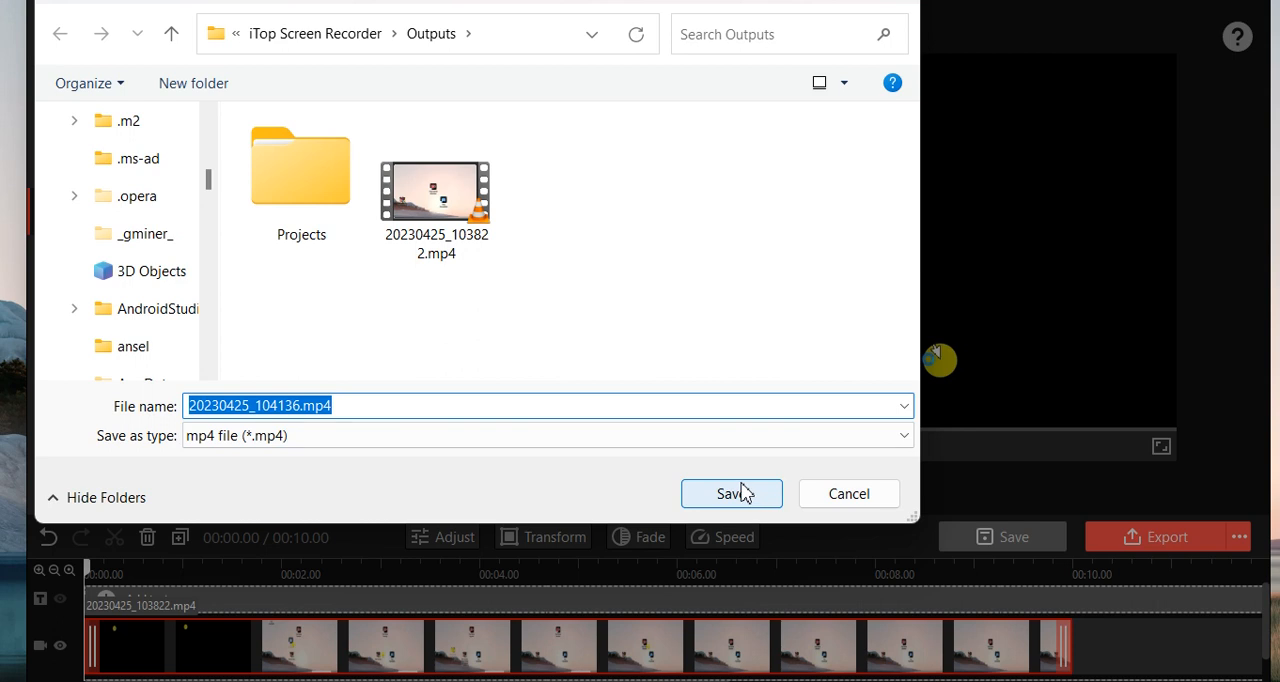
Step: Save the export as 20230425_104136.mp4 and show it in the Outputs folder
click(732, 492)
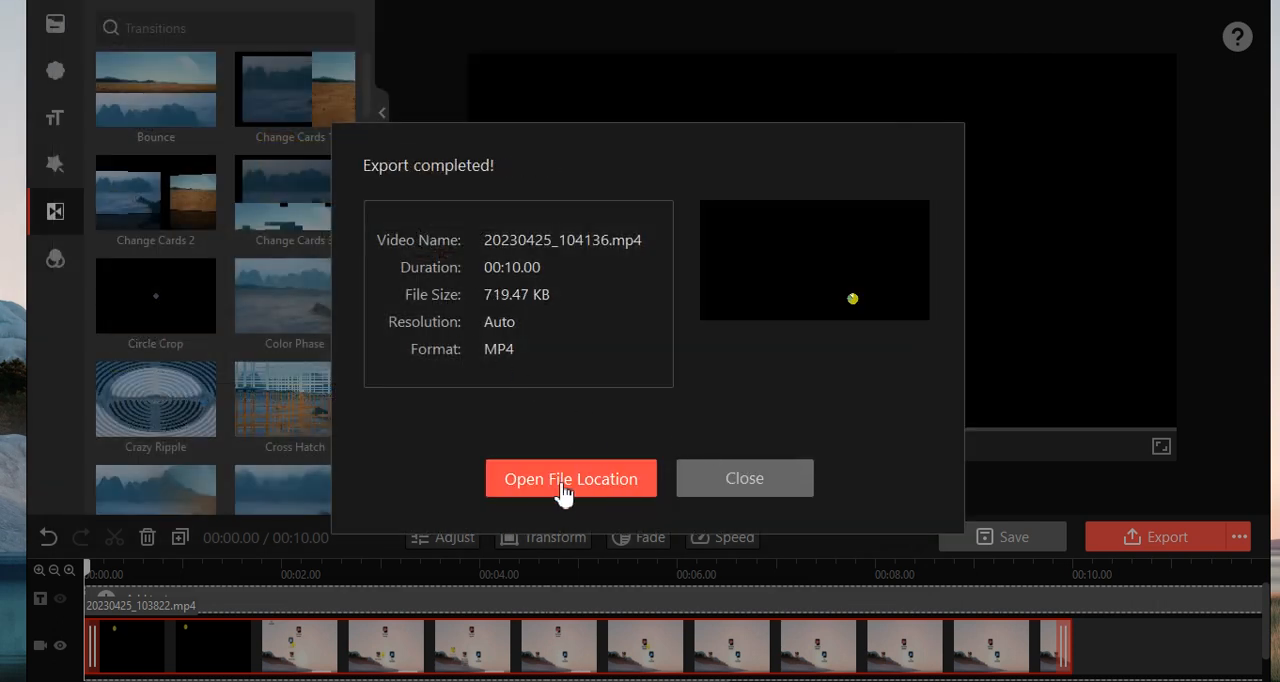
click(572, 478)
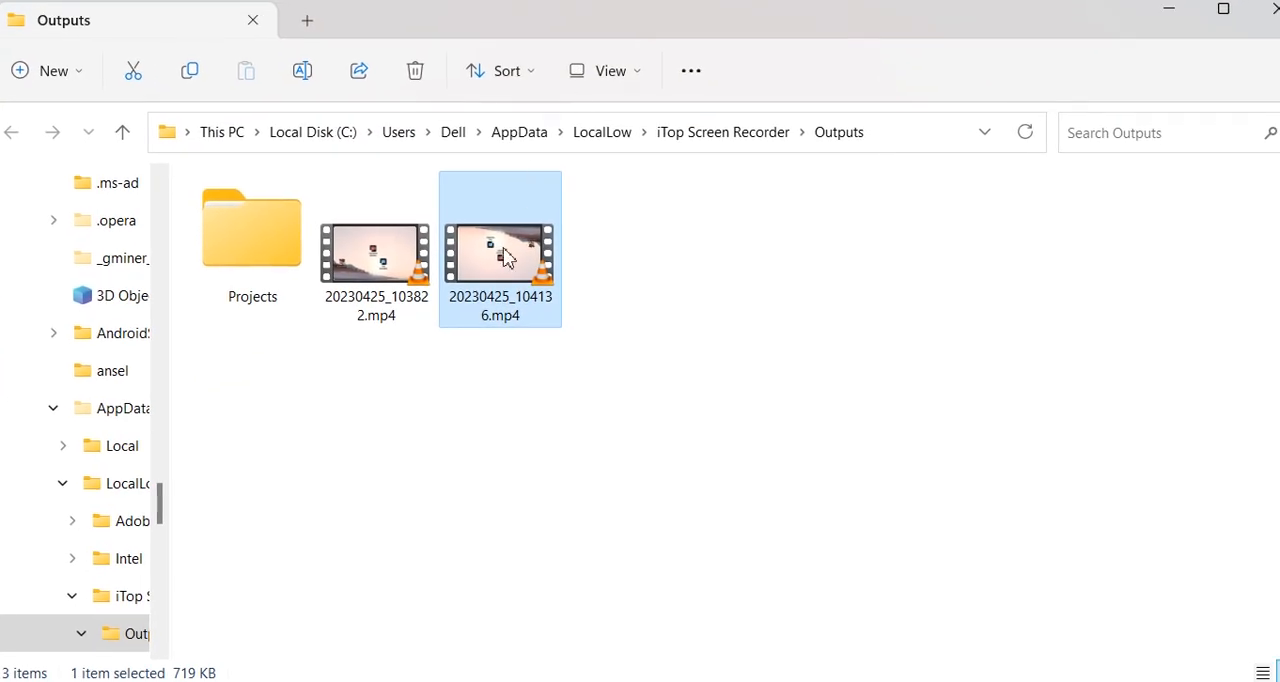
Step: Play 20230425_104136.mp4 in VLC to confirm the upside-down flip, then close the player
double_click(500, 250)
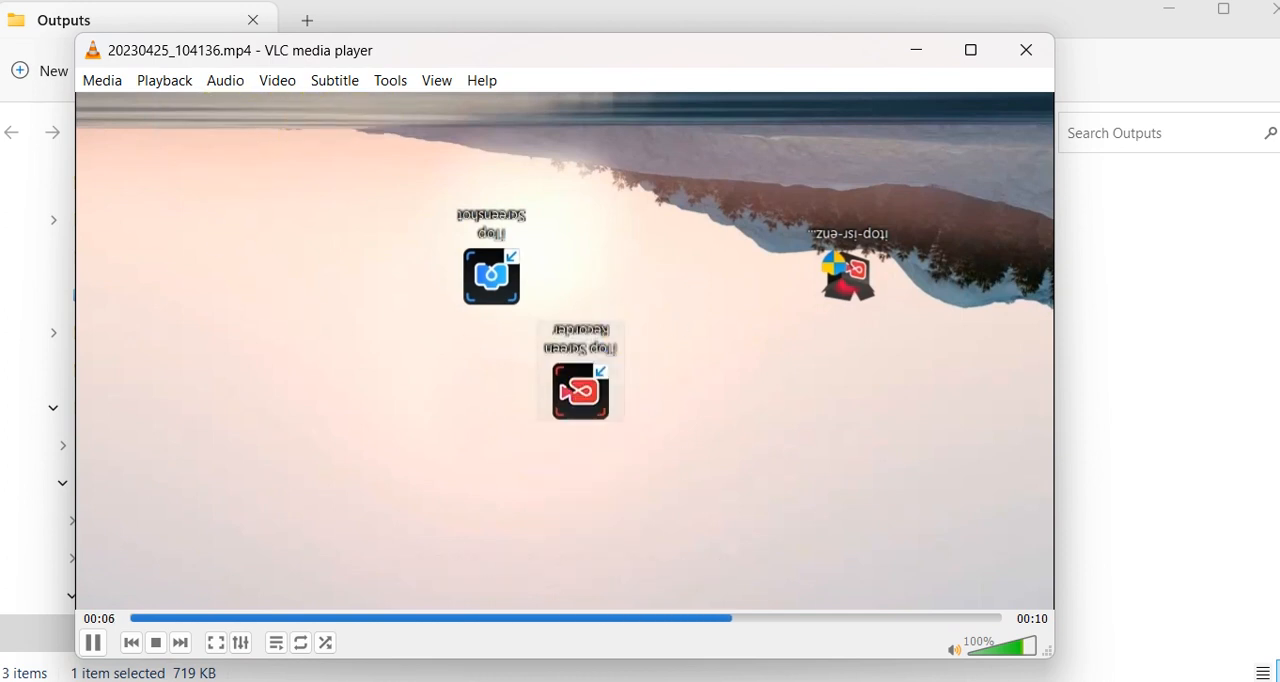
click(352, 618)
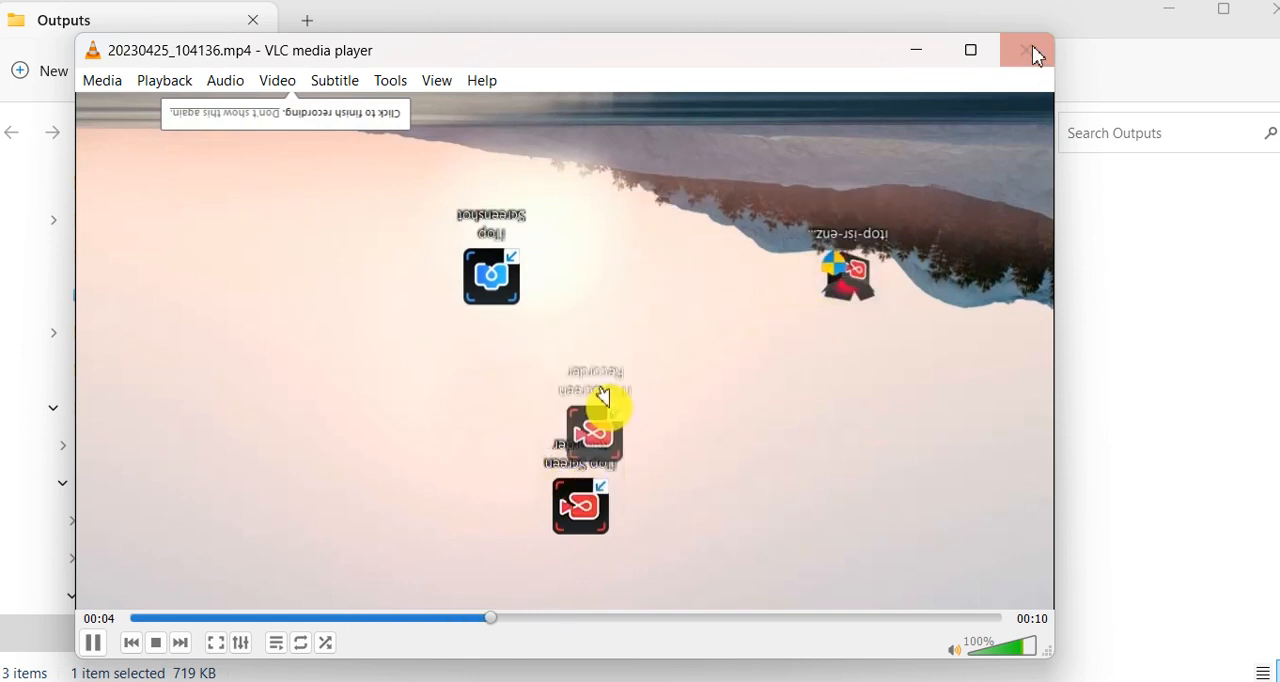
click(1028, 50)
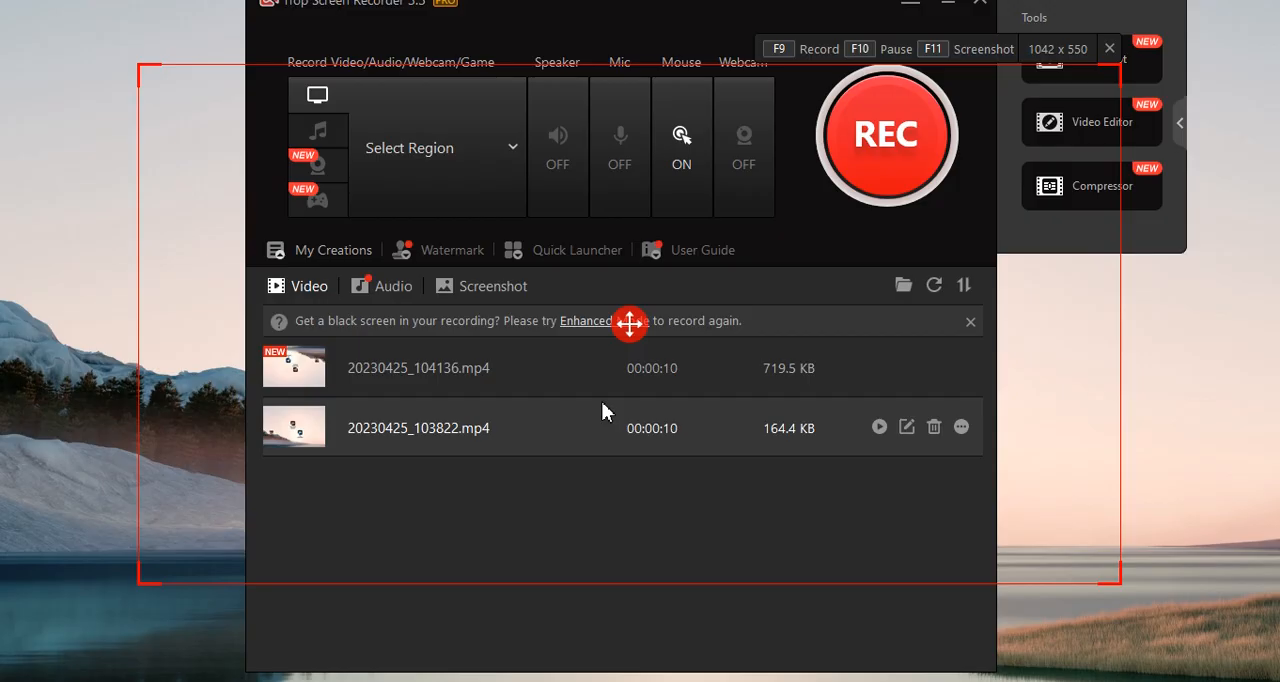
mouse_move(672, 24)
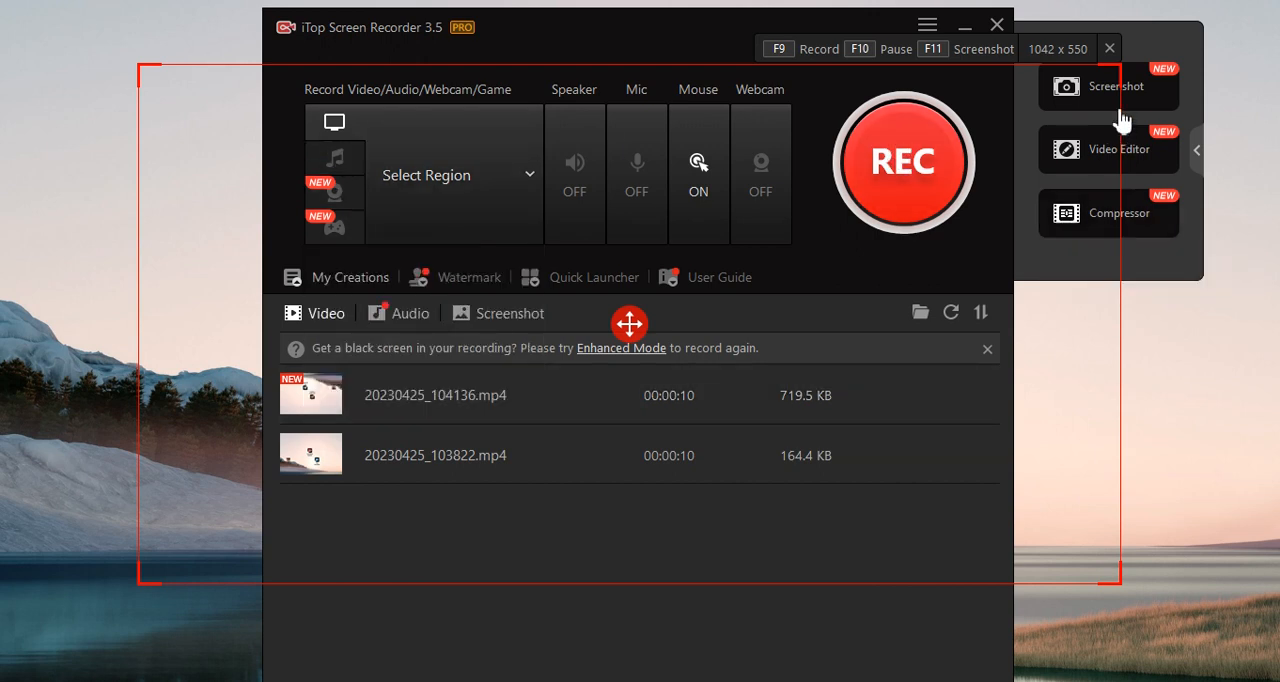
mouse_move(1110, 94)
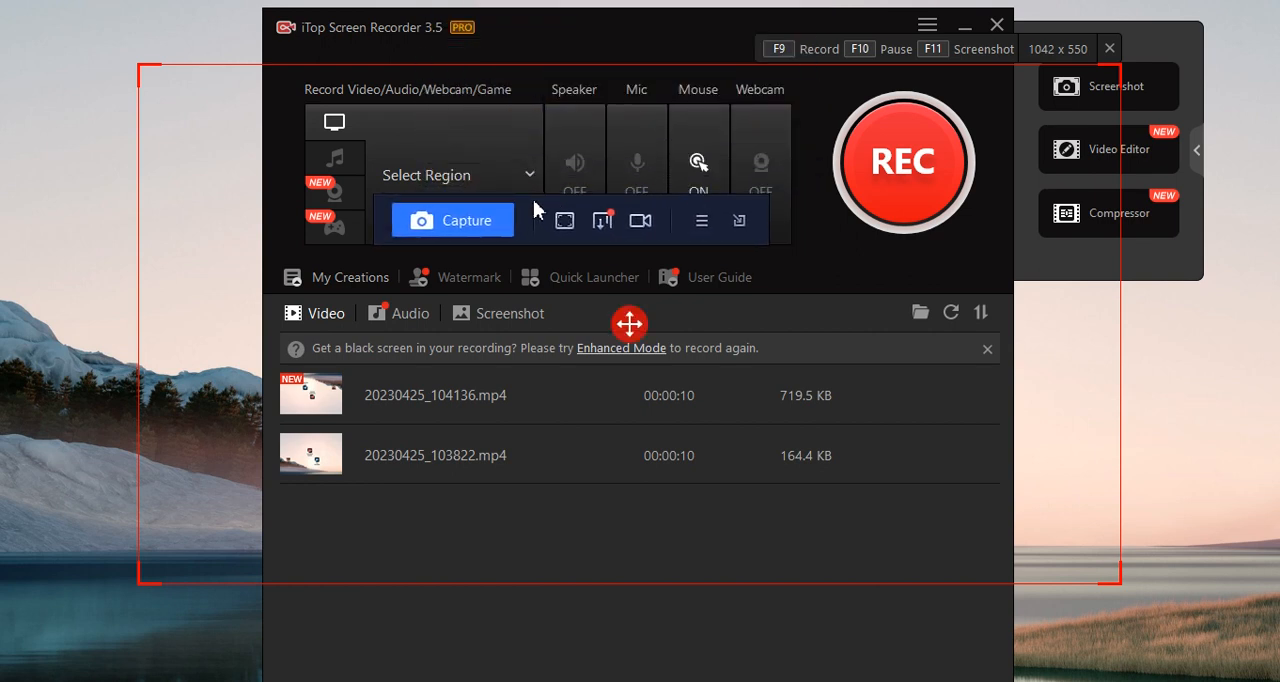
Step: Capture an 832 x 435 region screenshot, copy it to the clipboard and dismiss the confirmation
click(452, 220)
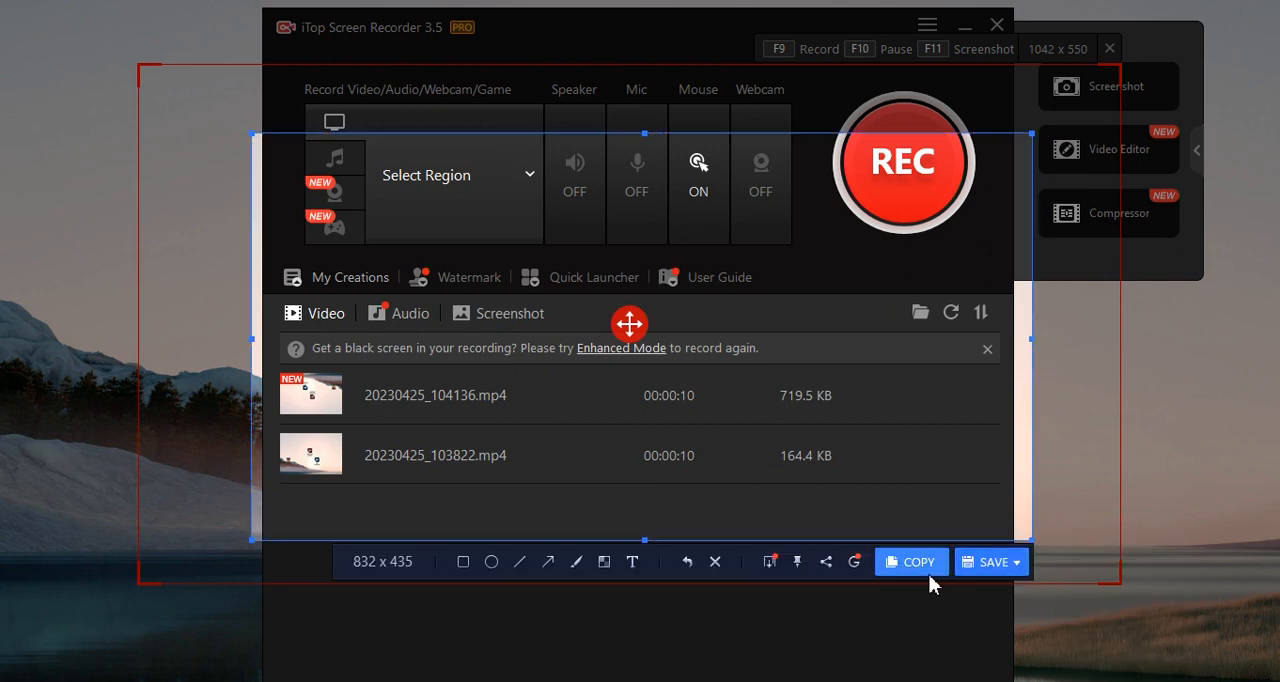
click(912, 560)
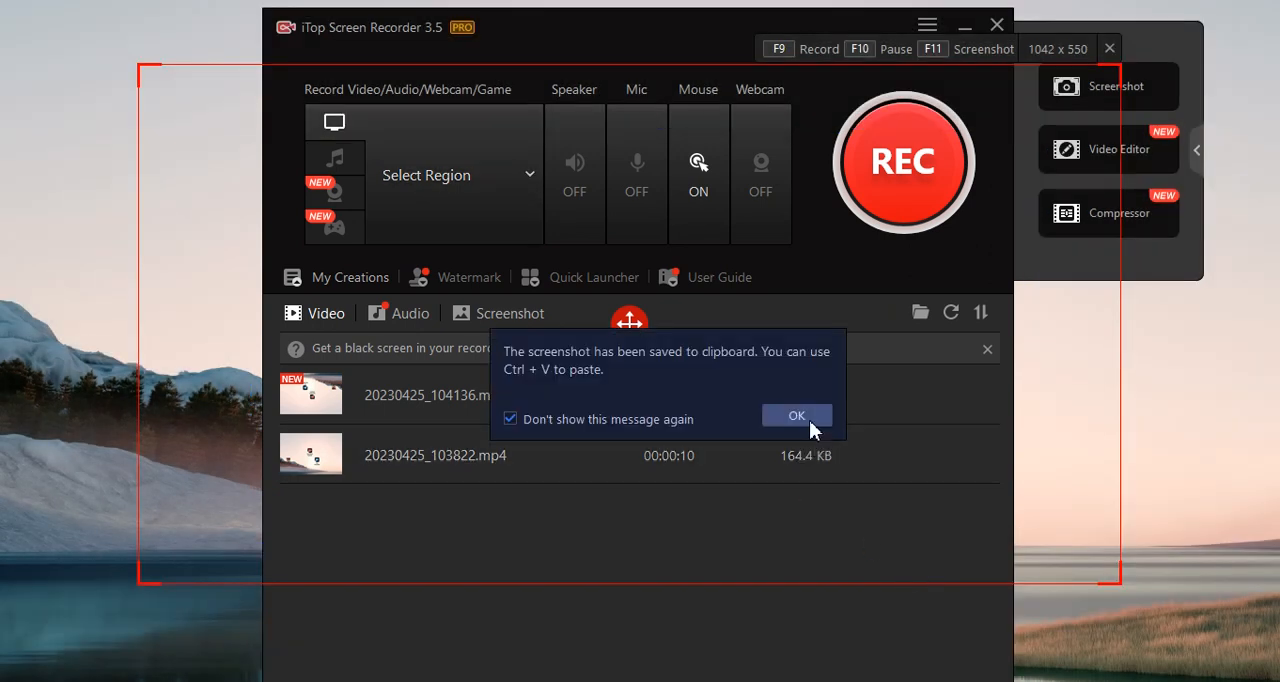
click(796, 416)
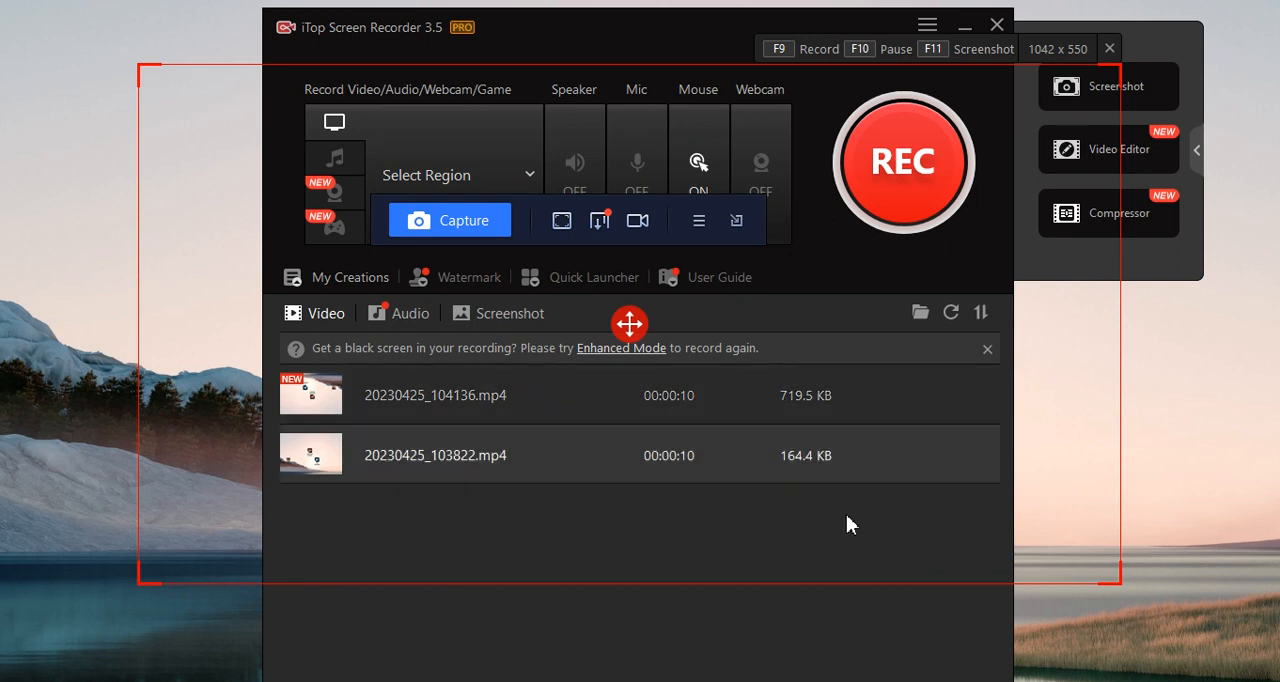
mouse_move(728, 612)
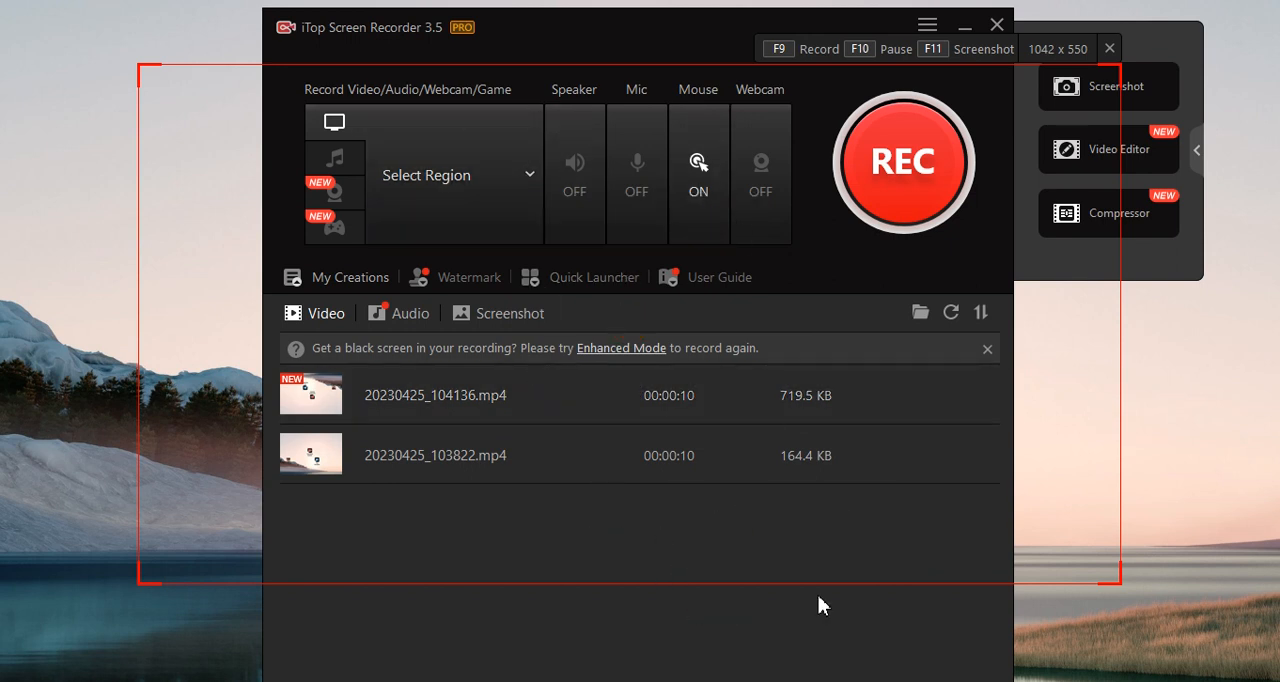
mouse_move(490, 672)
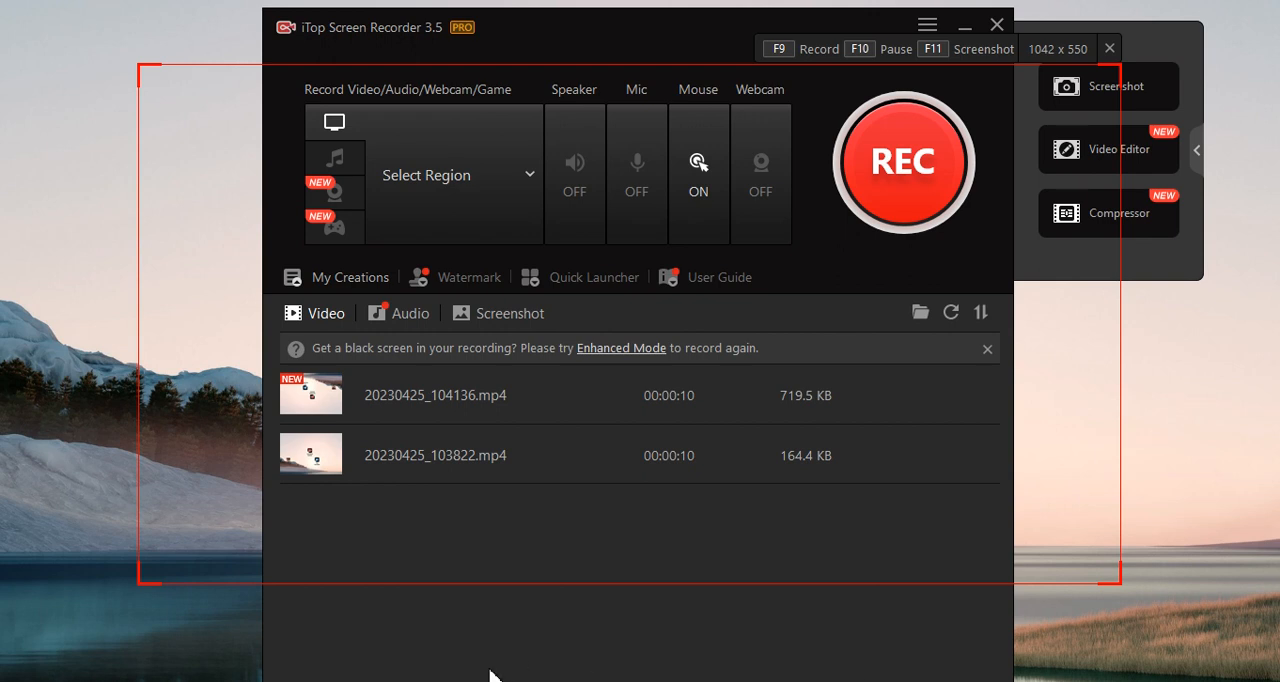